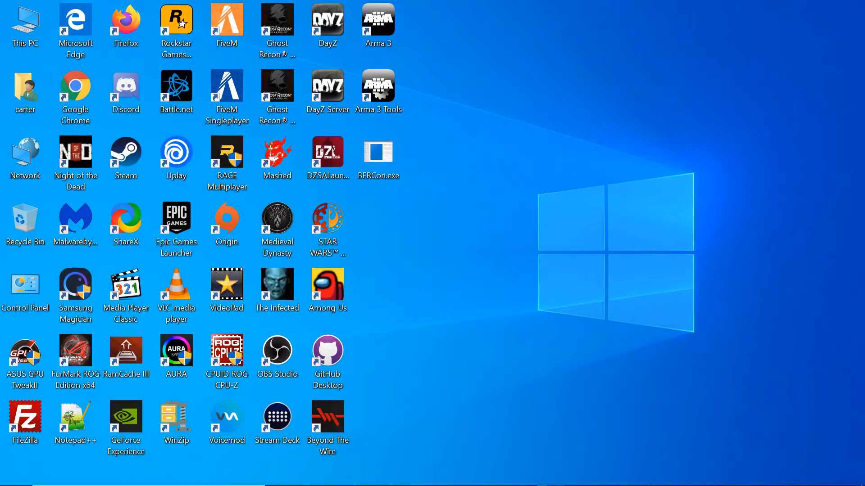
mouse_move(578, 406)
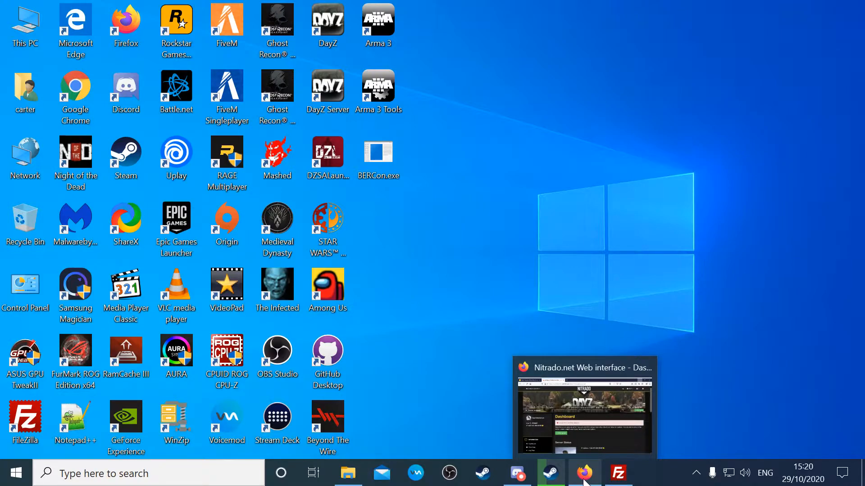
Review the Nitrado server dashboard, then switch from the browser back to FileZilla
left_click(584, 473)
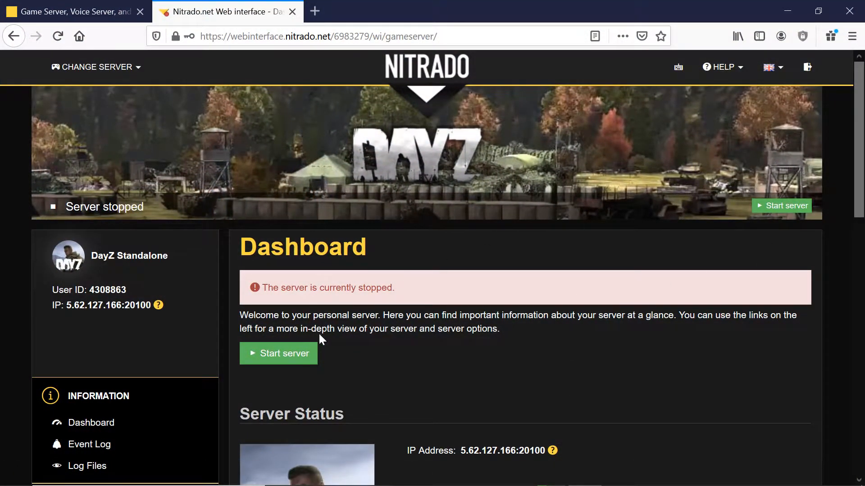
scroll("down", 3)
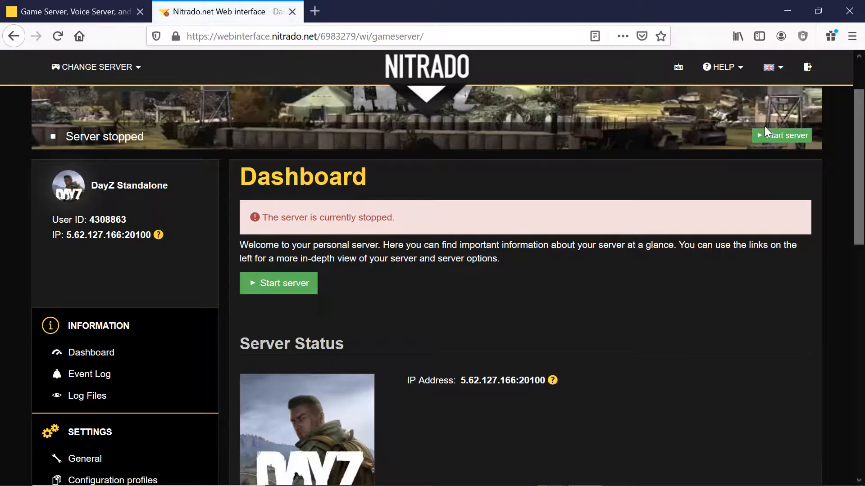
scroll("down", 3)
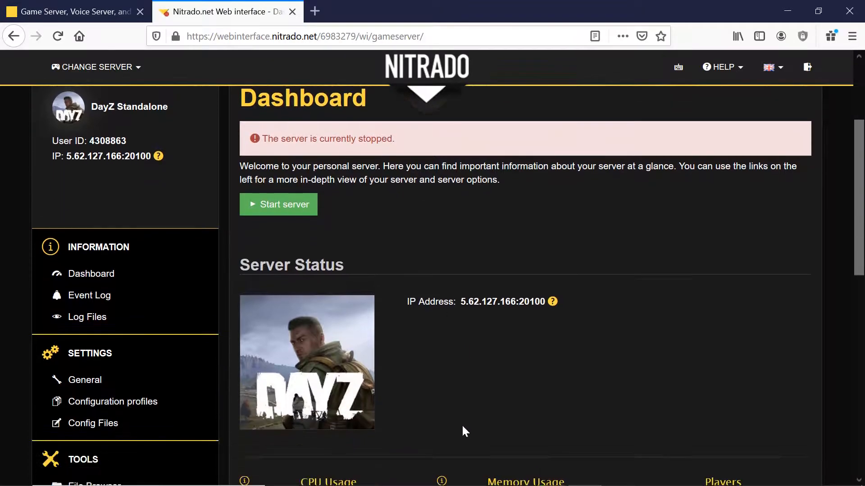
scroll("down", 3)
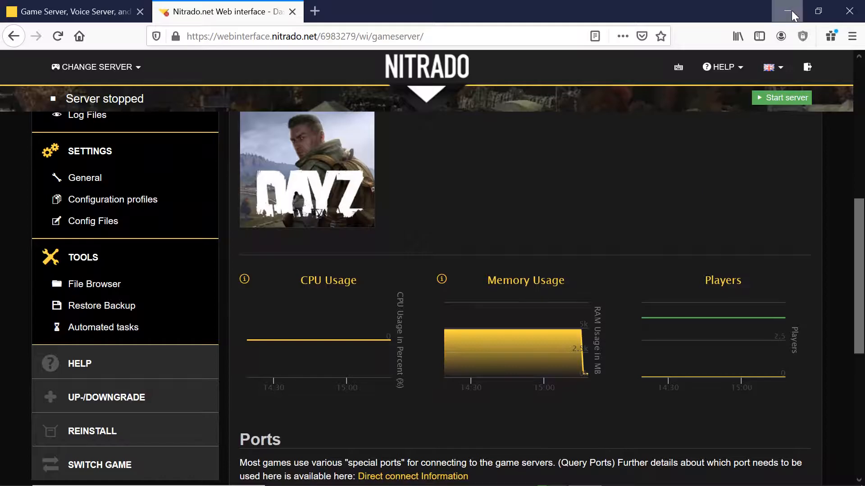
left_click(787, 10)
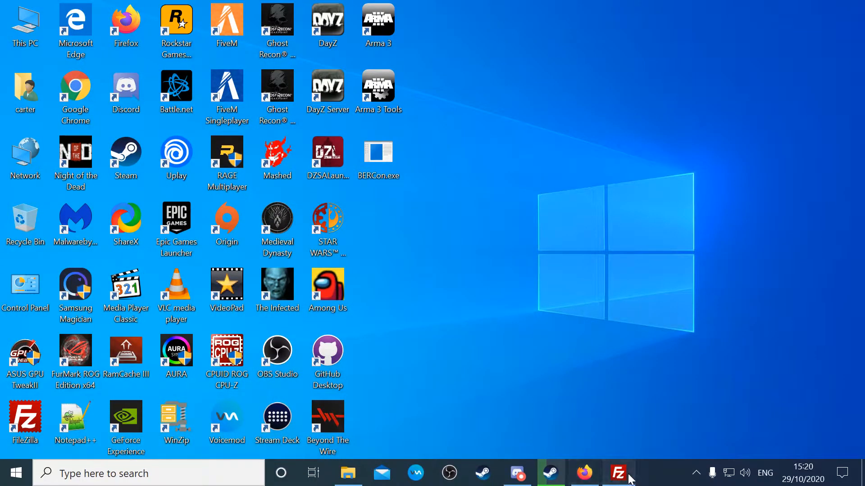
left_click(616, 472)
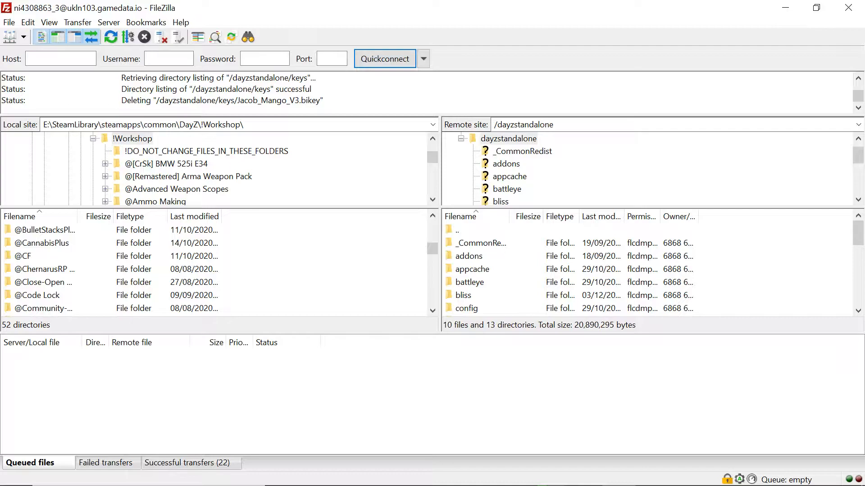
mouse_move(245, 139)
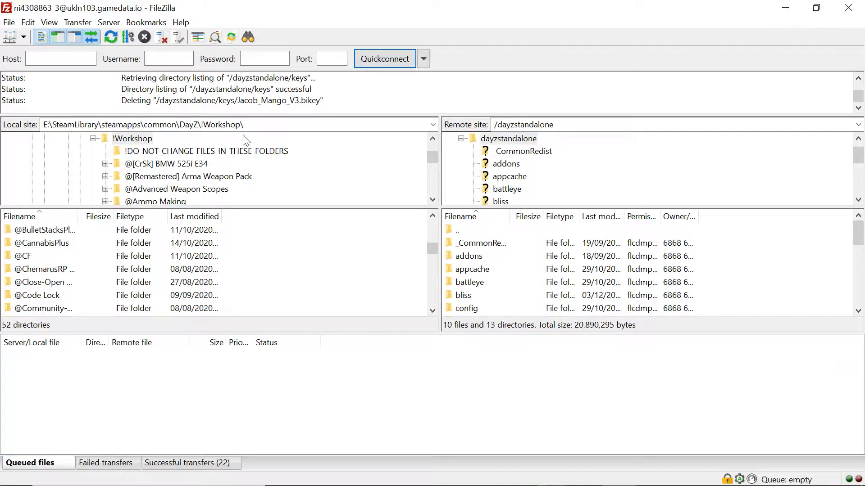
scroll("down", 3)
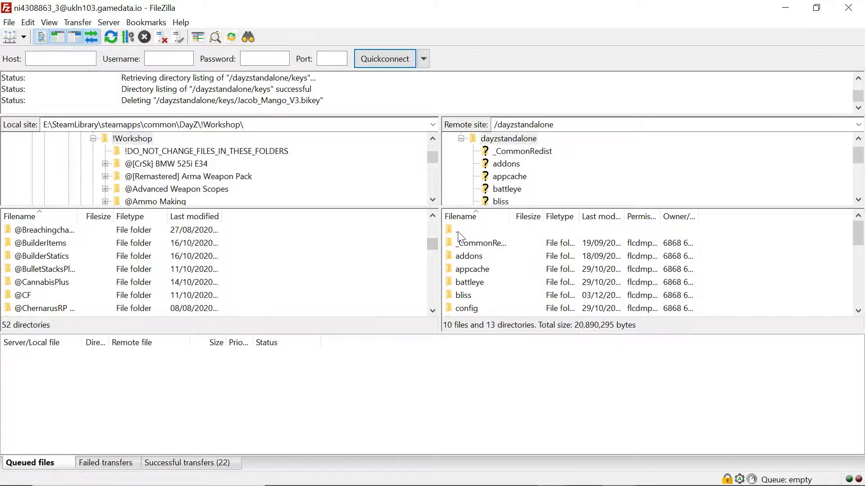
left_click(463, 230)
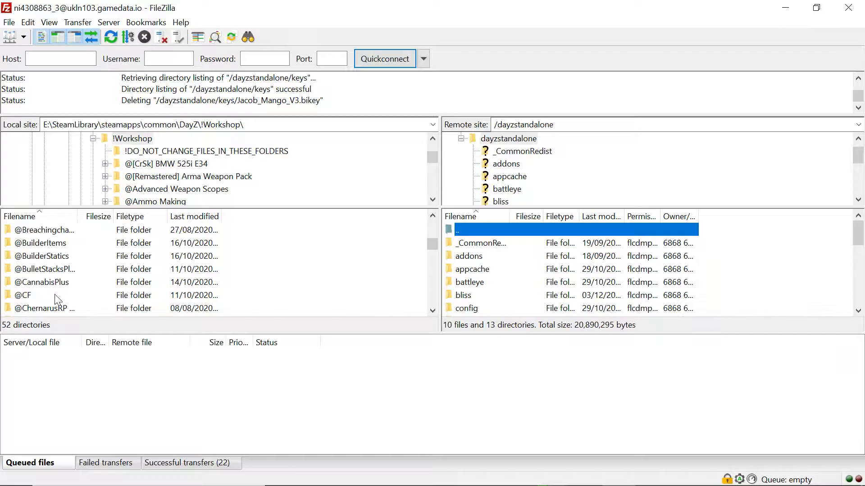
right_click(24, 295)
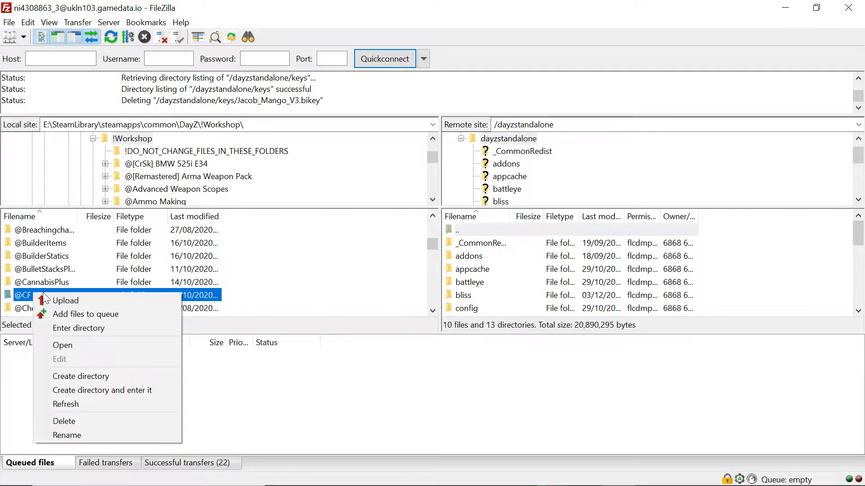
left_click(65, 301)
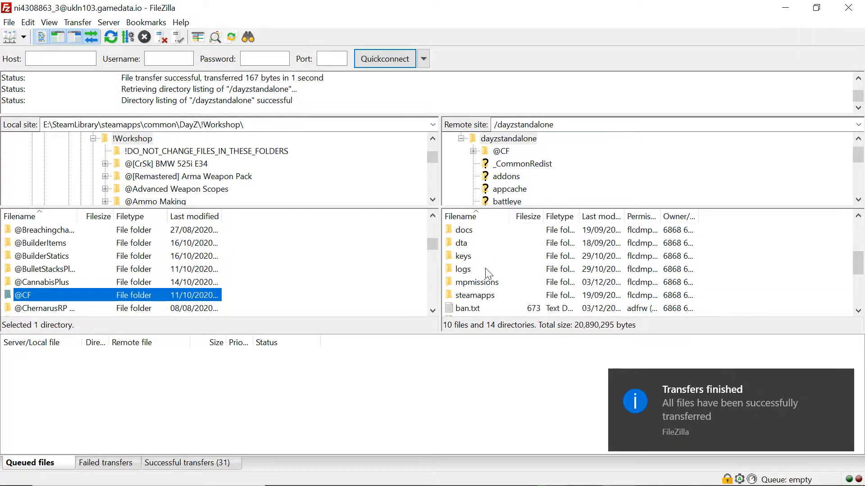
mouse_move(487, 255)
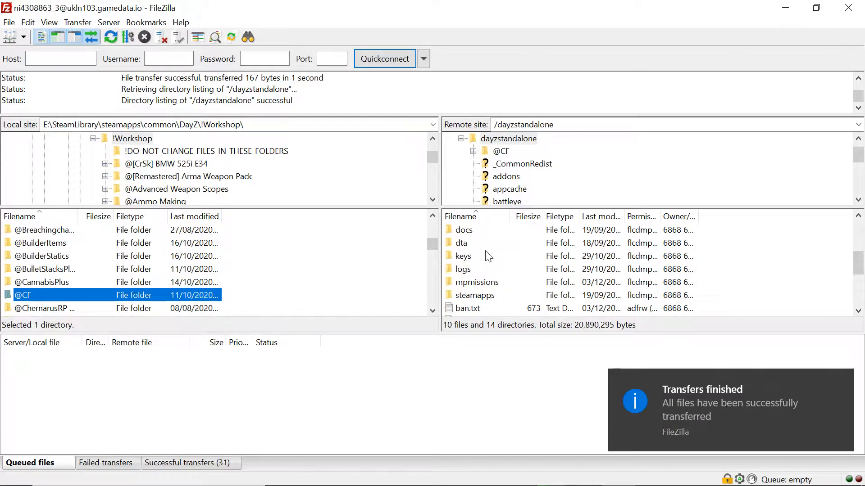
left_click(463, 256)
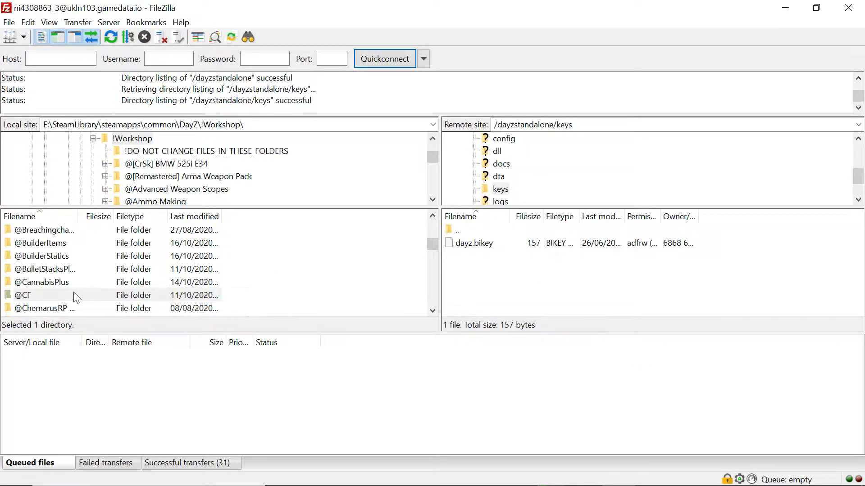
left_click(24, 296)
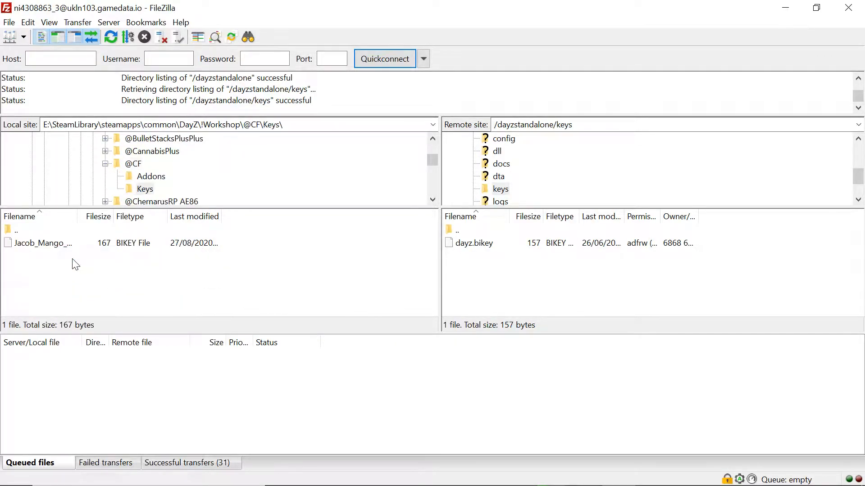
mouse_move(461, 236)
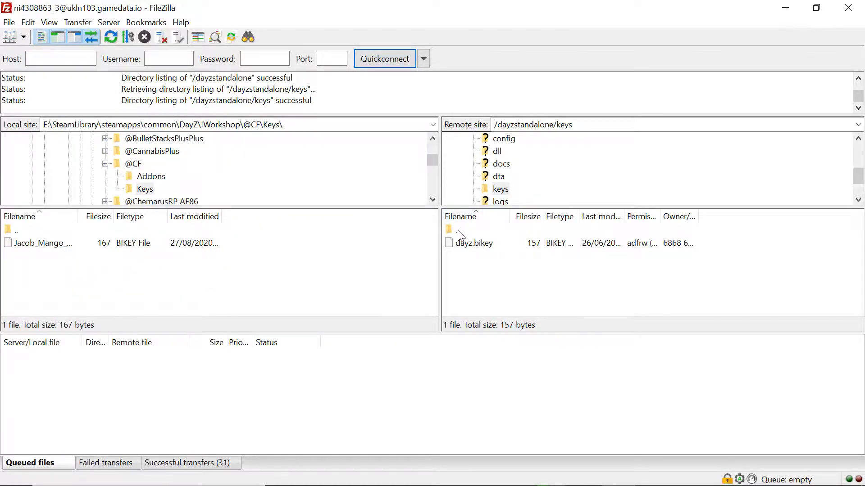
left_click(480, 229)
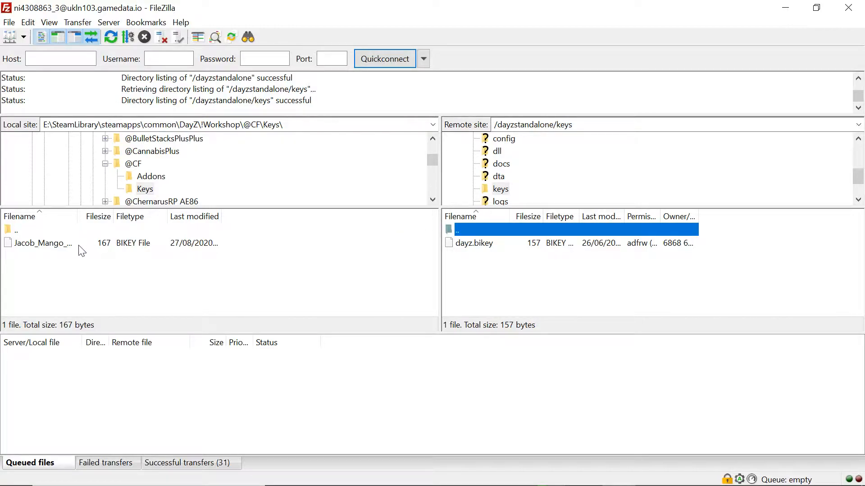
right_click(41, 244)
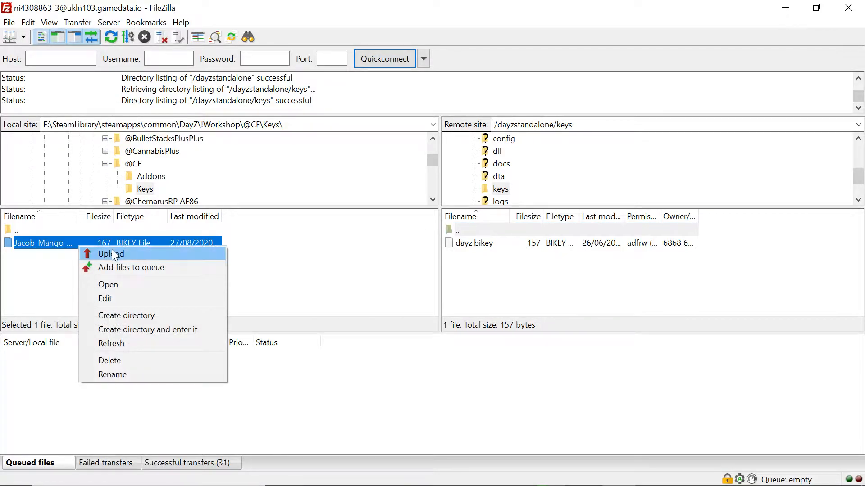
left_click(110, 254)
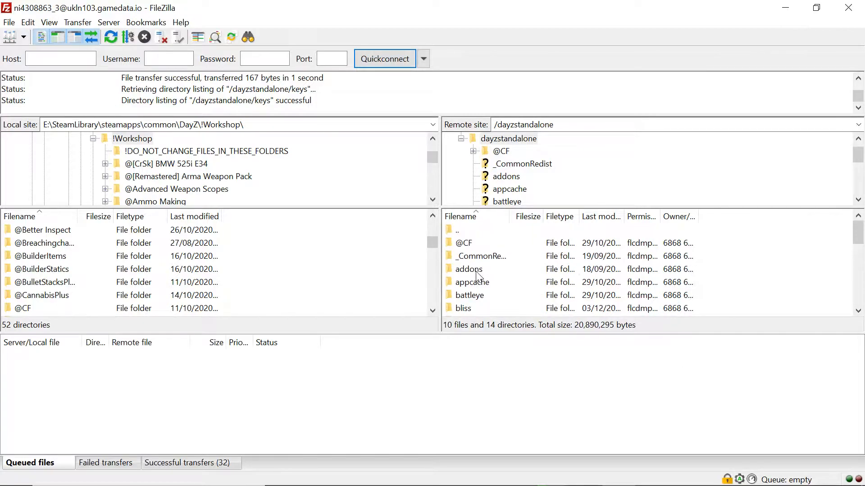
left_click(464, 242)
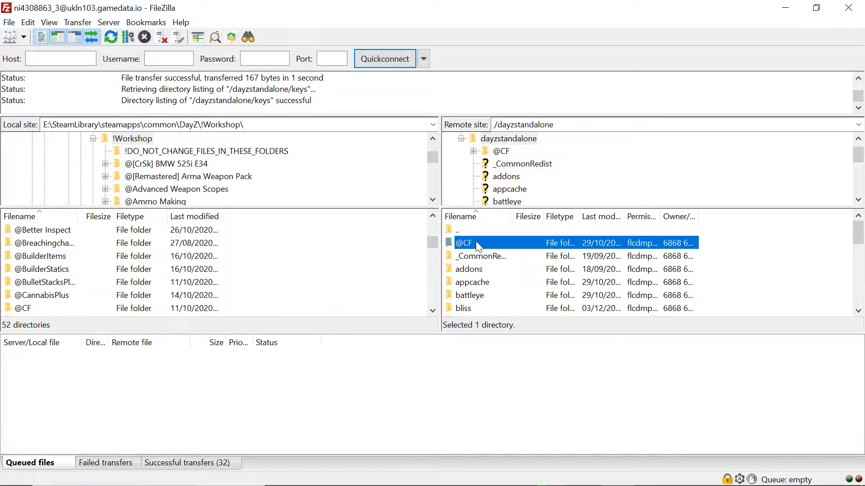
right_click(464, 243)
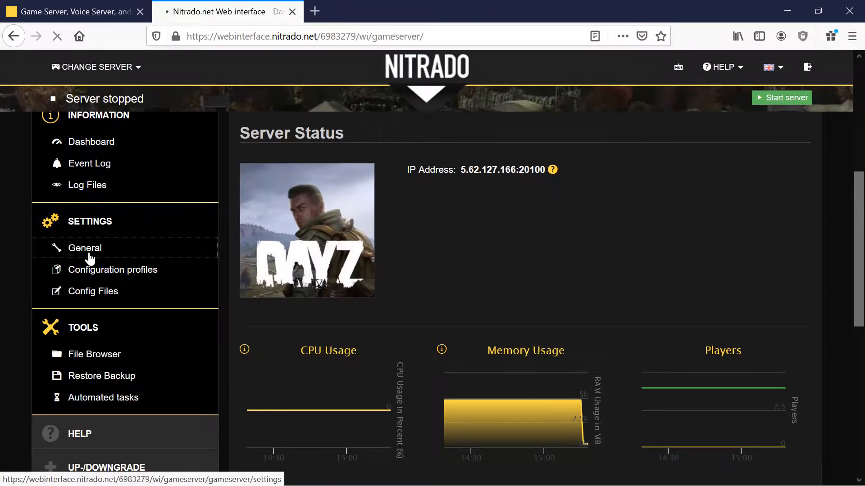
Enable Expert Mode in the General settings, accept the warning and save the change
left_click(84, 247)
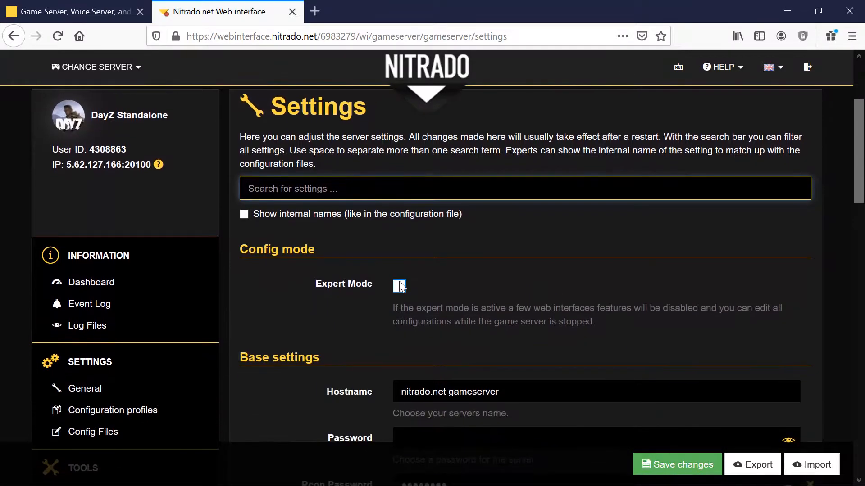
left_click(399, 286)
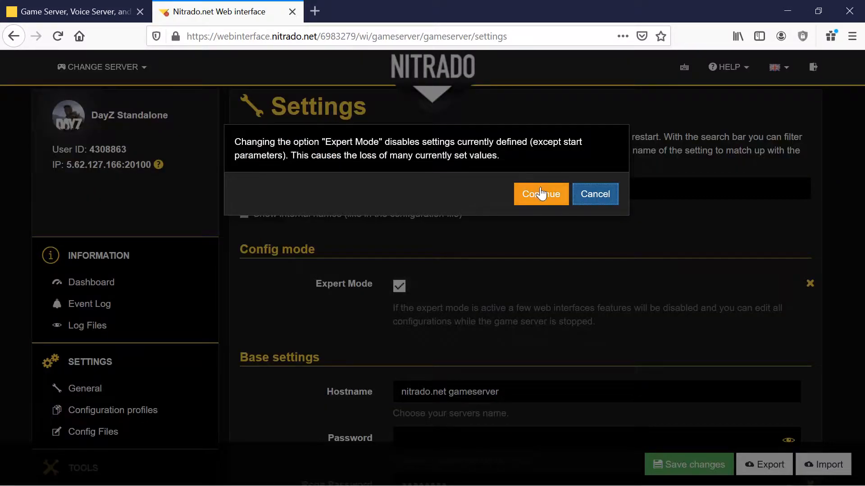
left_click(541, 193)
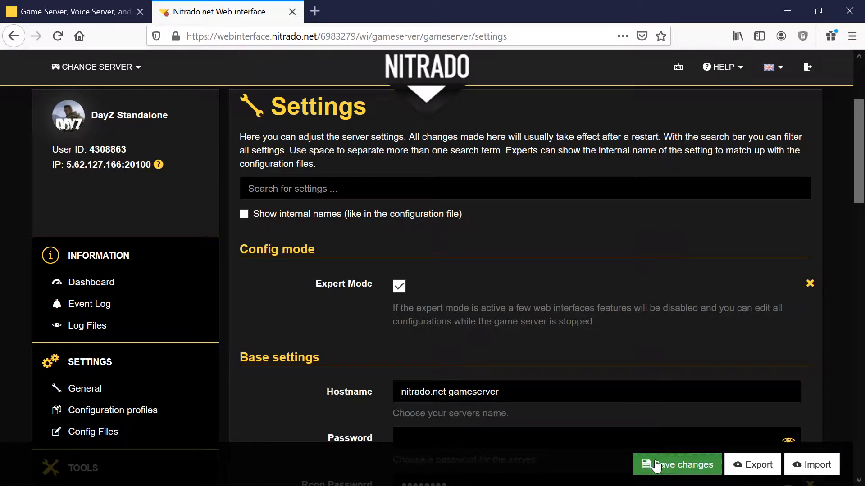
left_click(678, 465)
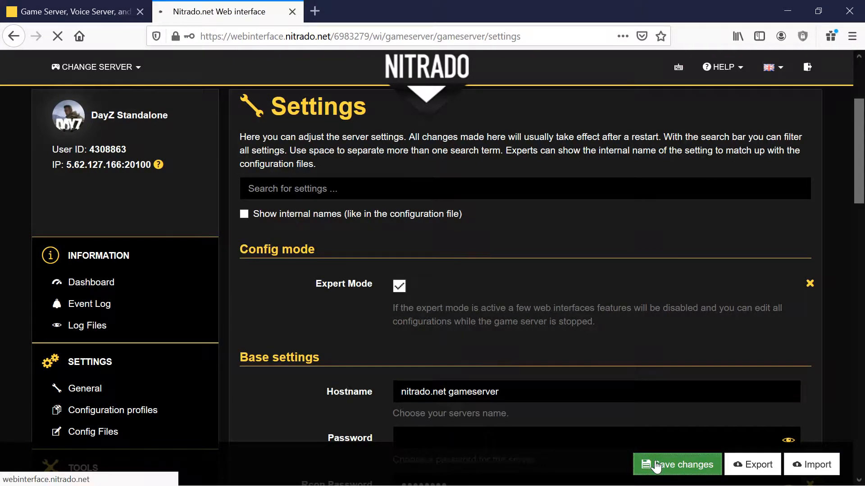
left_click(677, 465)
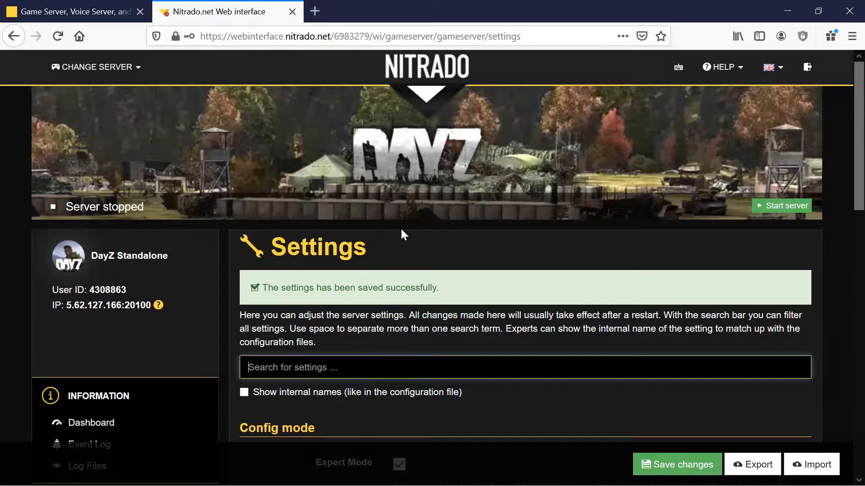
scroll("down", 3)
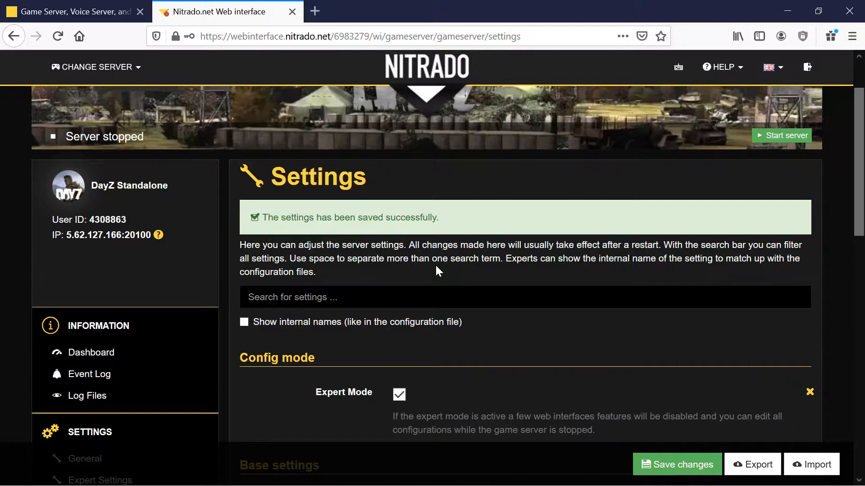
scroll("down", 3)
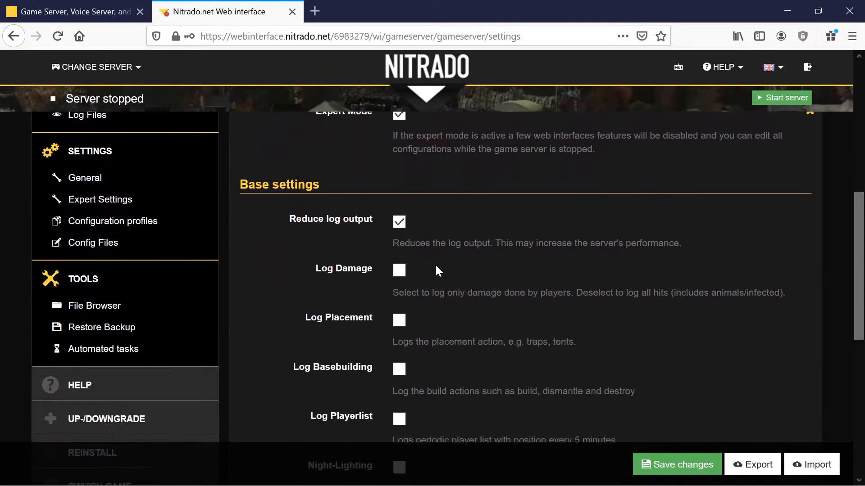
scroll("down", 3)
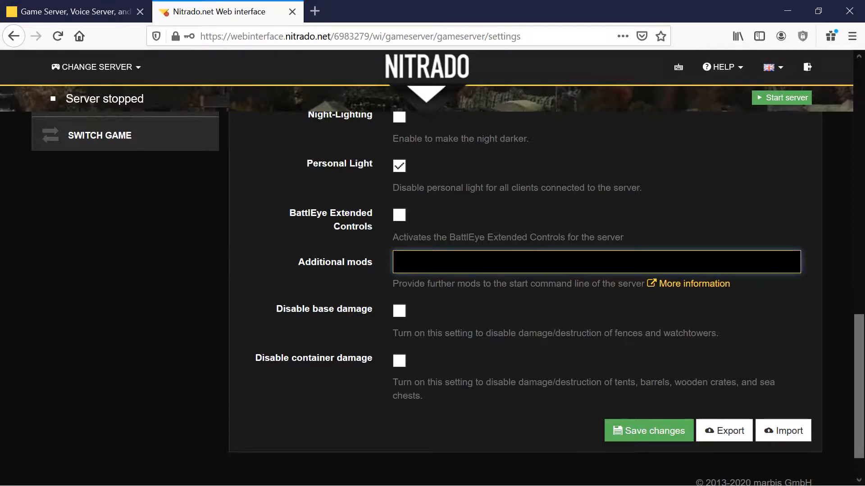
left_click(596, 261)
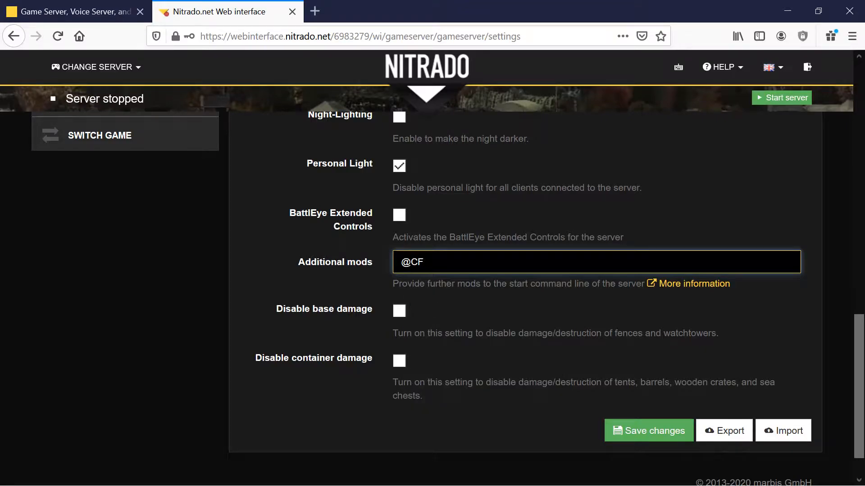
type(";")
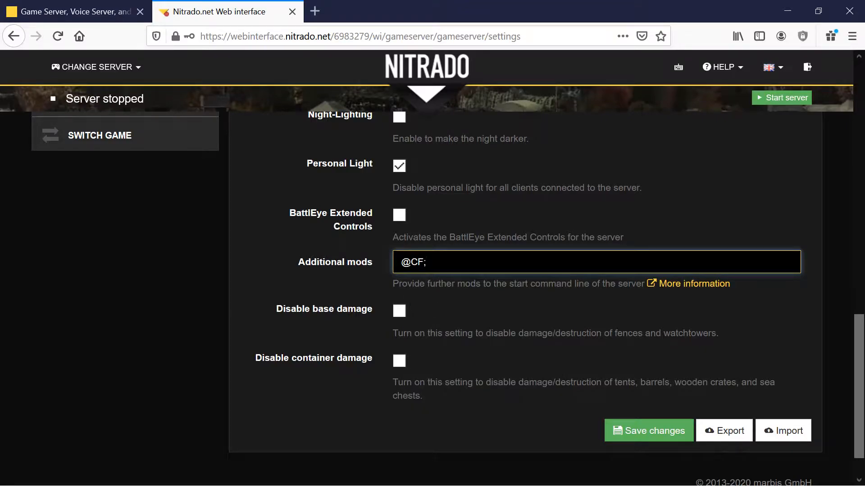
left_click(648, 431)
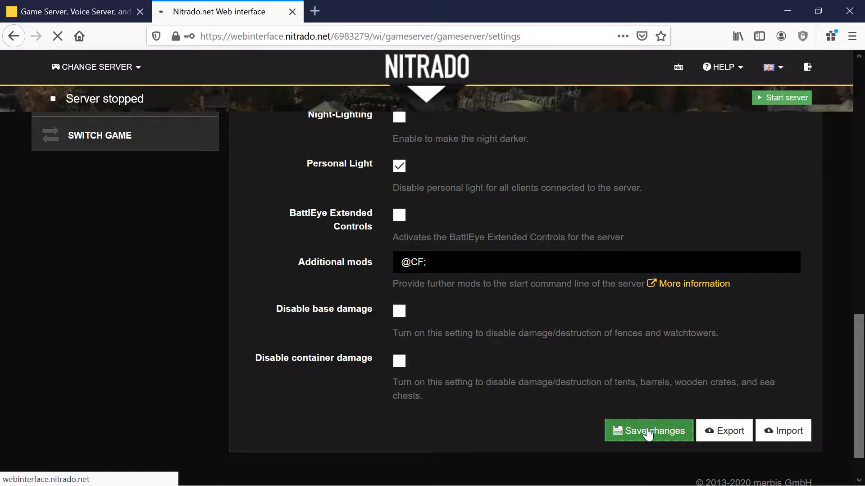
left_click(648, 430)
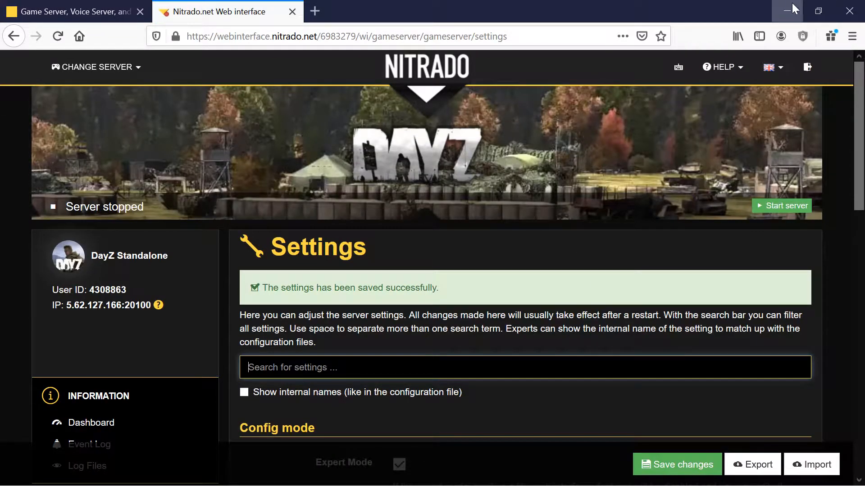
left_click(787, 10)
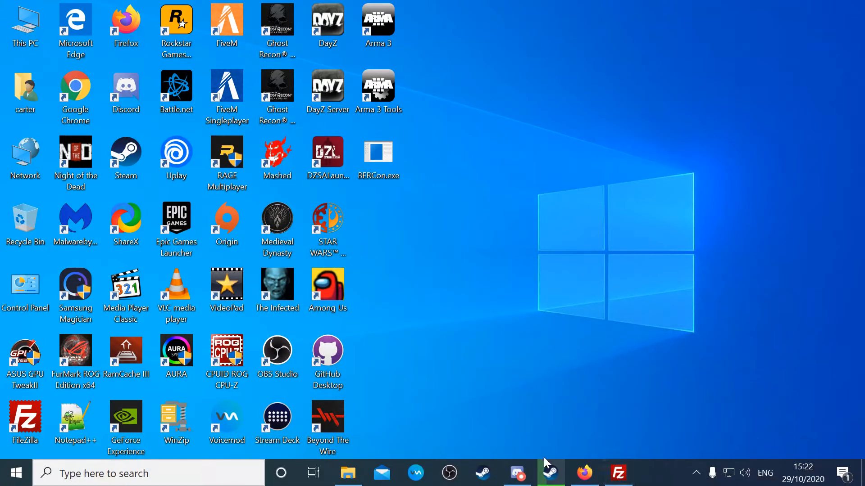
left_click(616, 473)
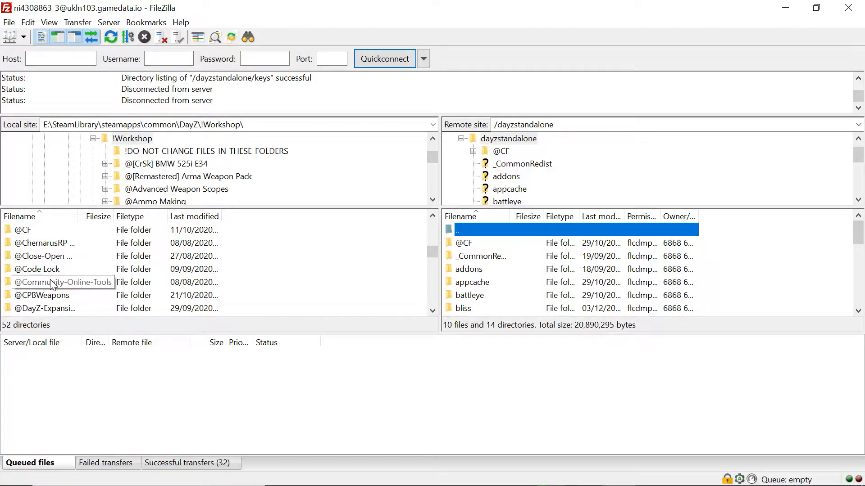
right_click(62, 282)
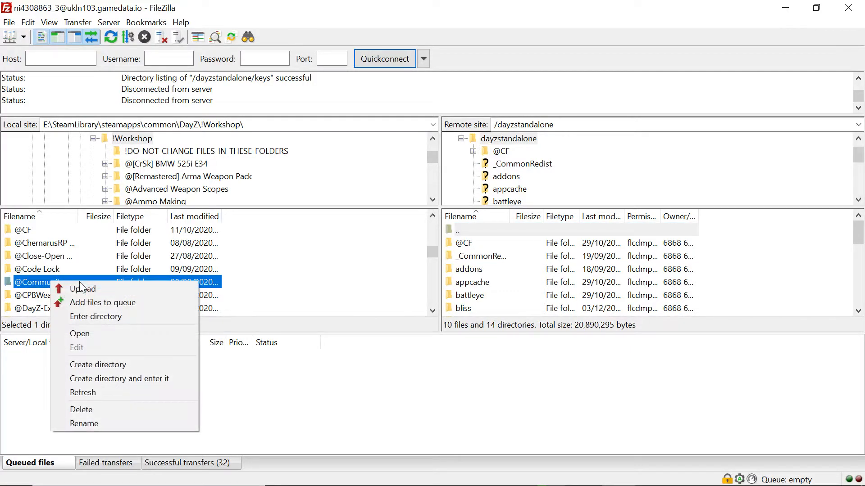
left_click(82, 288)
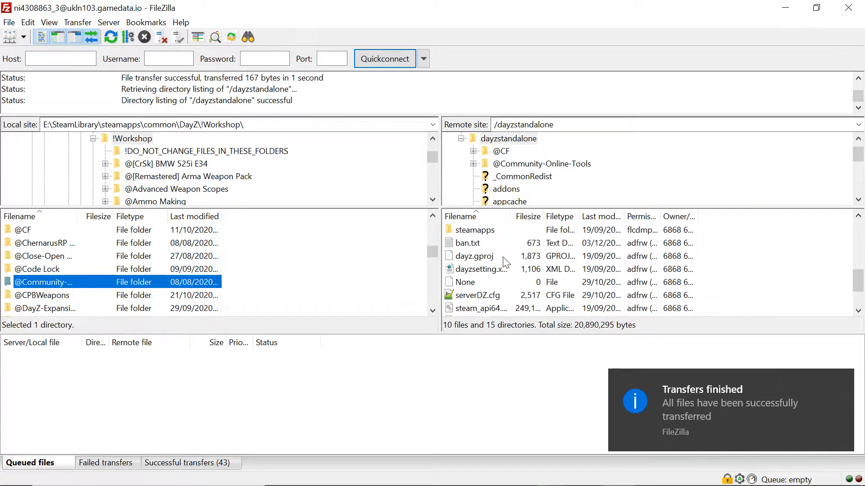
Upload the mod's Jacob_Mango_V3.bikey into /dayzstandalone/keys, overwriting the existing key
left_click(496, 269)
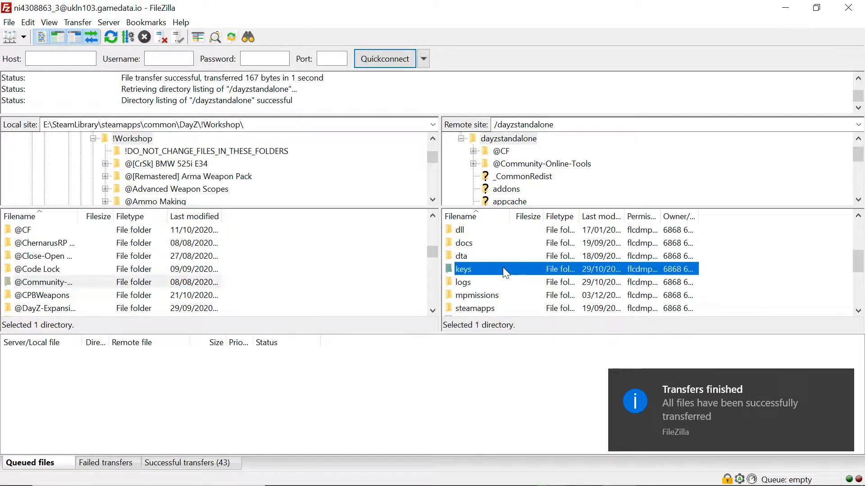
double_click(463, 270)
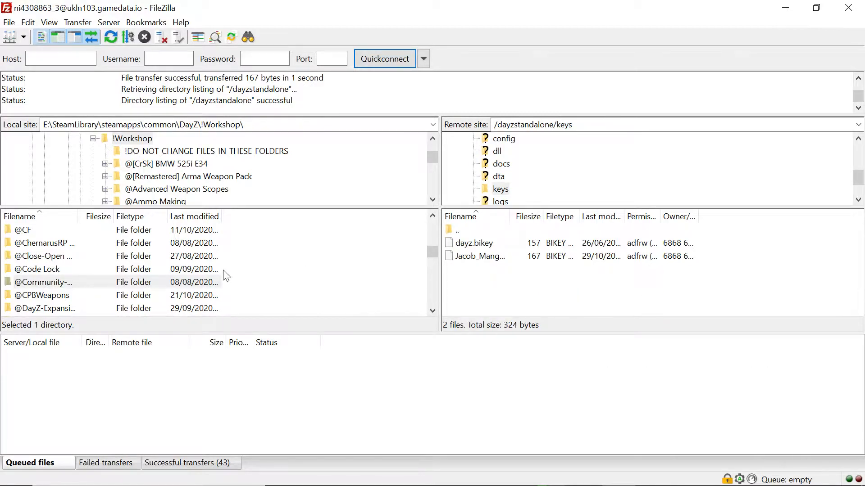
left_click(44, 282)
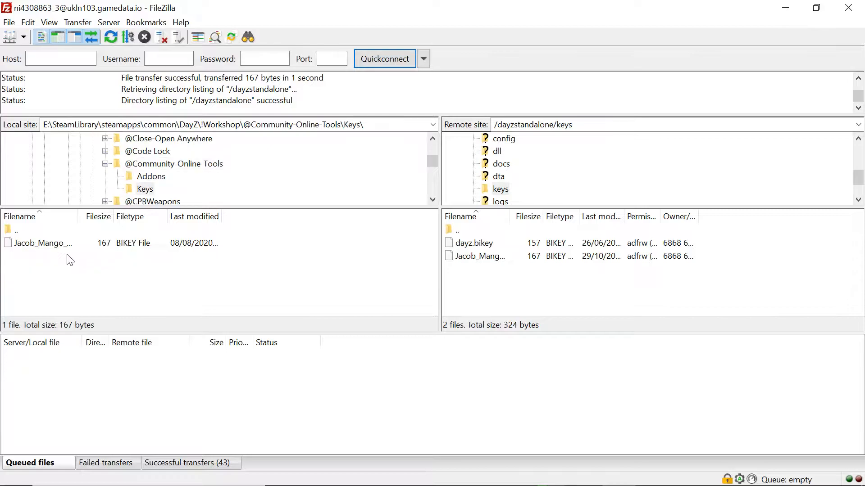
mouse_move(548, 264)
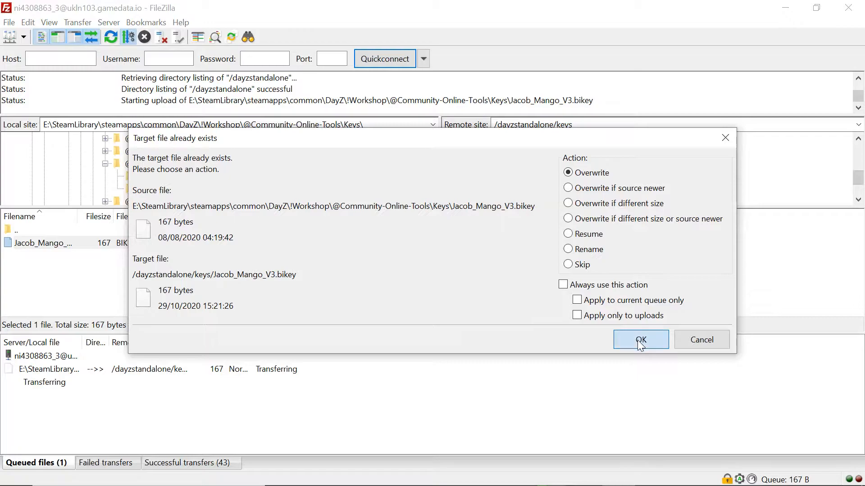
left_click(640, 339)
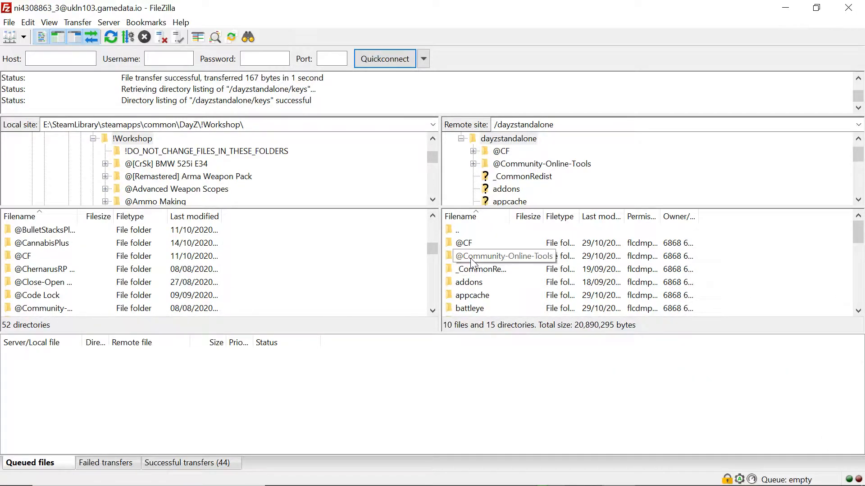
left_click(497, 256)
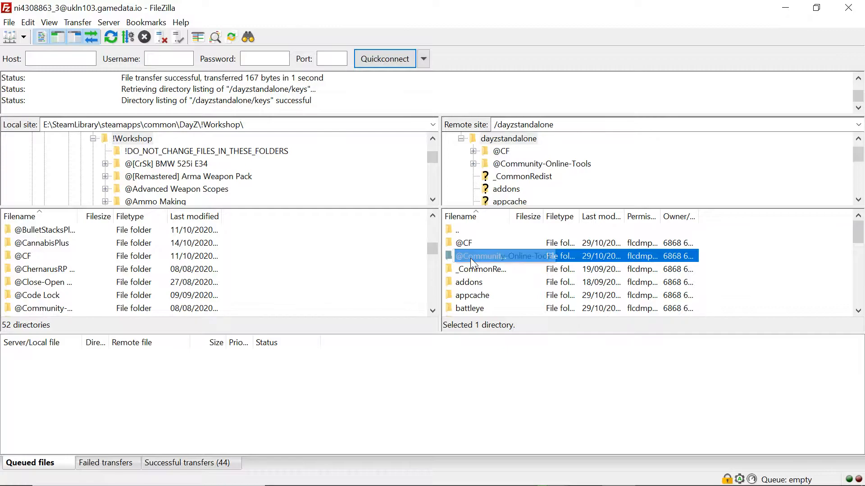
right_click(496, 256)
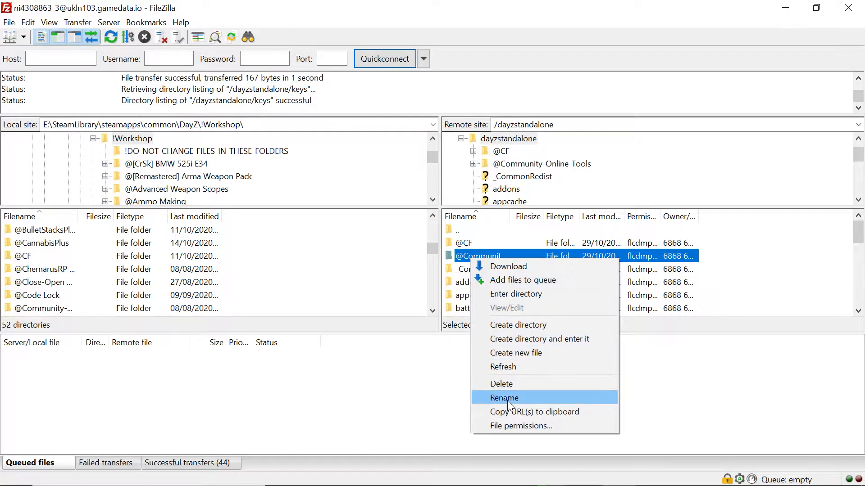
left_click(503, 397)
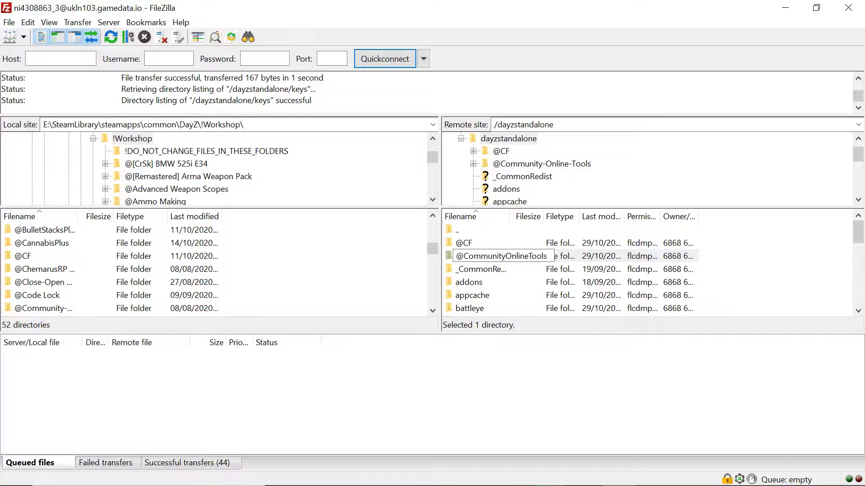
key("Return")
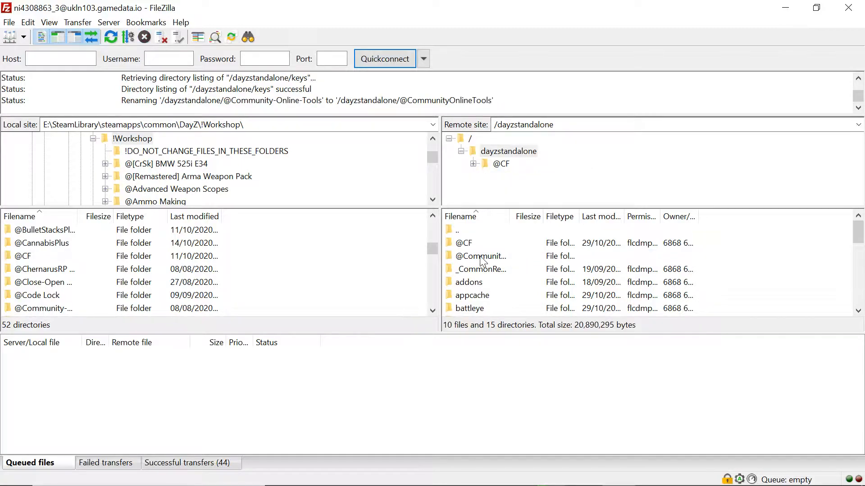
left_click(481, 255)
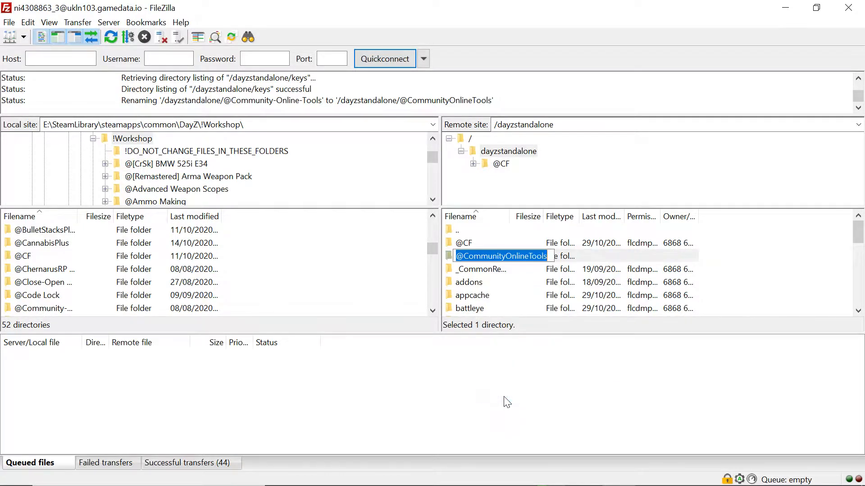
right_click(501, 255)
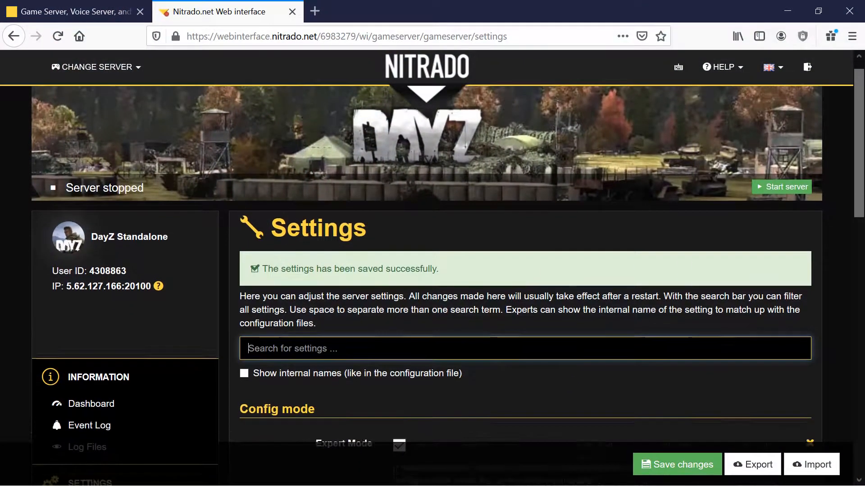
scroll("down", 3)
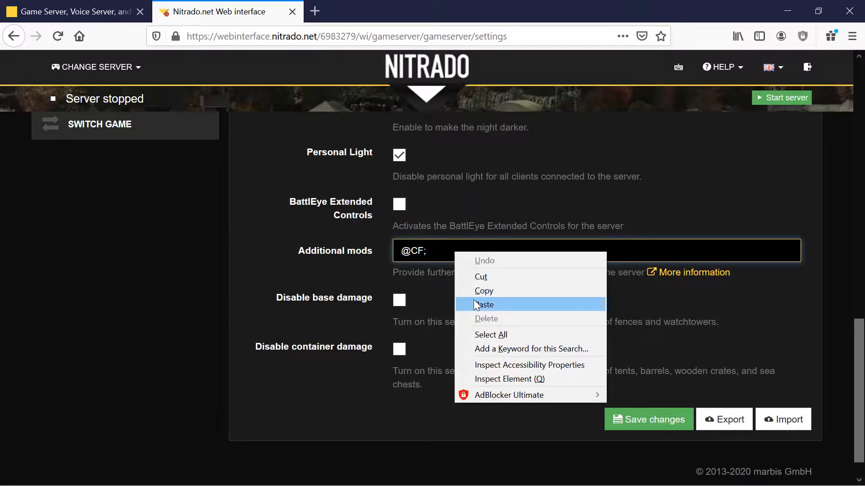
left_click(483, 305)
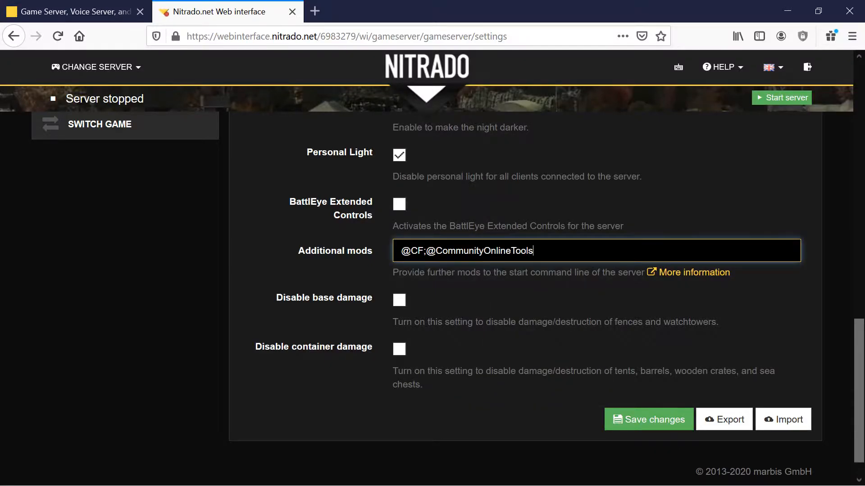
type(";")
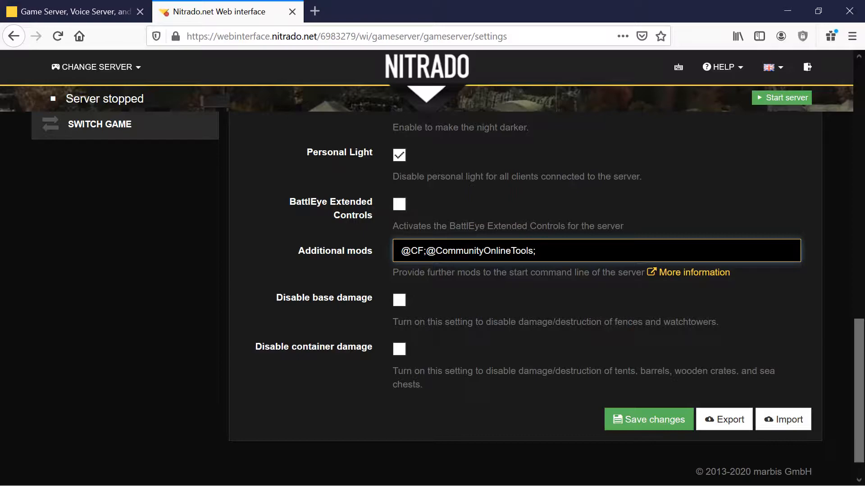
left_click(648, 419)
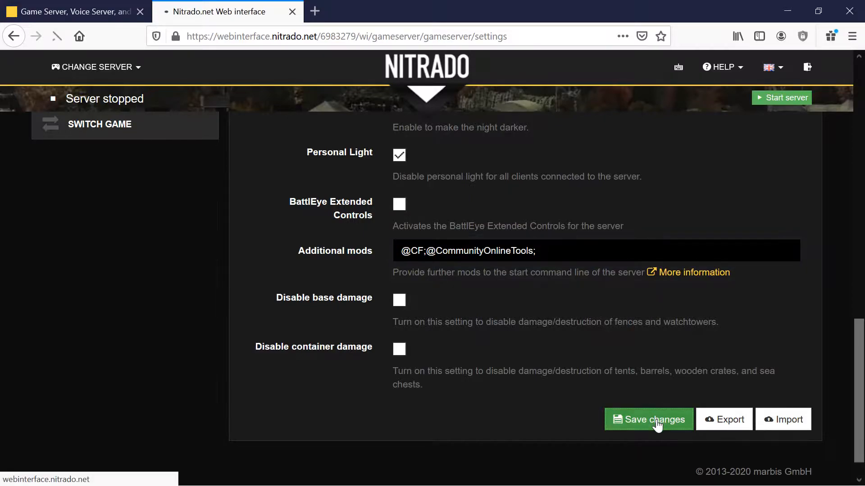
left_click(648, 420)
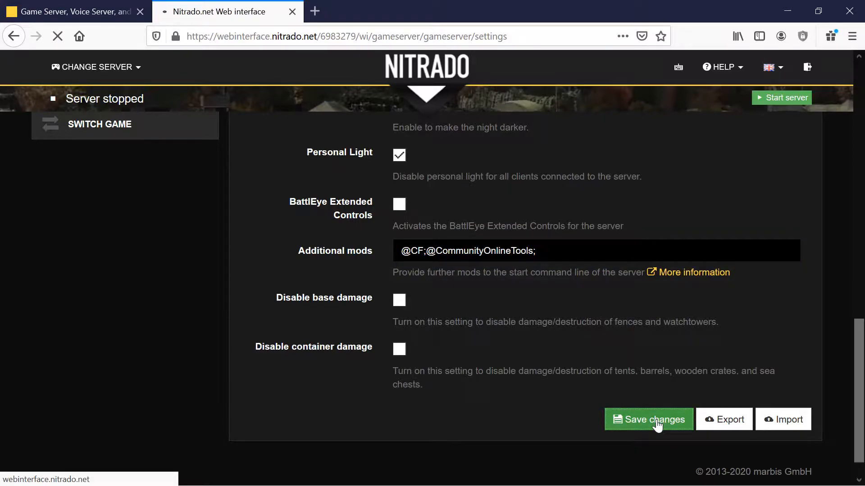
left_click(648, 420)
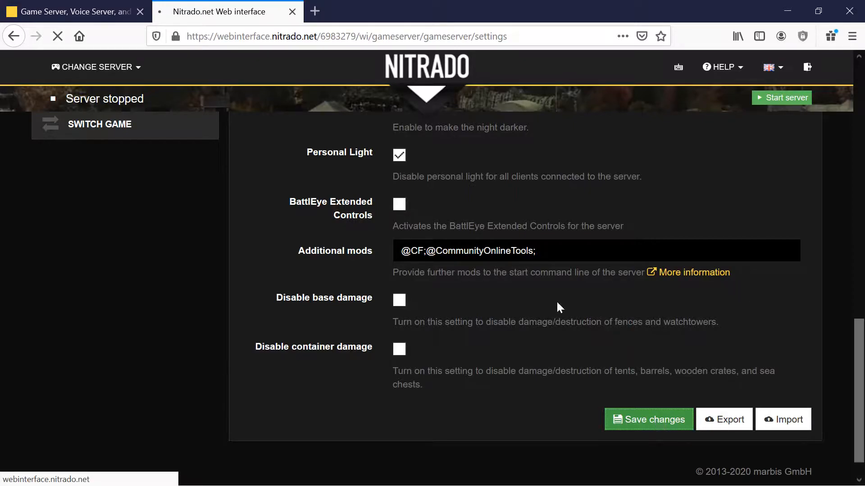
left_click(648, 419)
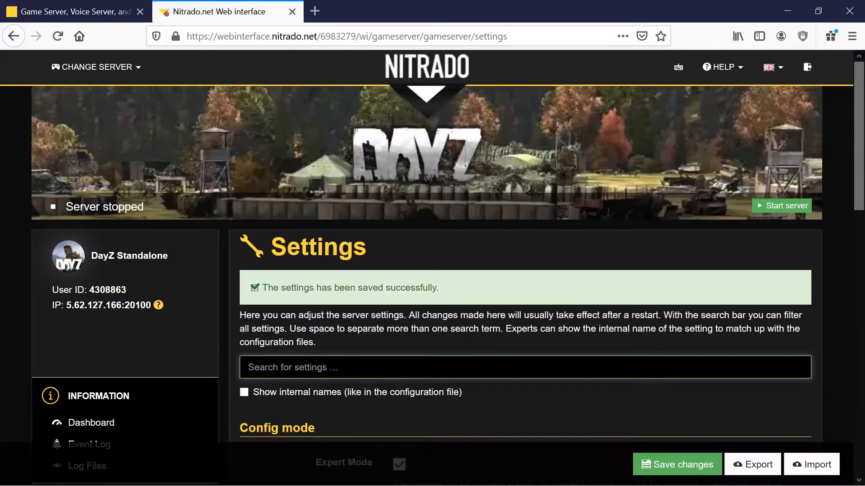
scroll("down", 3)
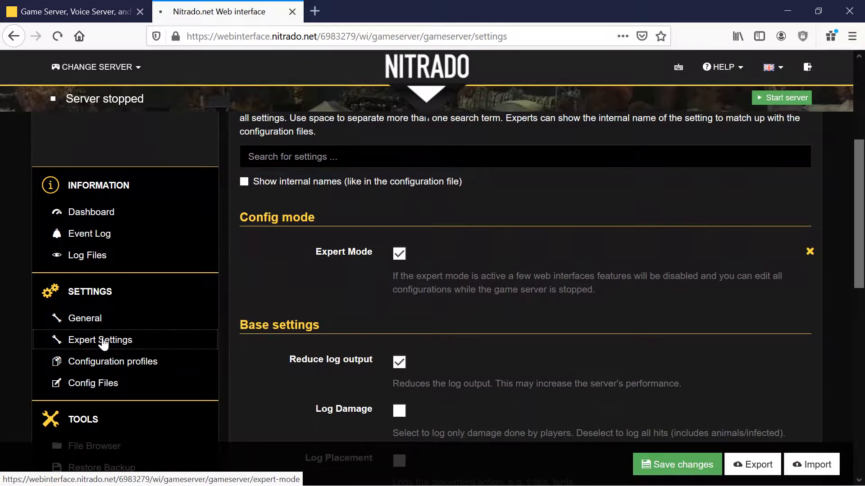
In the serverDZ.cfg editor, set hostname to "How to carter country dayz"
left_click(100, 340)
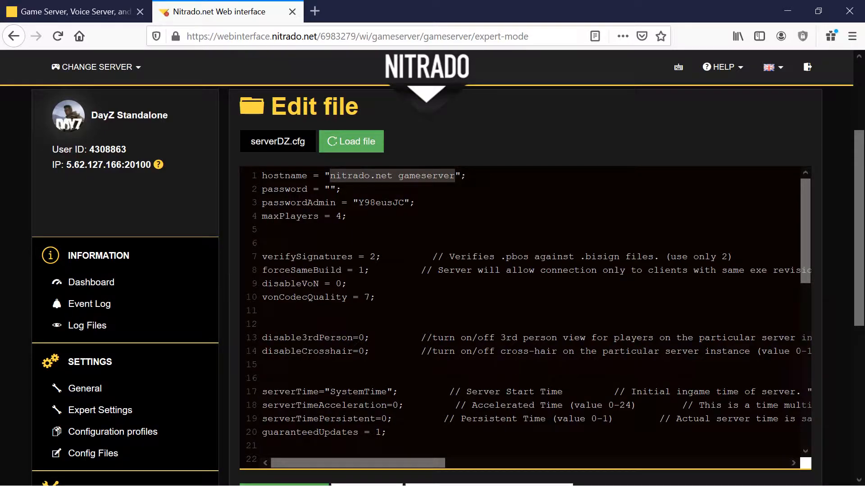
type("How to ca")
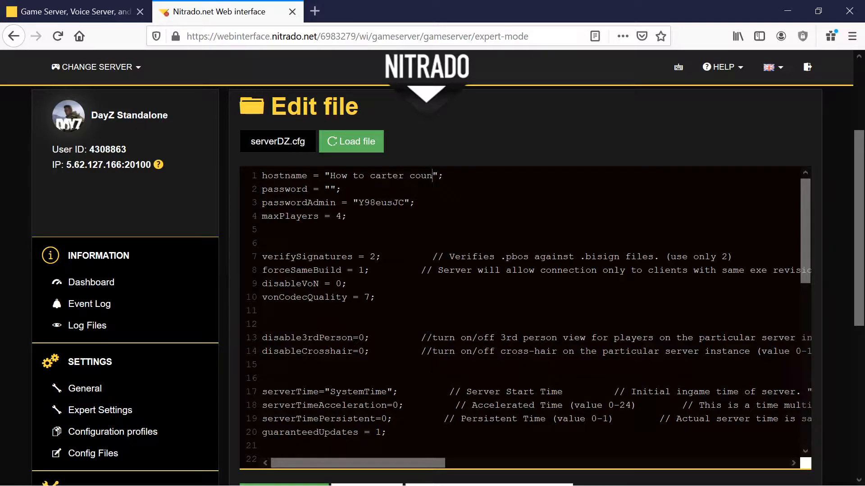
type("try da")
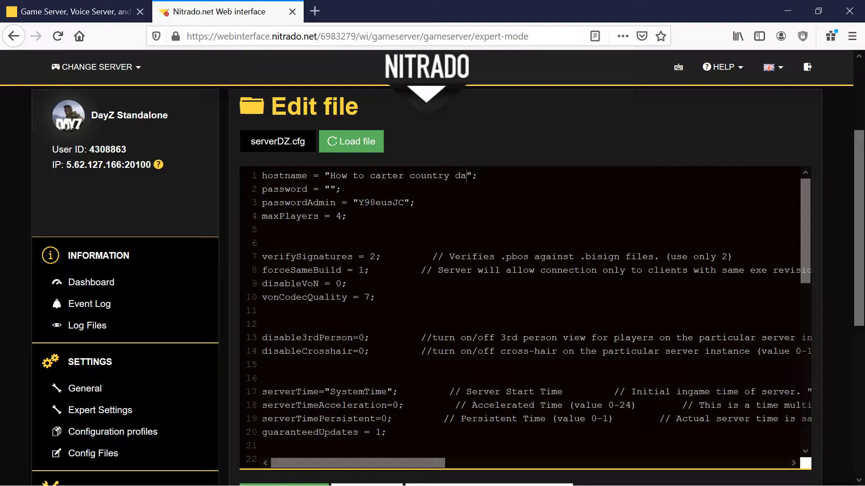
type("yz")
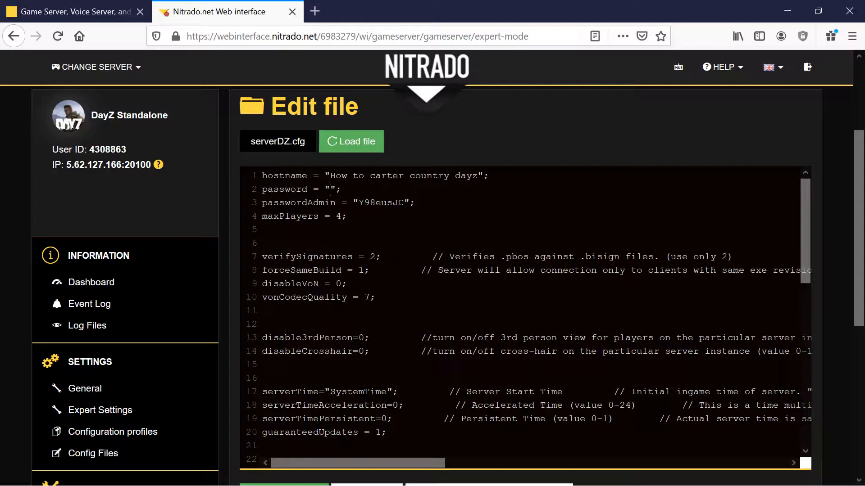
type("carter")
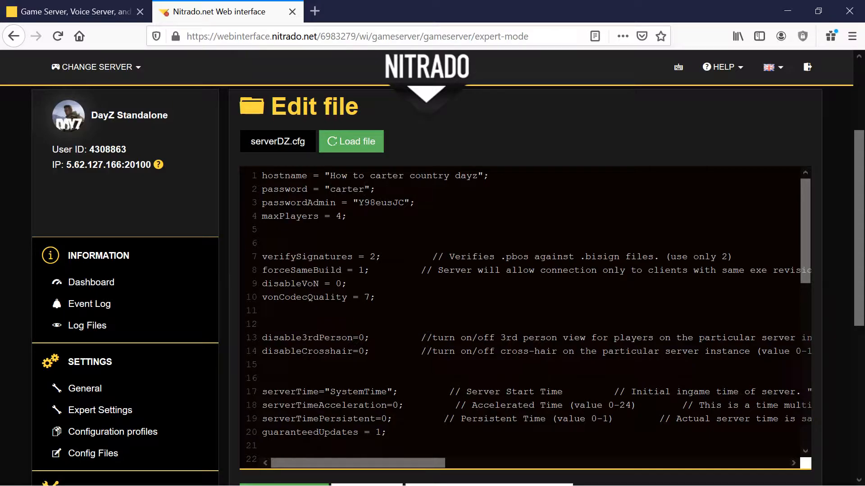
double_click(396, 203)
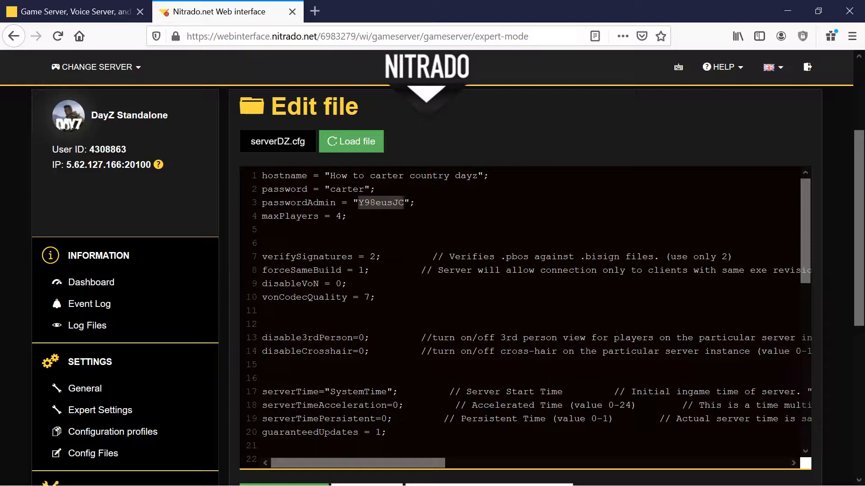
type("carter")
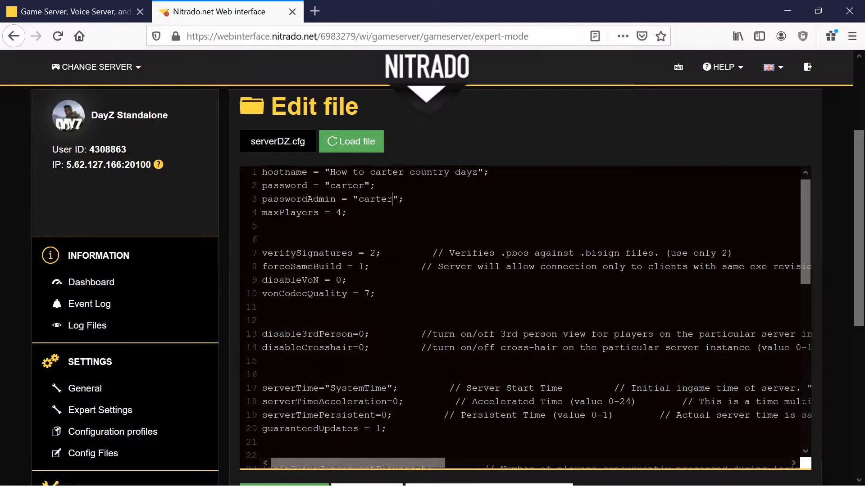
Change serverTimePersistent from 0 to 1 further down in serverDZ.cfg
scroll("down", 3)
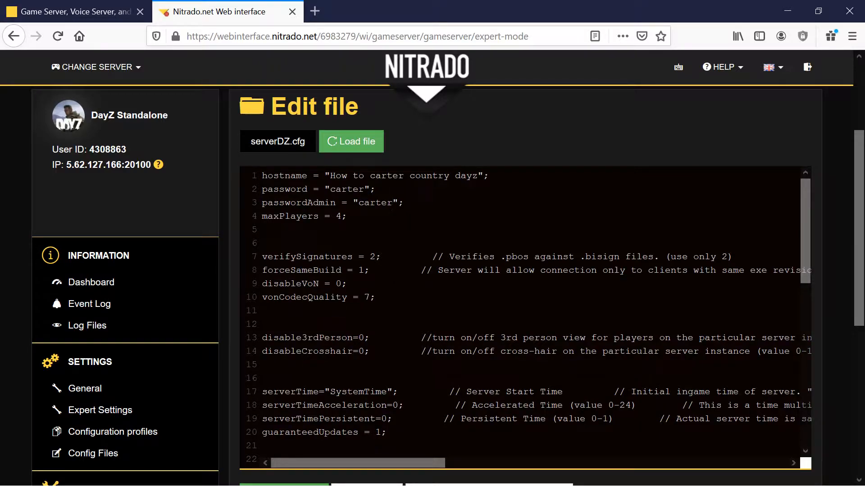
left_click(393, 202)
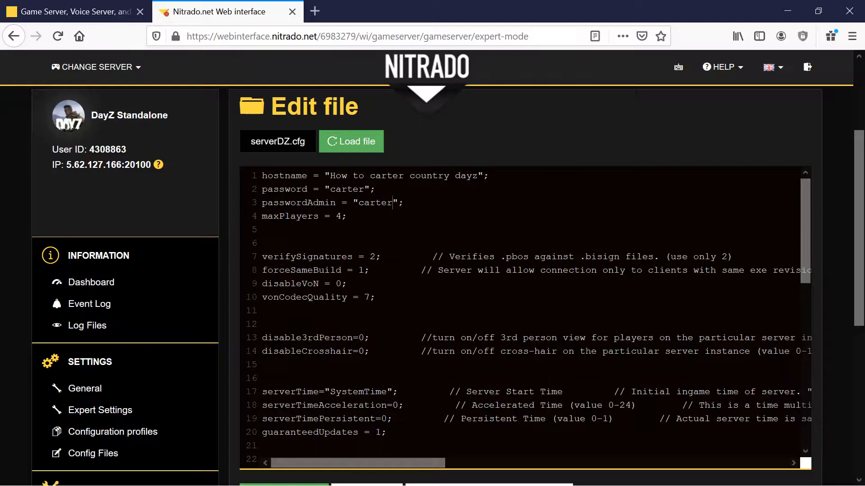
scroll("down", 3)
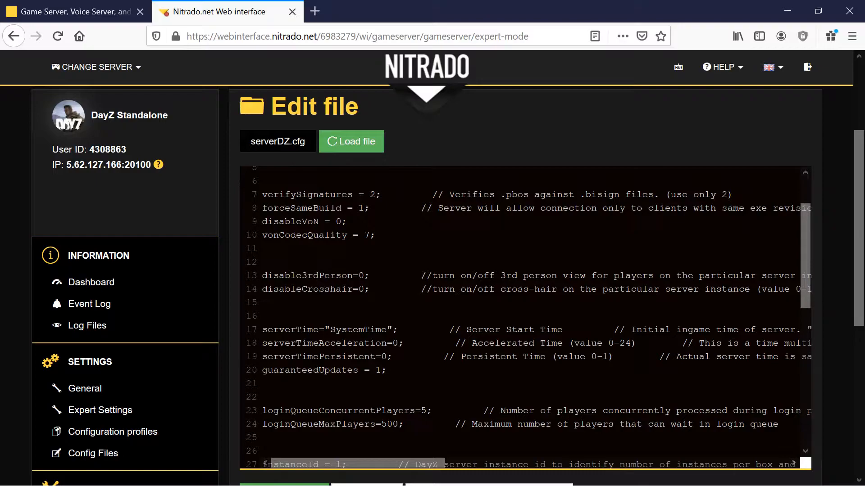
scroll("down", 3)
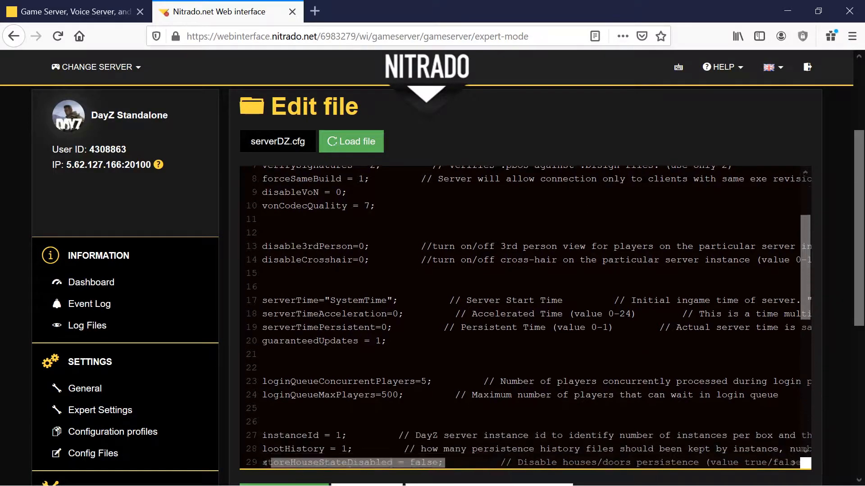
scroll("down", 3)
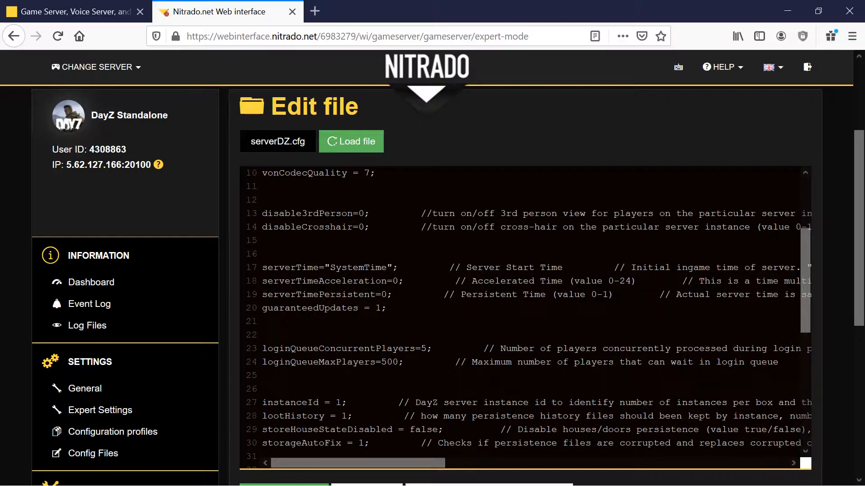
type("1")
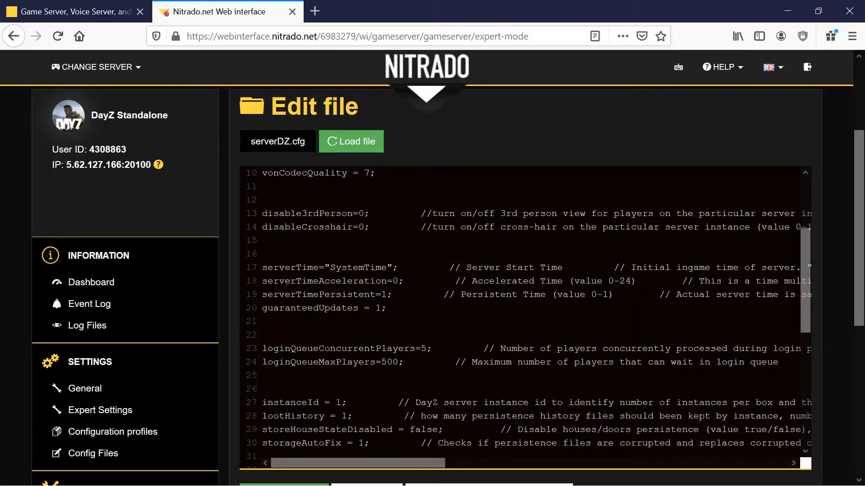
Scroll to the end of serverDZ.cfg and change adminLogPlayerList from 0 to 1
scroll("down", 3)
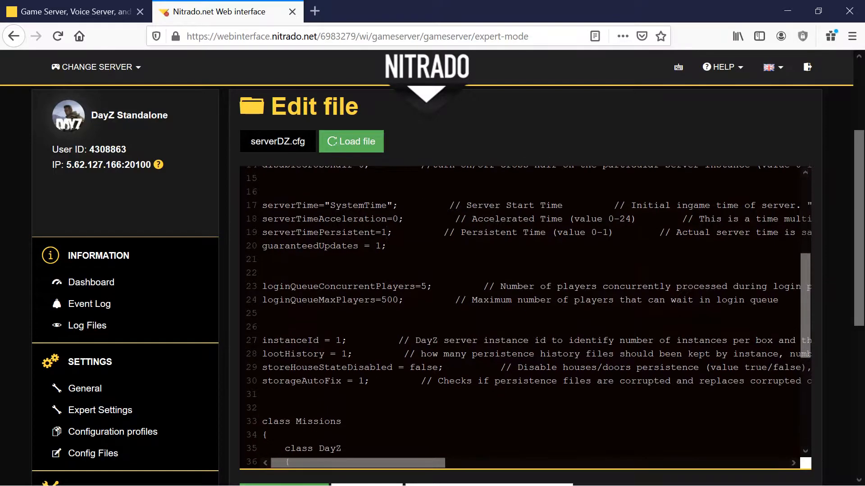
left_click(389, 232)
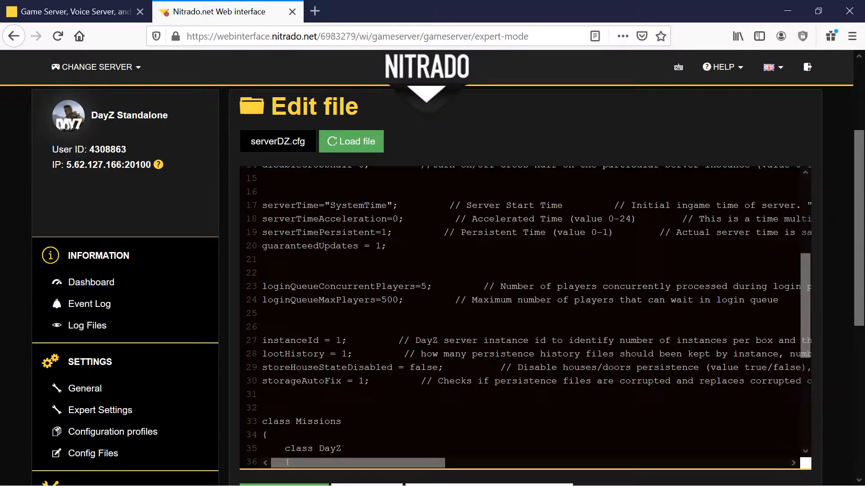
scroll("down", 3)
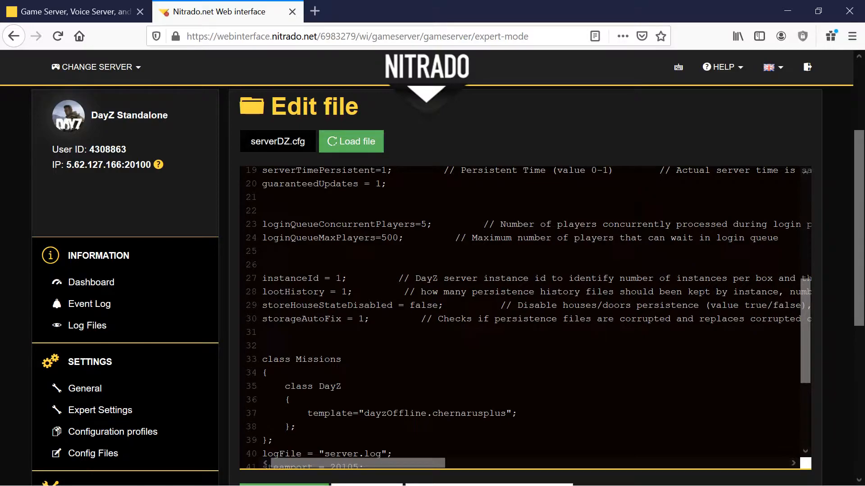
left_click(388, 171)
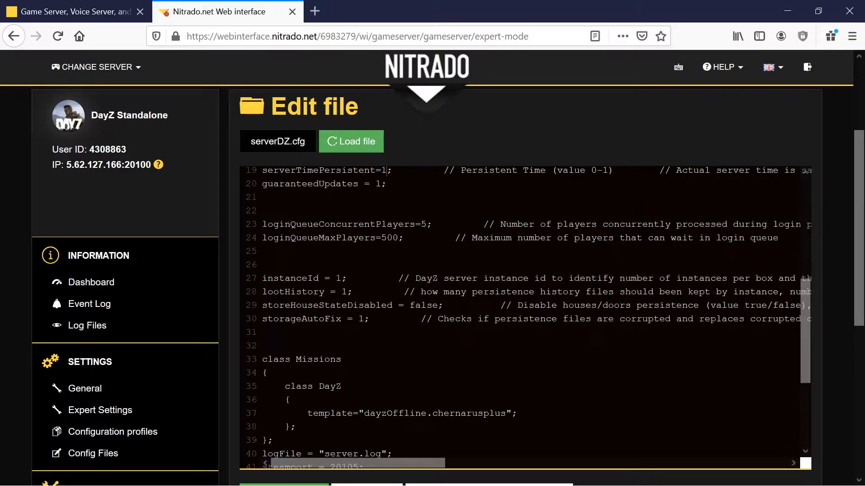
scroll("down", 3)
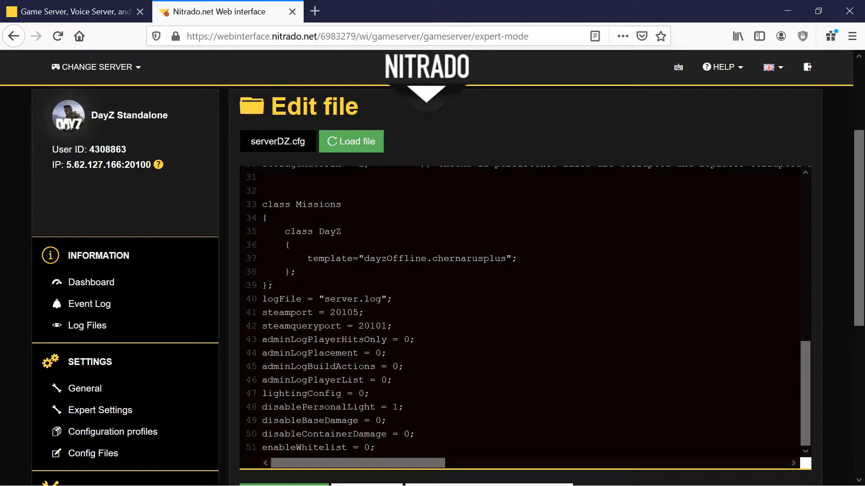
type("1")
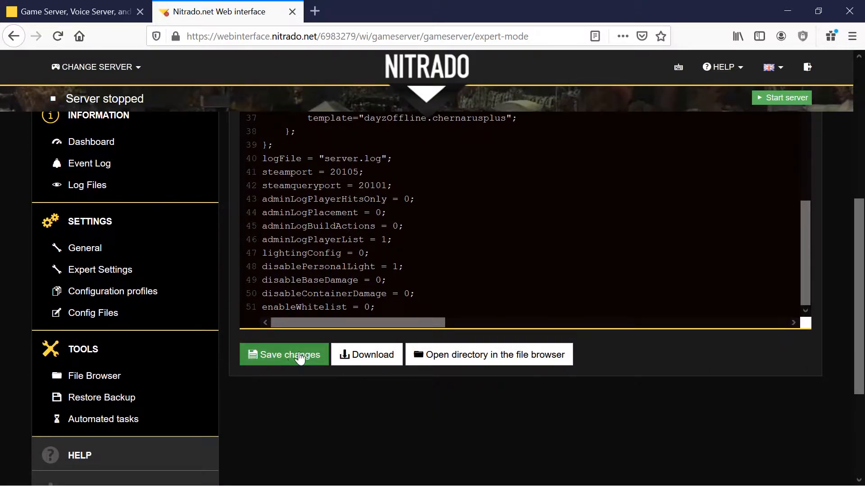
Save the serverDZ.cfg edits, refuse browser notifications, and return to the server Dashboard
left_click(283, 355)
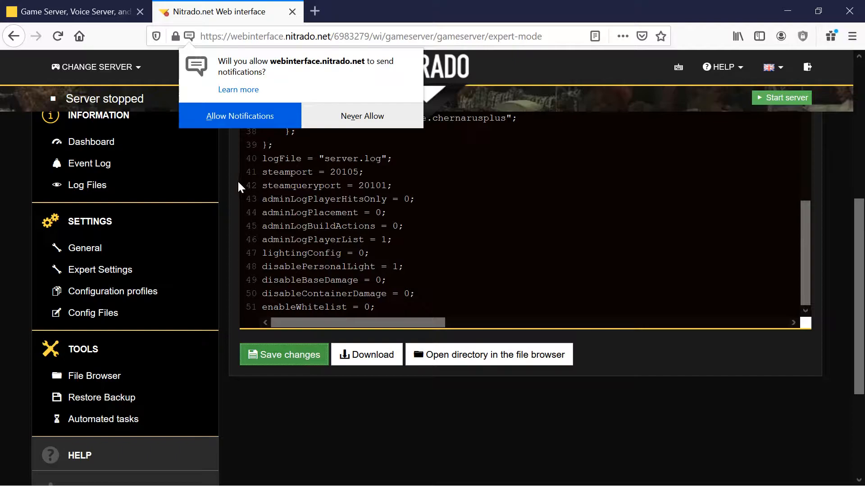
left_click(362, 116)
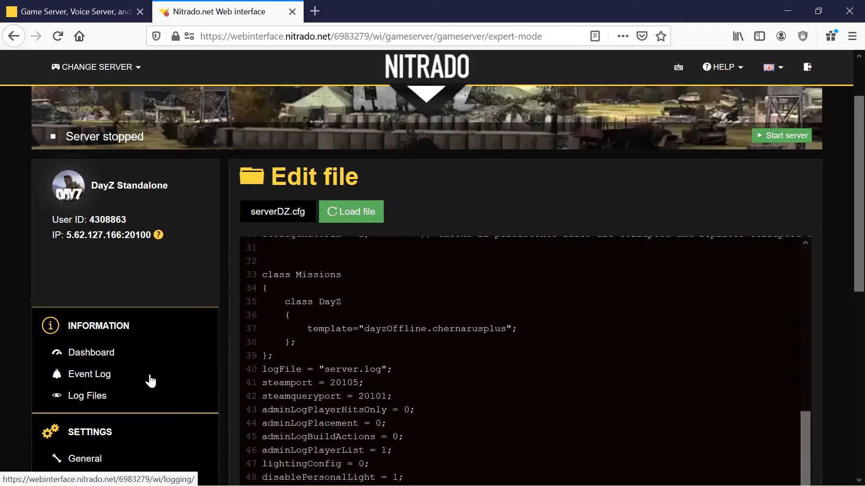
mouse_move(91, 358)
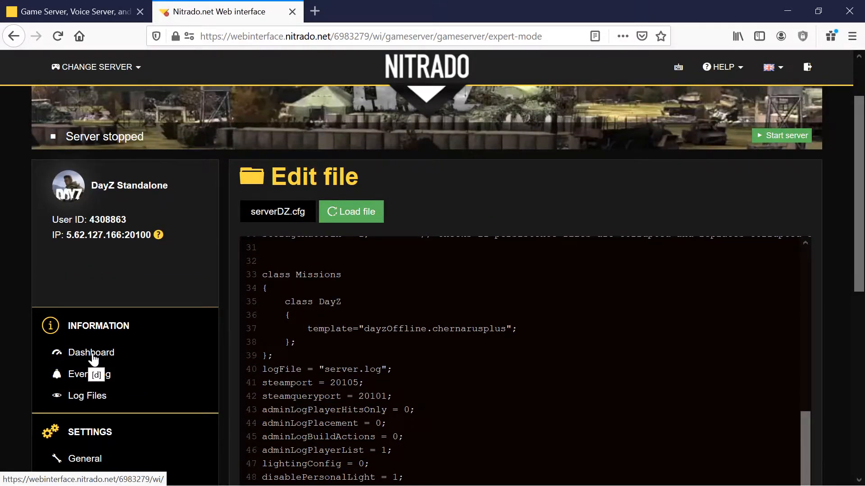
left_click(90, 352)
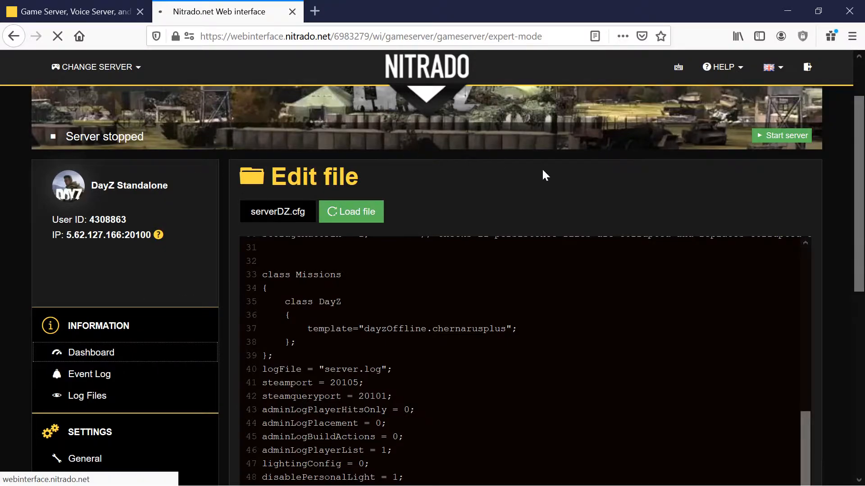
scroll("down", 3)
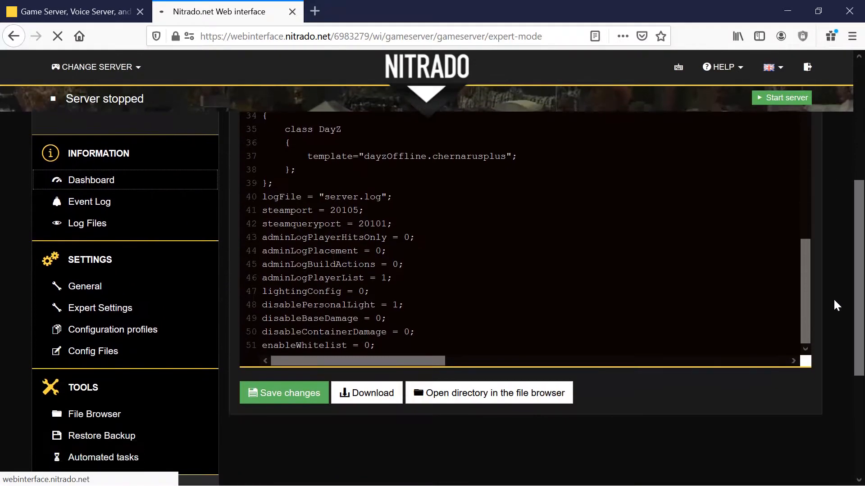
Switch to the browser tab showing the Nitrado account's game server list
scroll("down", 3)
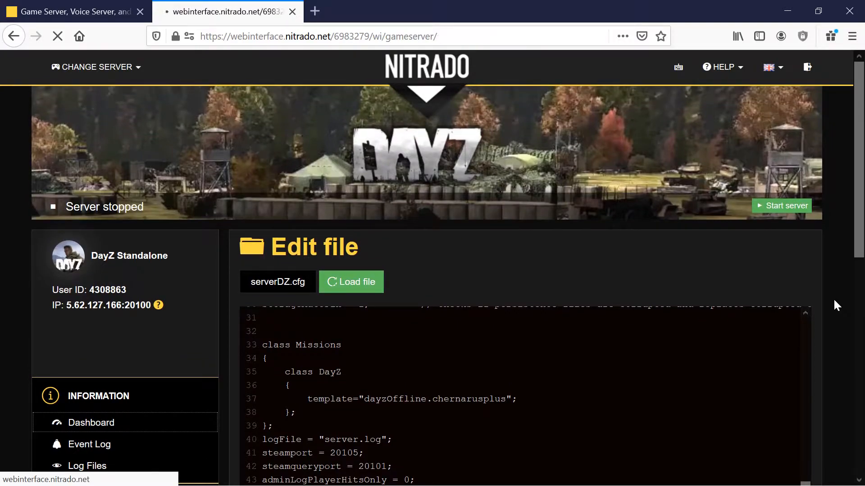
left_click(91, 423)
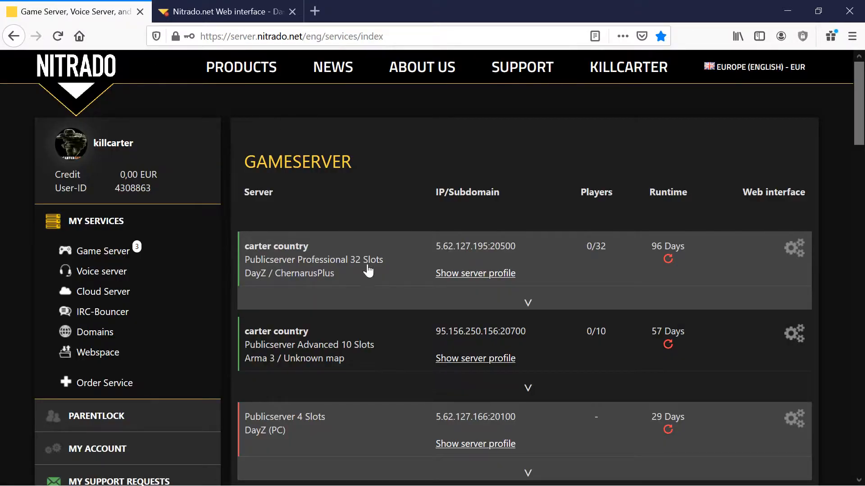
Expand and then collapse the 4-slot DayZ server's details on the services page
scroll("down", 3)
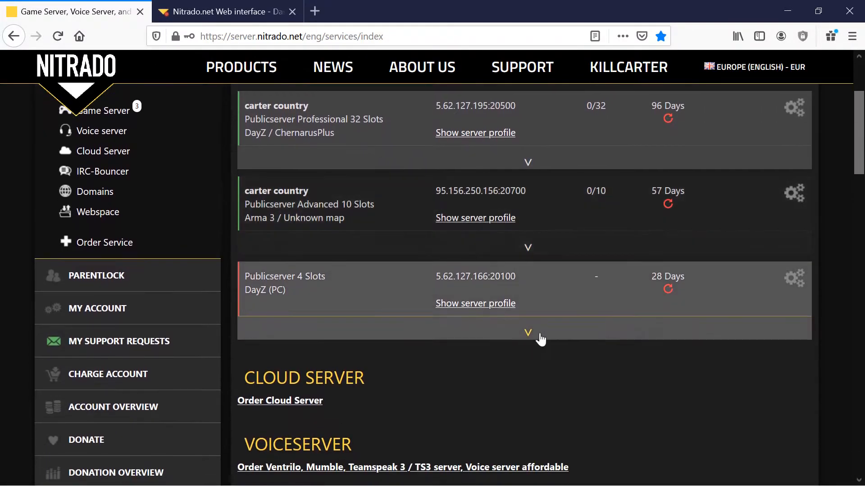
left_click(527, 332)
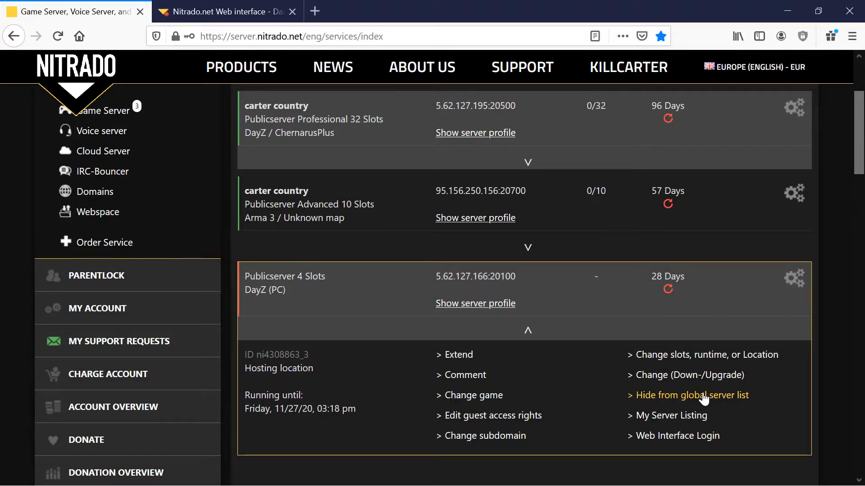
mouse_move(525, 323)
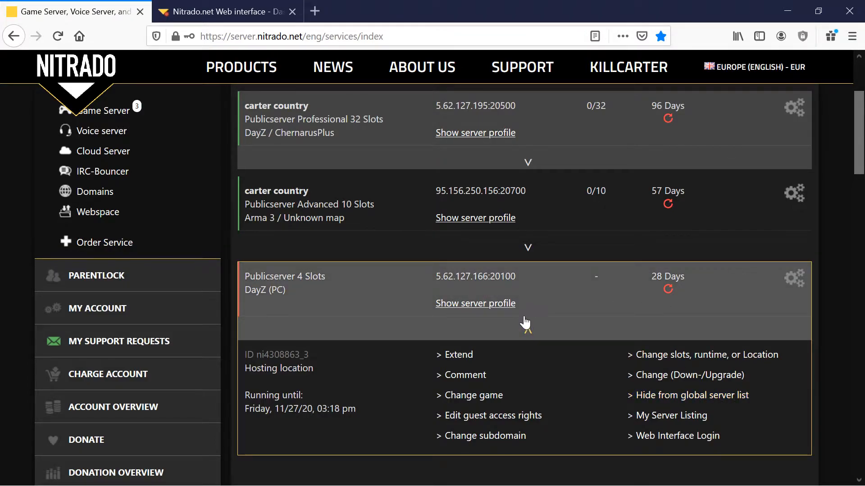
left_click(527, 326)
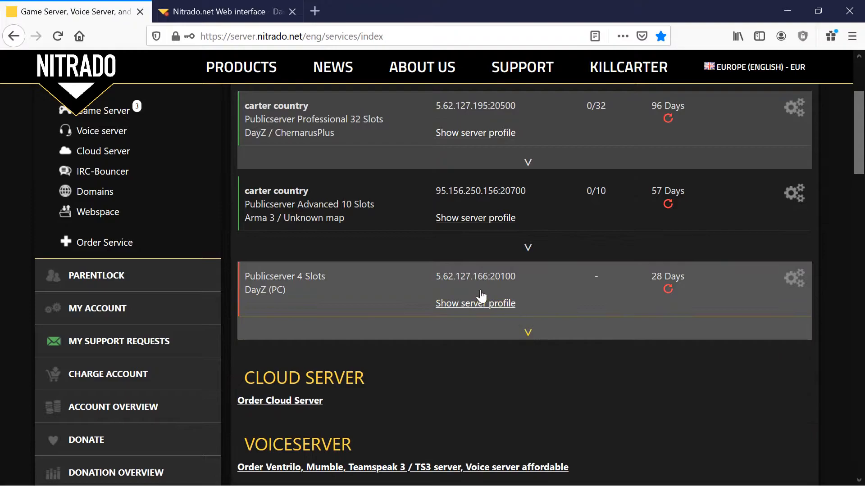
mouse_move(566, 191)
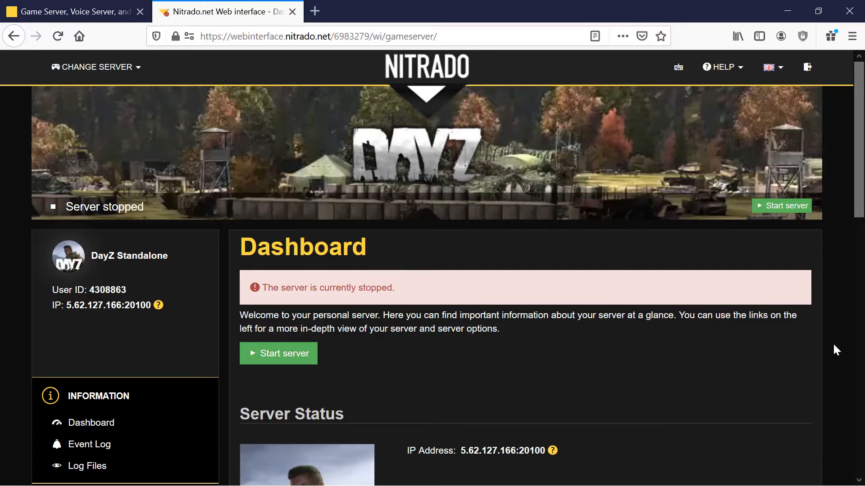
Start the stopped DayZ server from the banner and confirm the start command
scroll("down", 3)
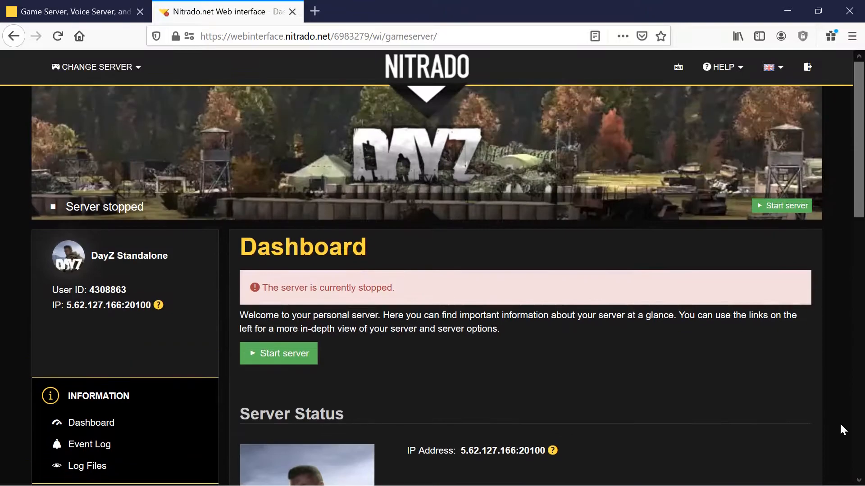
mouse_move(781, 205)
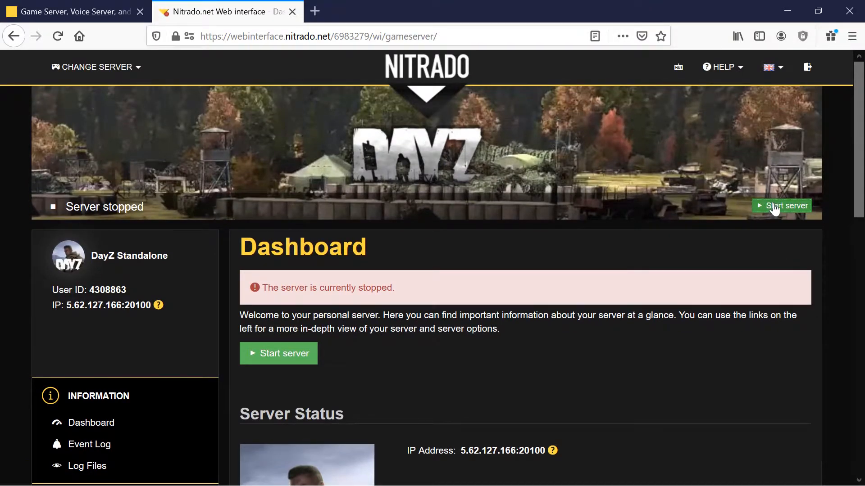
left_click(782, 206)
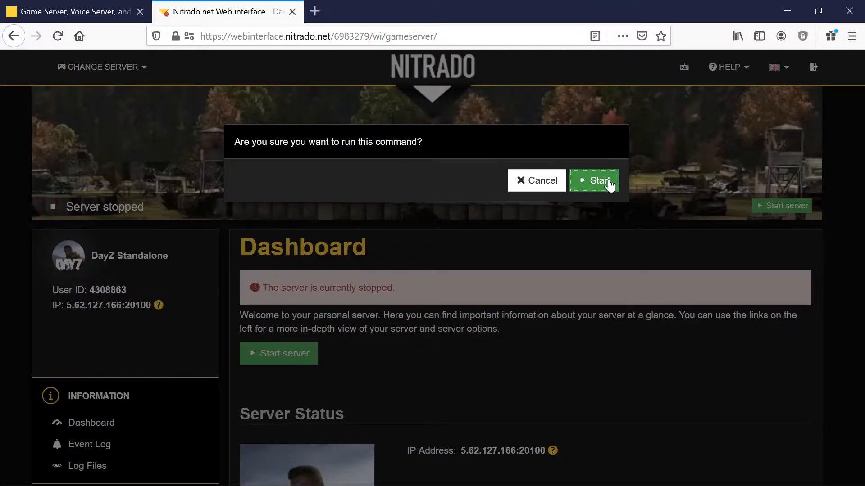
left_click(594, 180)
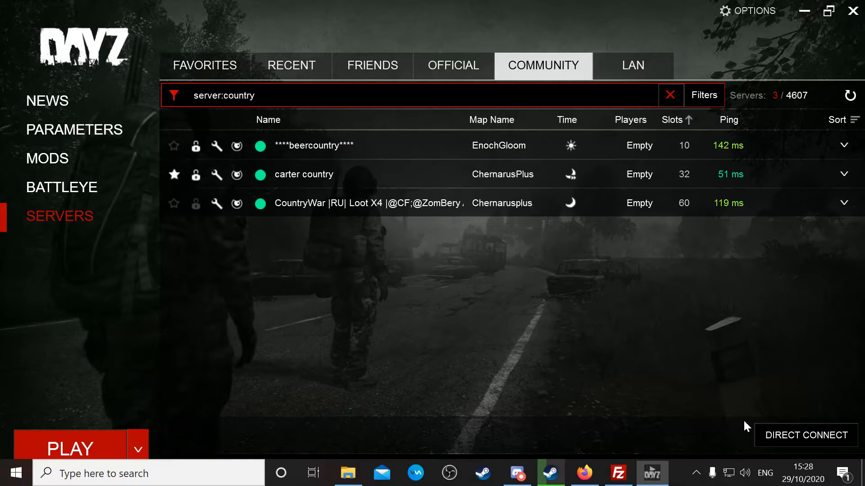
mouse_move(632, 349)
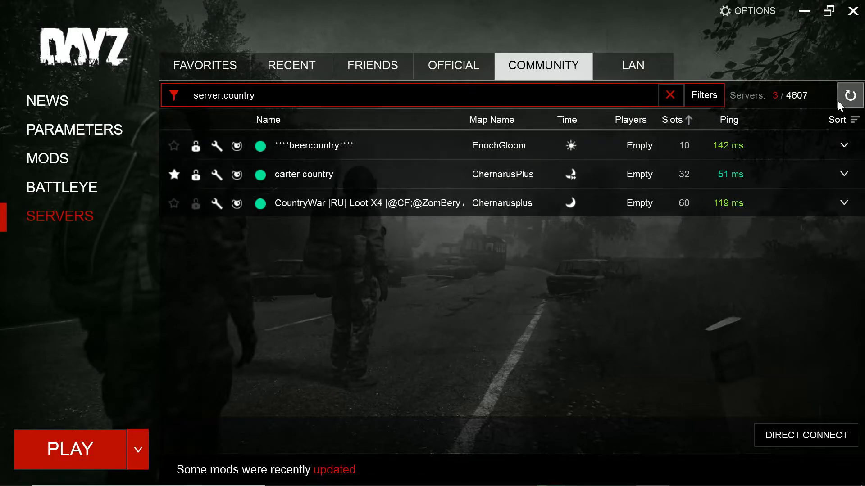
Refresh the Community server list and expand the How to carter country dayz row
left_click(849, 95)
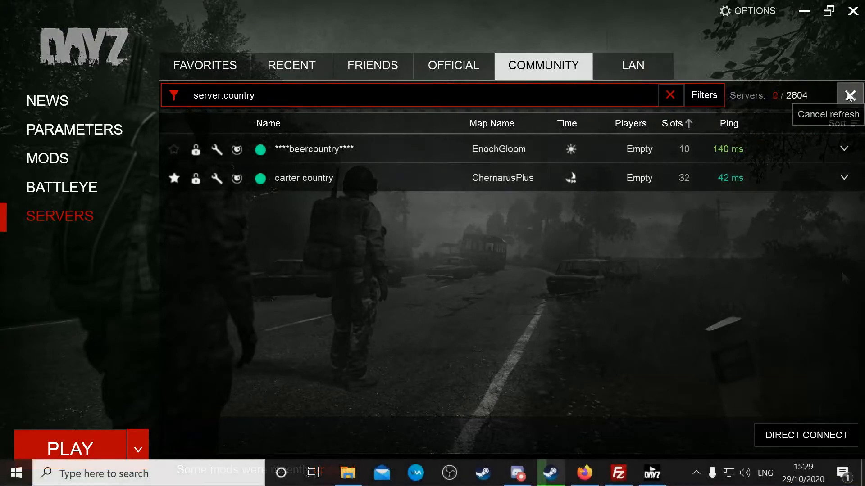
left_click(850, 94)
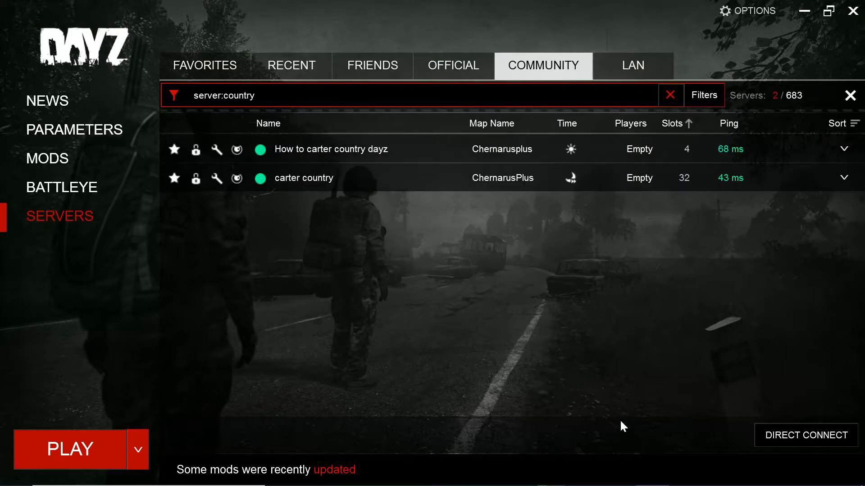
mouse_move(550, 155)
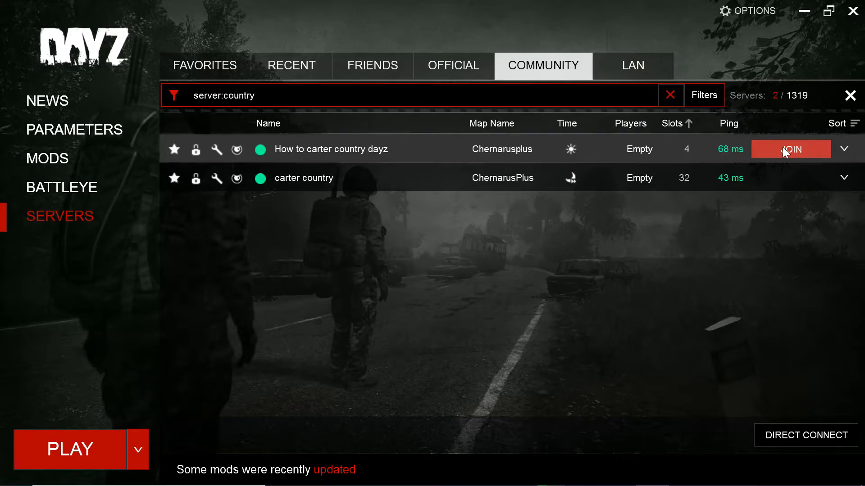
mouse_move(476, 160)
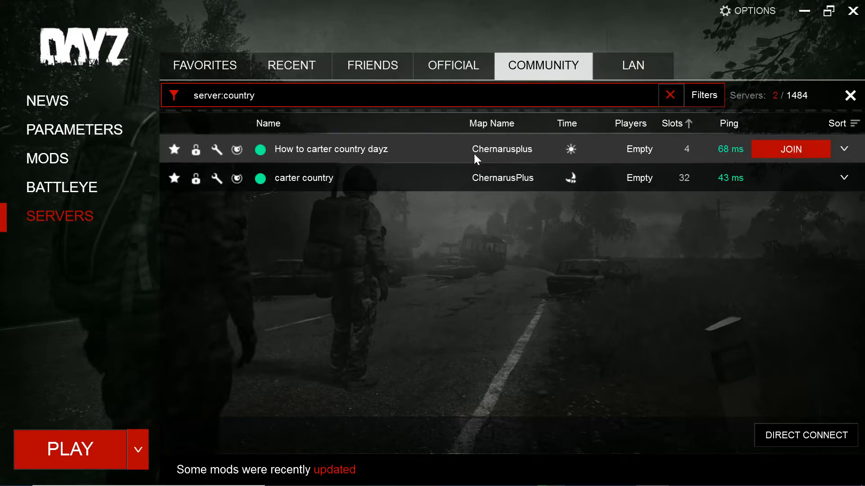
left_click(843, 148)
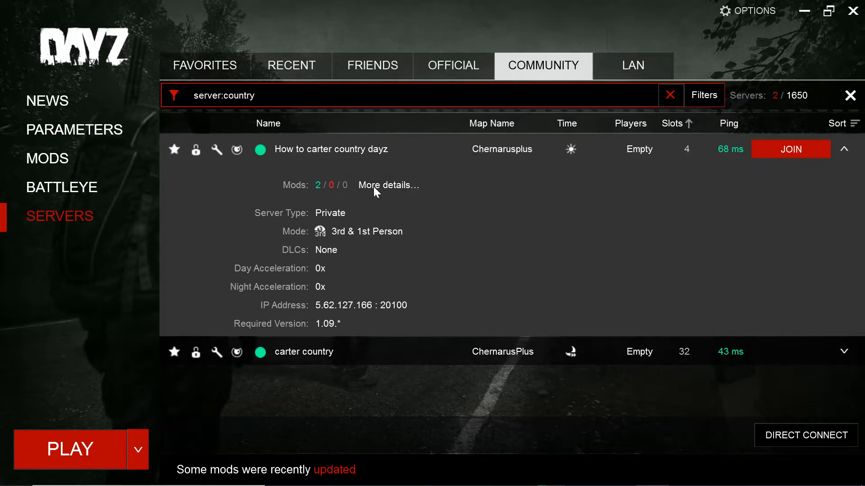
Set up the COT and CF mods, join with the server password, and minimise the launcher
left_click(389, 185)
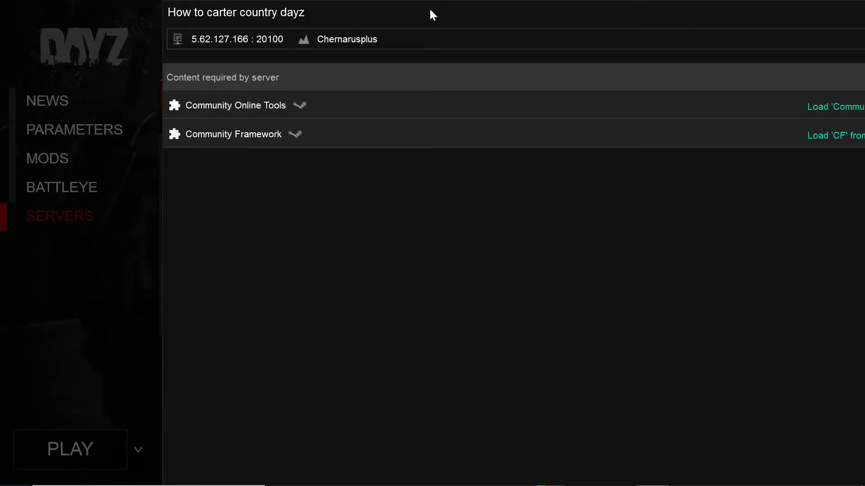
left_click(71, 448)
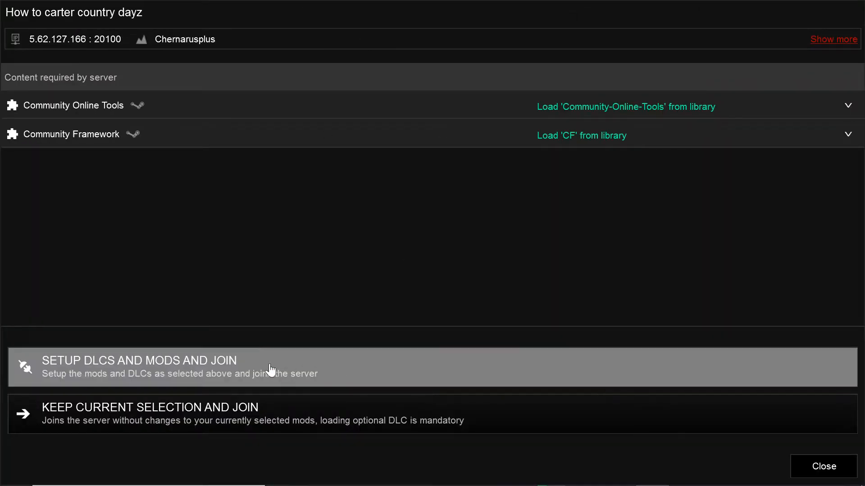
left_click(139, 366)
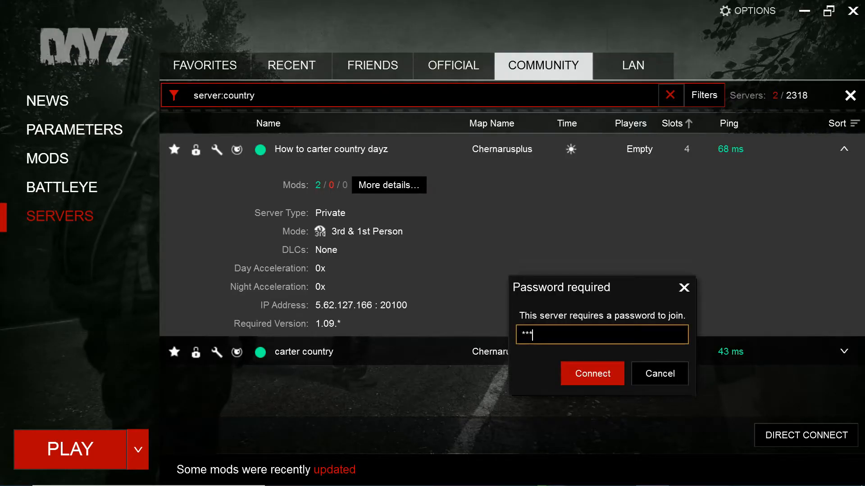
left_click(592, 373)
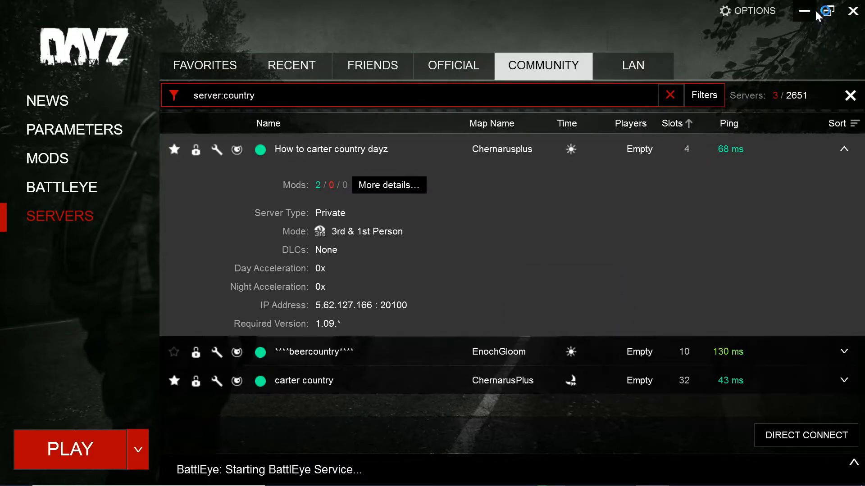
left_click(803, 10)
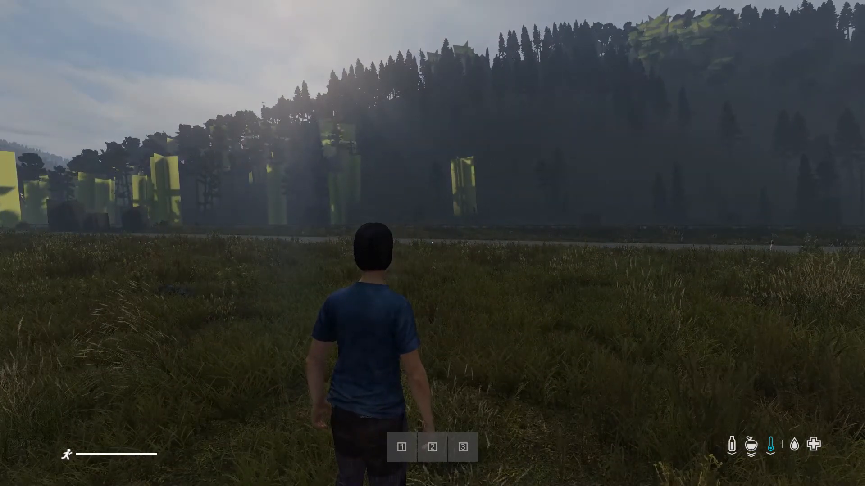
Leave the server from the pause menu, exiting immediately without the countdown
key("Escape")
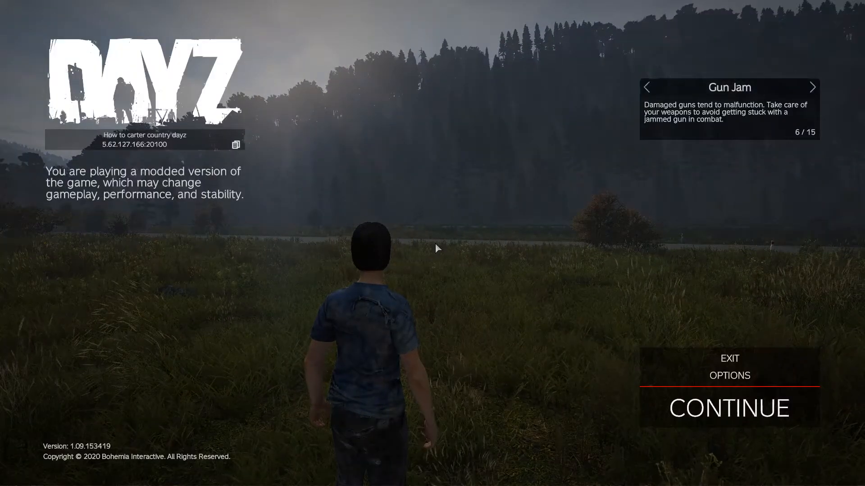
mouse_move(729, 358)
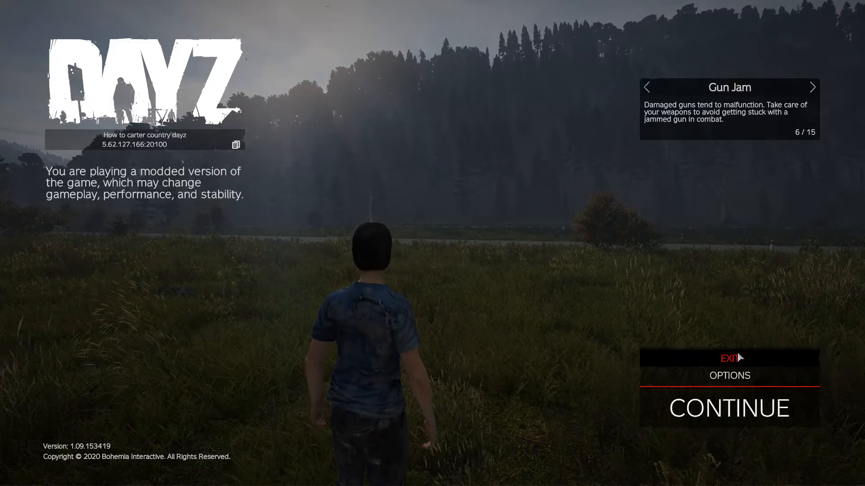
left_click(729, 357)
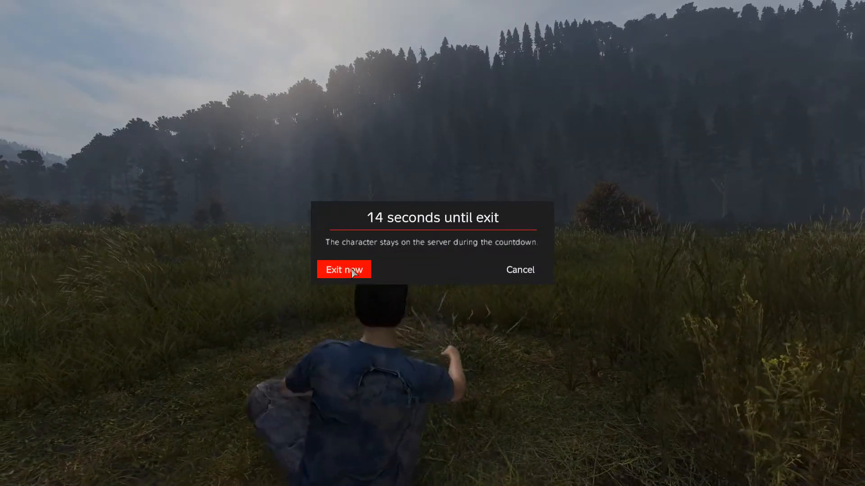
left_click(343, 269)
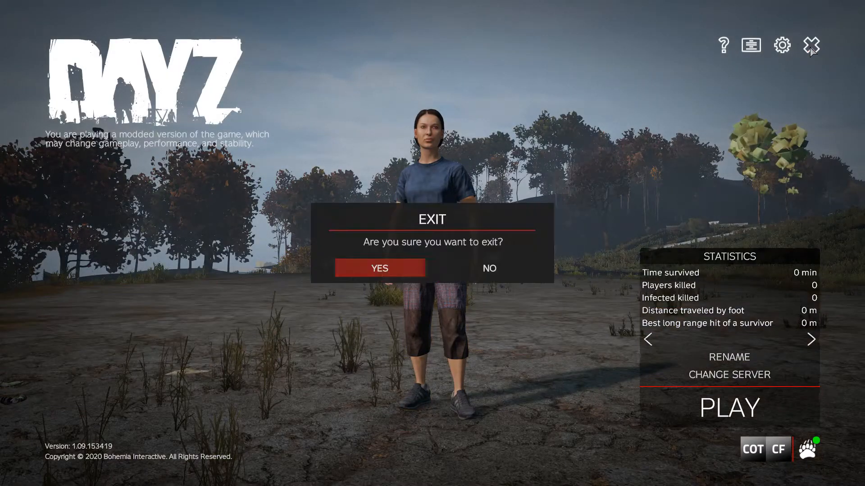
mouse_move(379, 269)
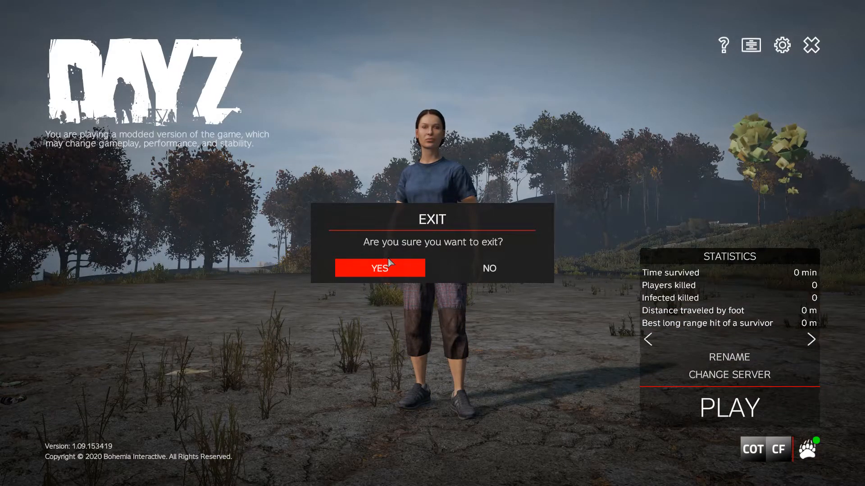
left_click(487, 268)
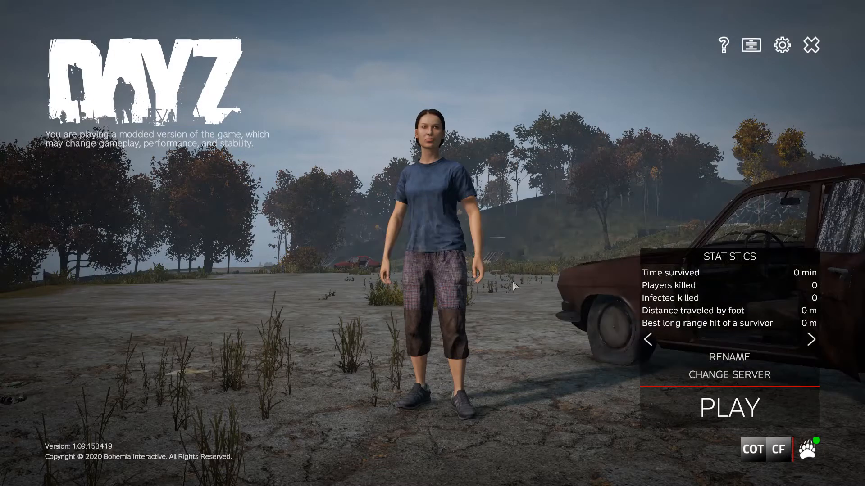
Quit DayZ from the main menu and confirm with Yes, returning to the desktop
left_click(778, 449)
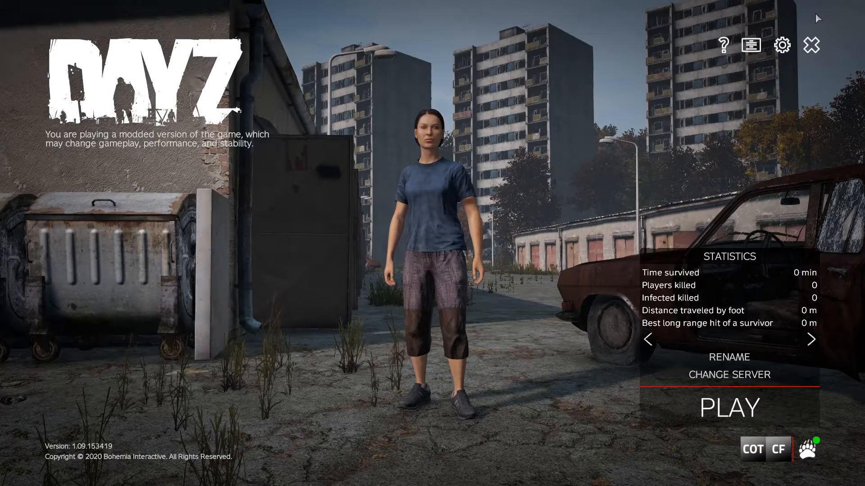
left_click(811, 45)
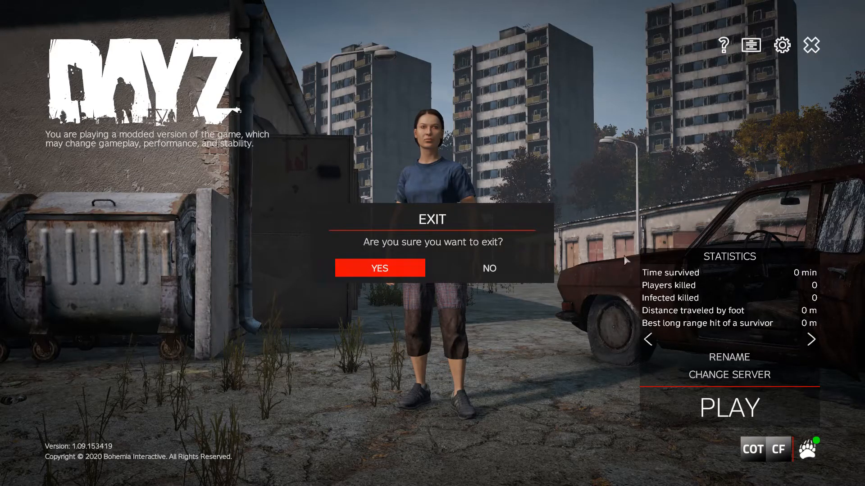
mouse_move(379, 269)
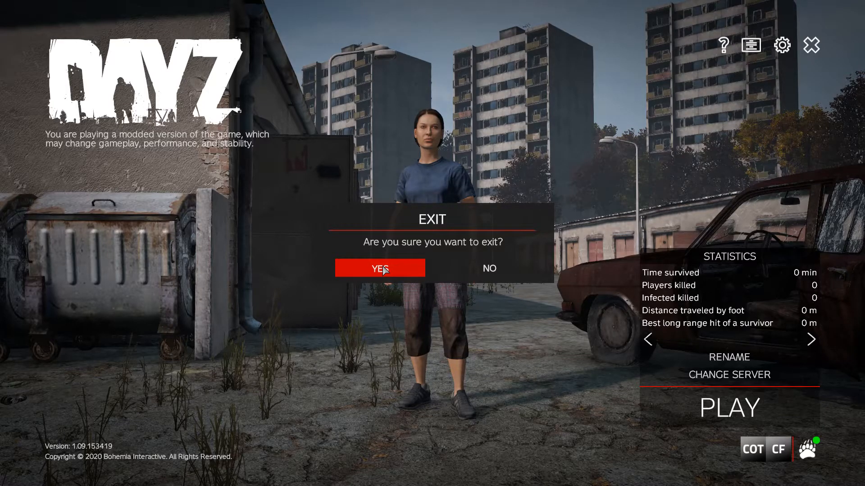
left_click(379, 269)
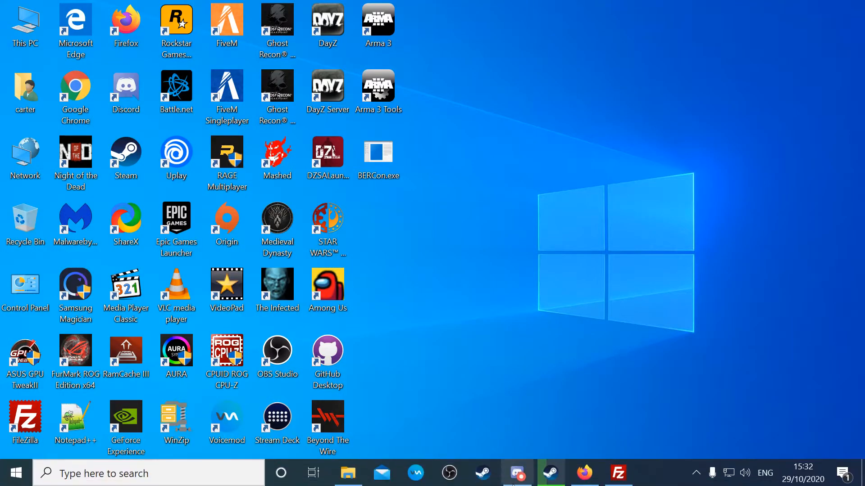
Back in Nitrado, stop the DayZ server, confirm the shutdown, and go to File Browser
left_click(584, 473)
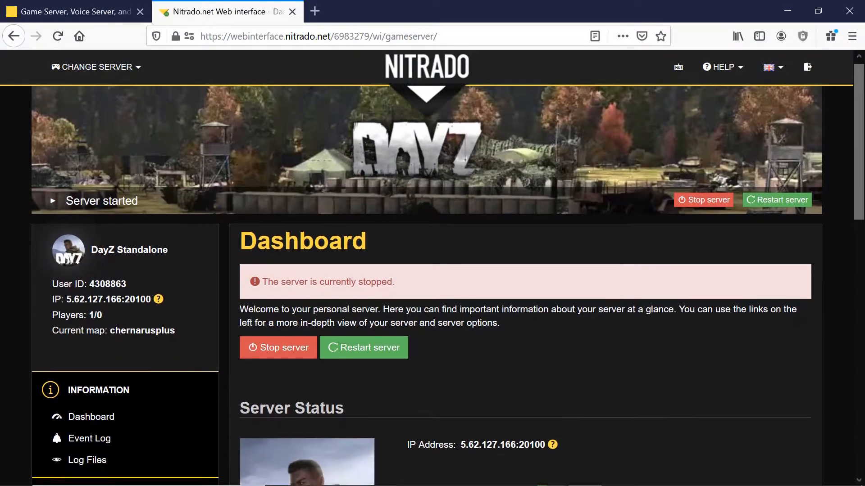
scroll("down", 3)
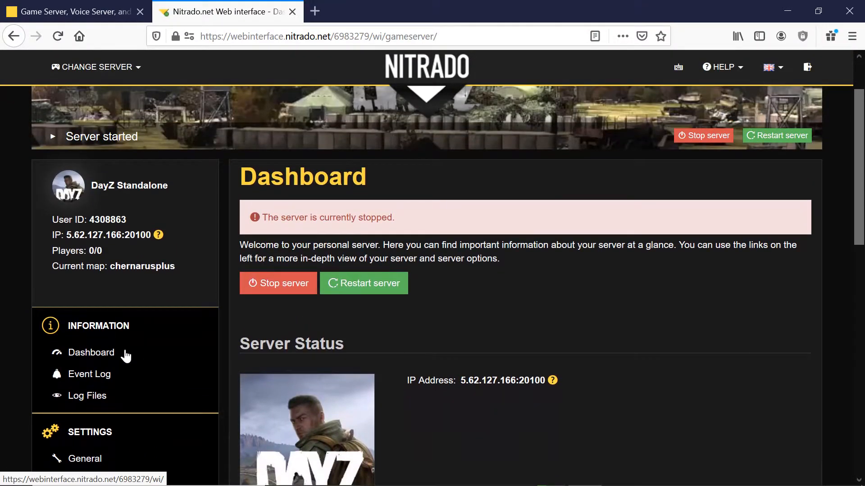
scroll("down", 3)
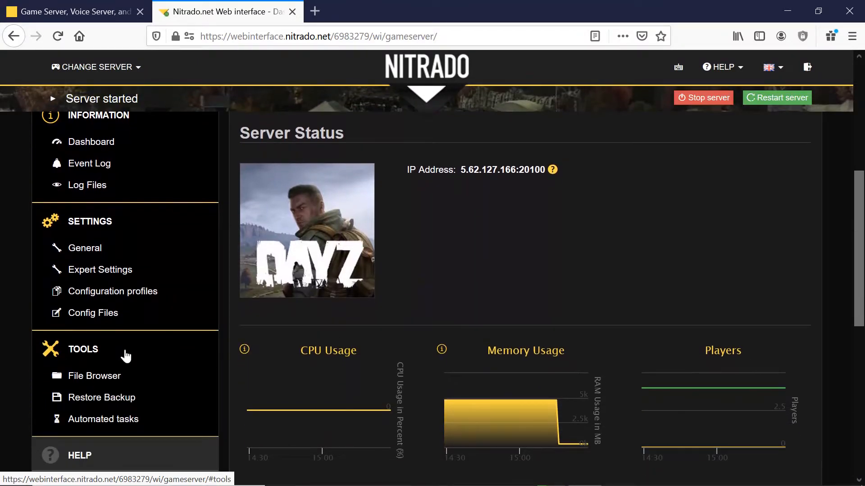
scroll("down", 3)
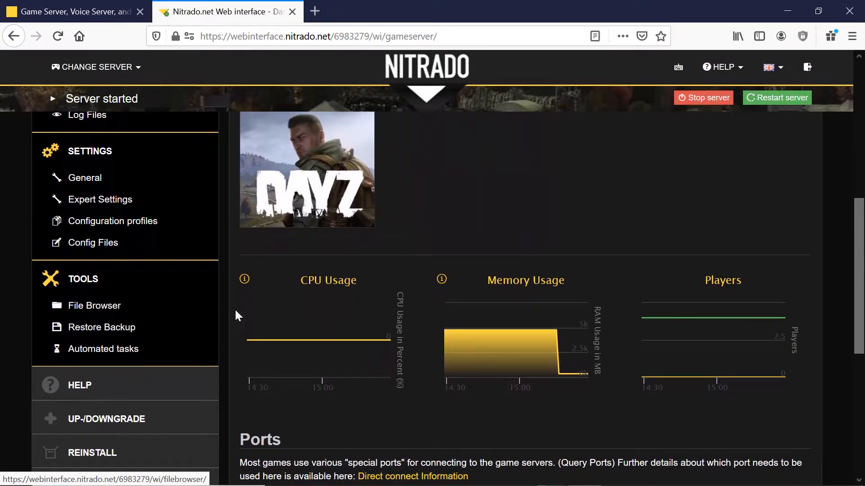
left_click(703, 98)
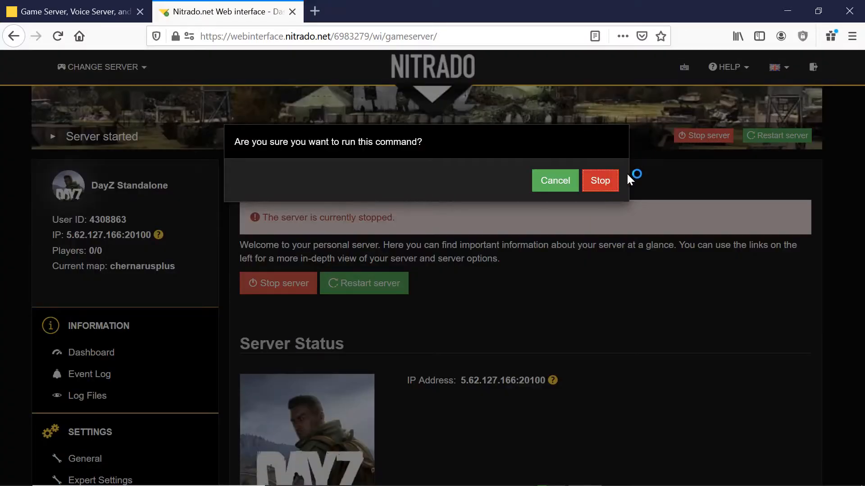
left_click(600, 180)
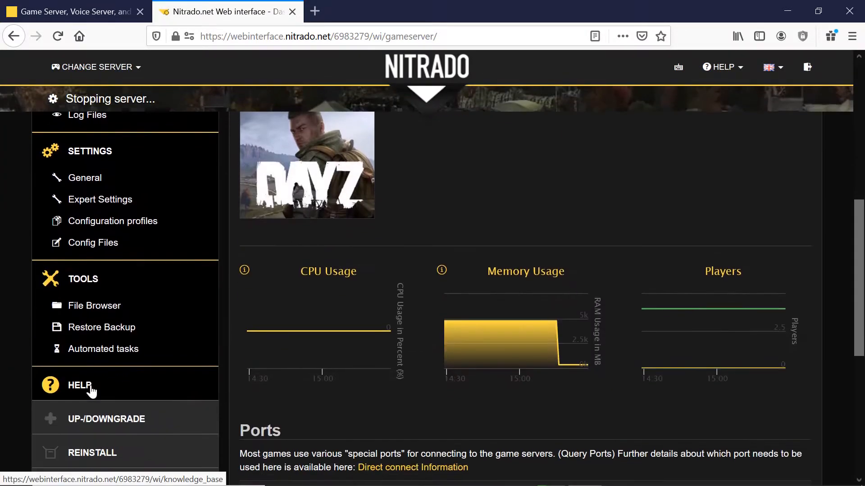
mouse_move(94, 306)
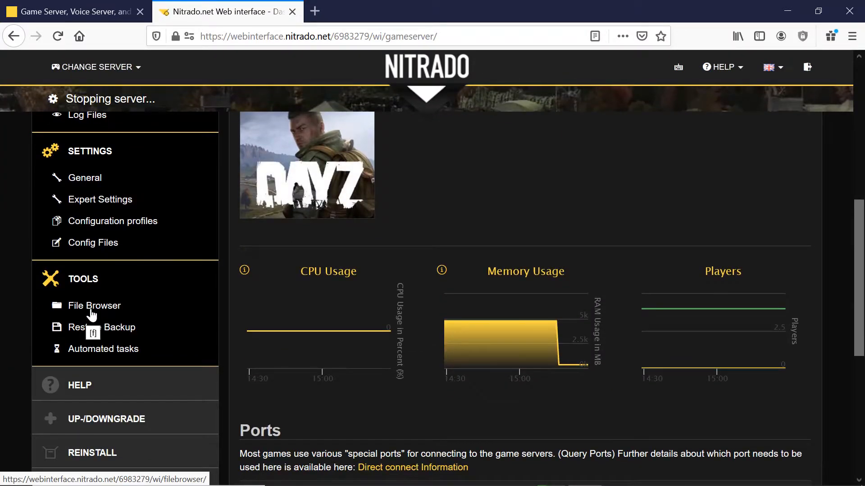
left_click(93, 305)
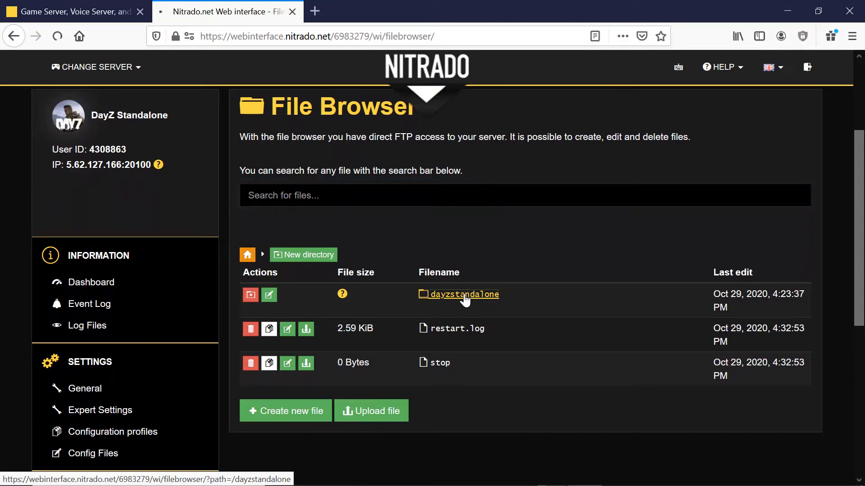
Browse into dayzstandalone > config > PermissionsFramework in the File Browser
left_click(463, 293)
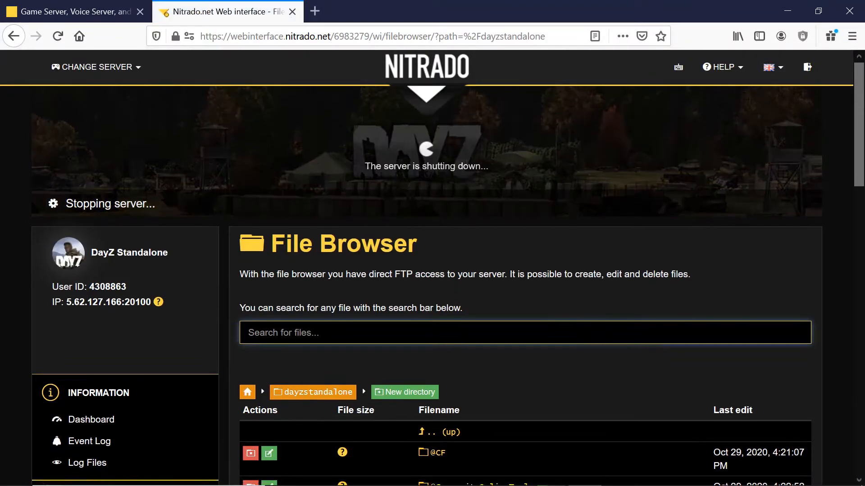
scroll("down", 3)
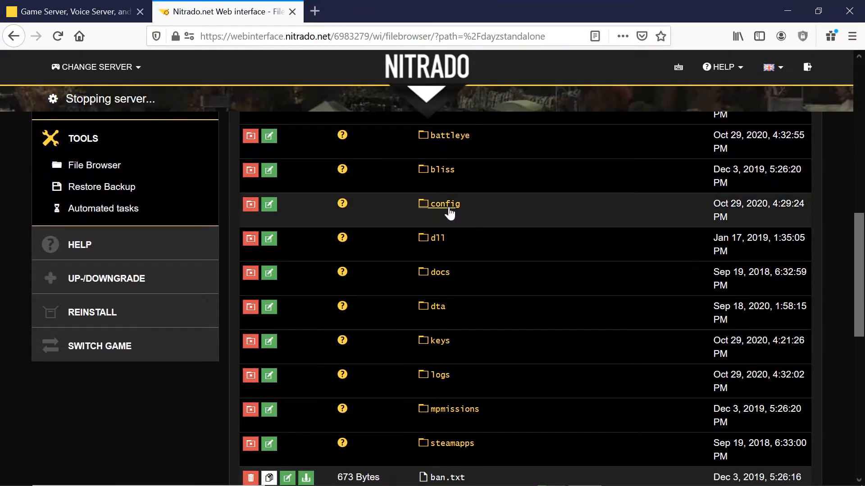
left_click(442, 204)
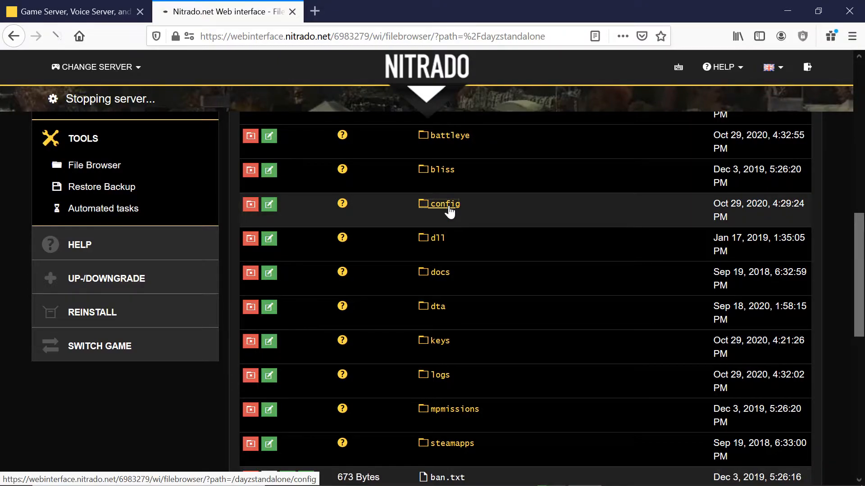
left_click(443, 203)
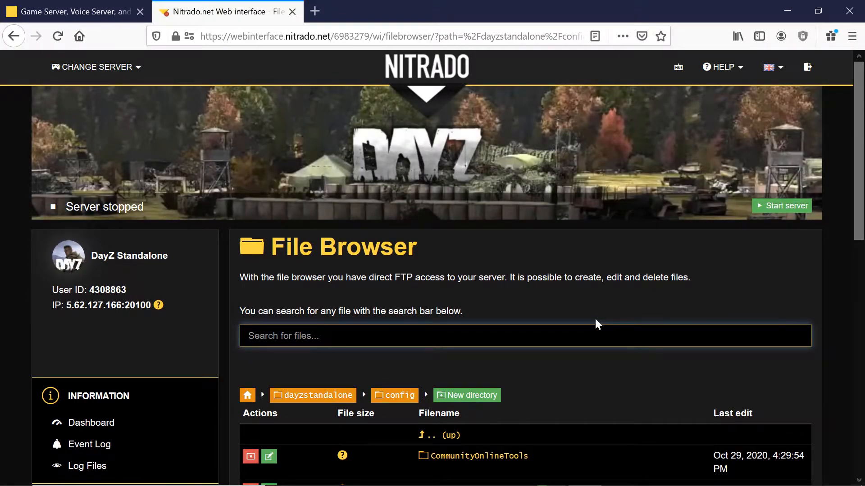
scroll("down", 3)
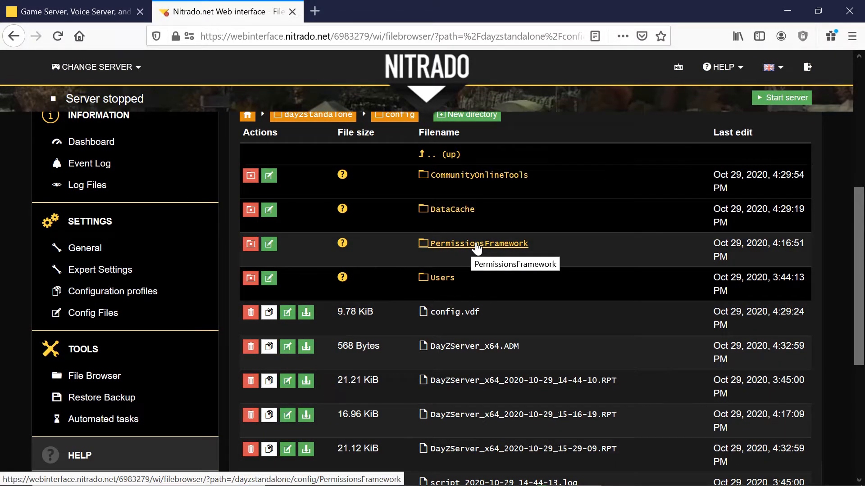
left_click(477, 244)
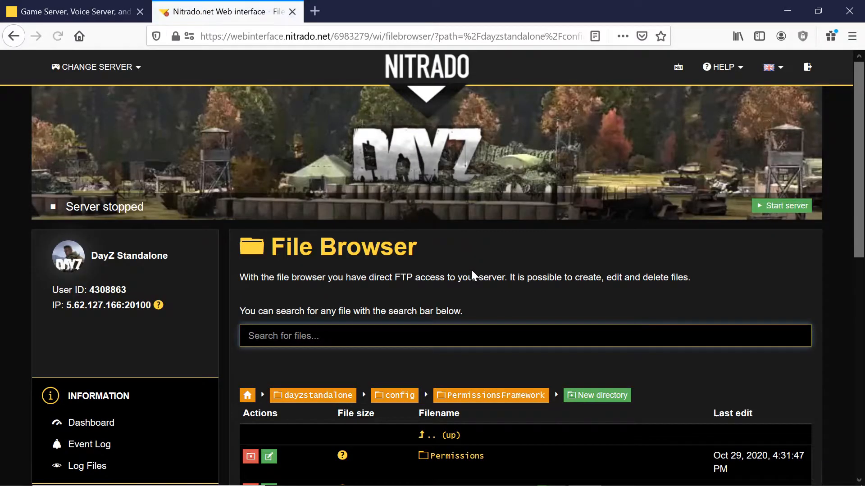
Enter the Players folder and select the player's JSON permissions file
scroll("down", 3)
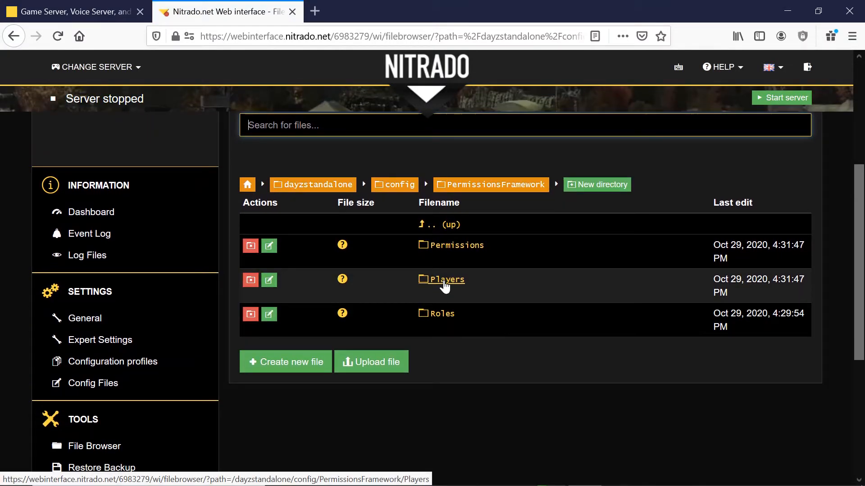
left_click(445, 280)
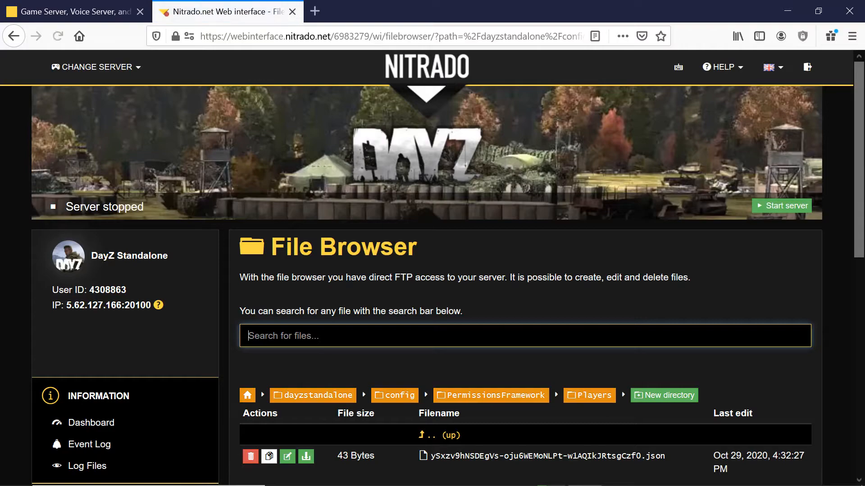
scroll("down", 3)
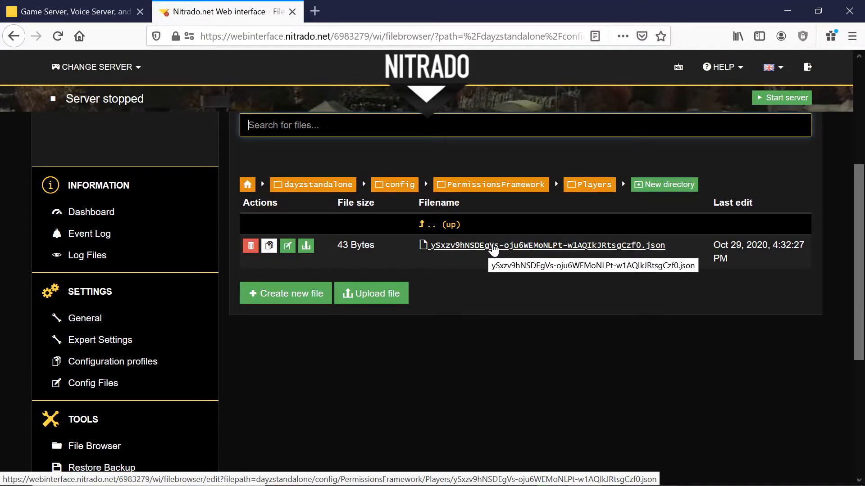
left_click(546, 245)
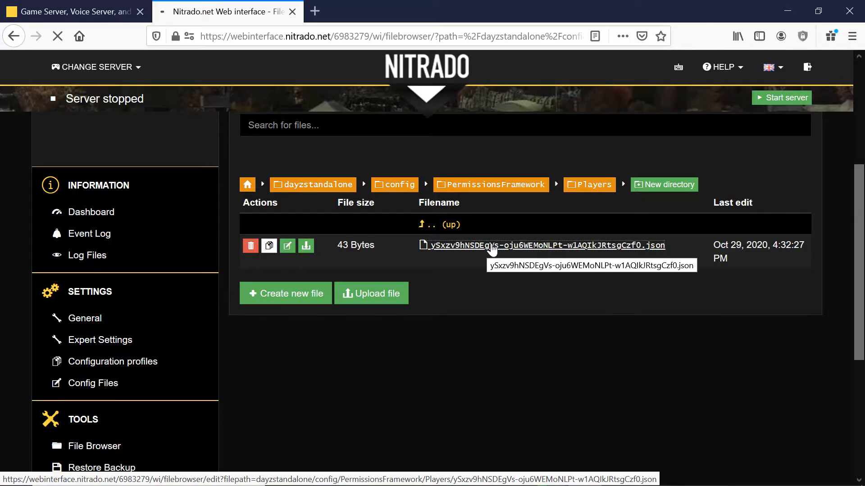
Replace the 'everyone' role in the player's permissions file with 'admin'
left_click(546, 245)
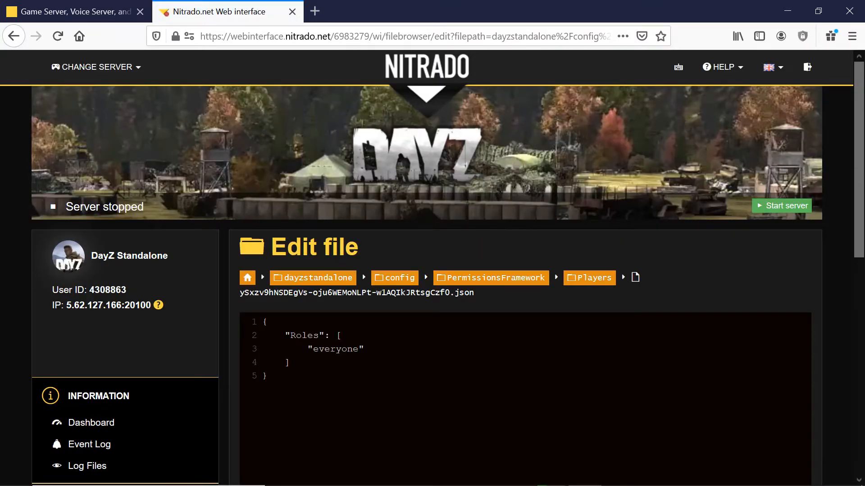
double_click(336, 349)
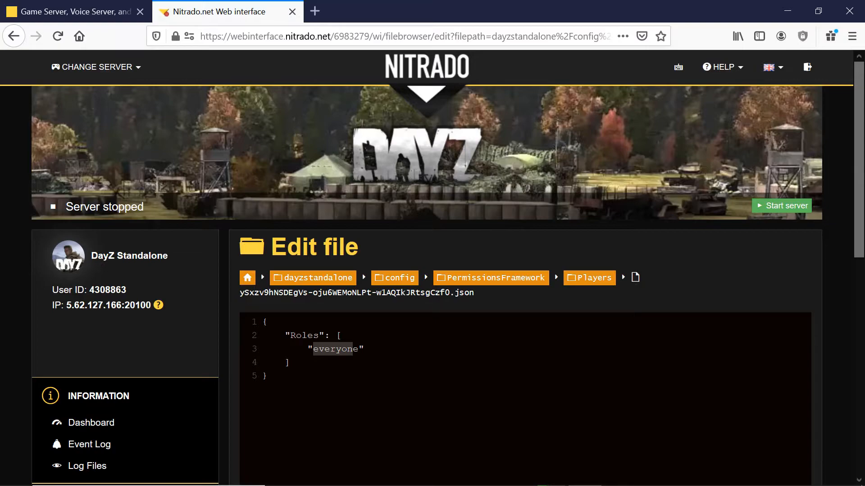
type("a\"")
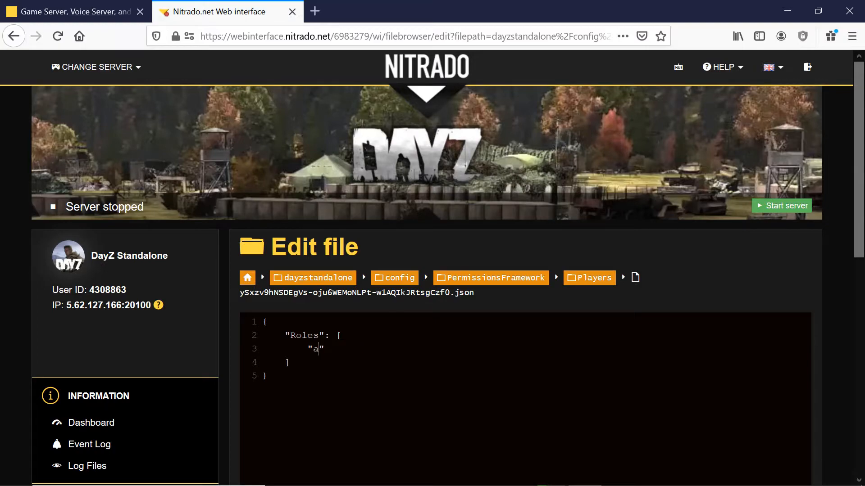
type("dmin")
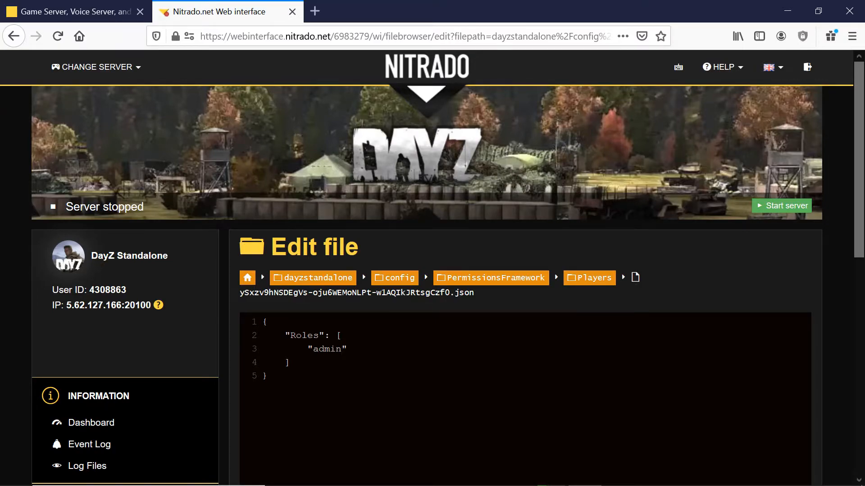
Save the edited permissions file and return to the dayzstandalone folder
scroll("down", 3)
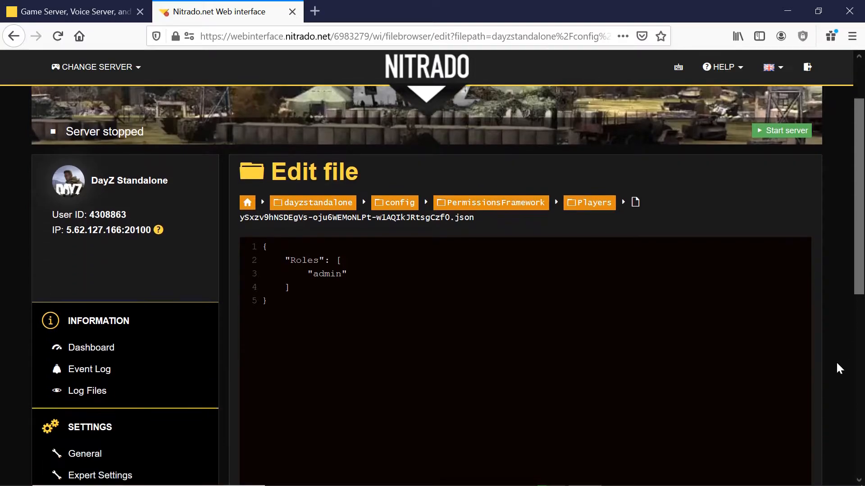
scroll("down", 3)
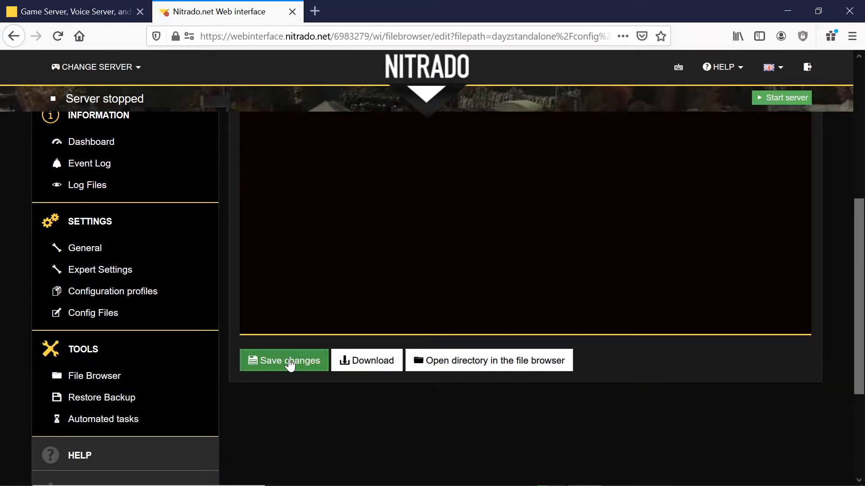
left_click(284, 360)
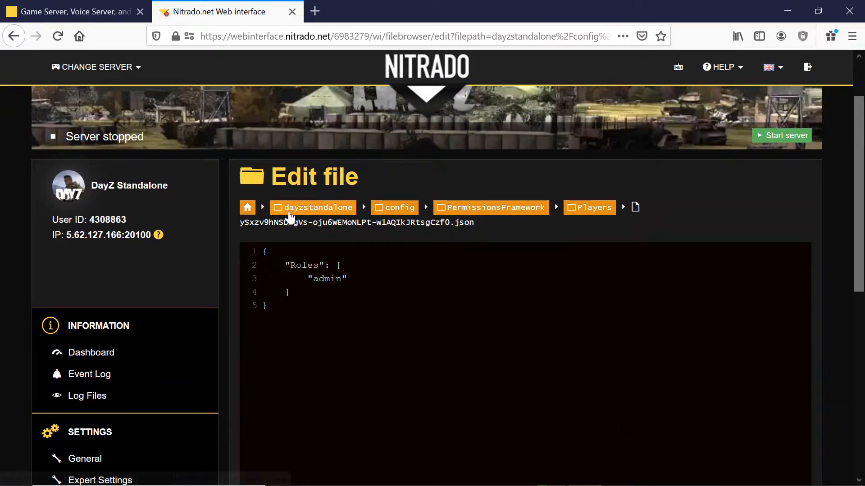
left_click(318, 207)
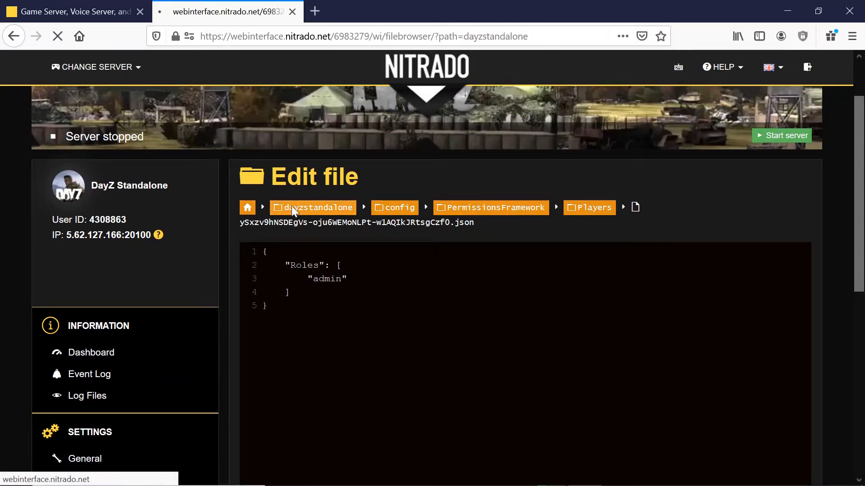
Start the DayZ server again from the dayzstandalone folder view
left_click(317, 208)
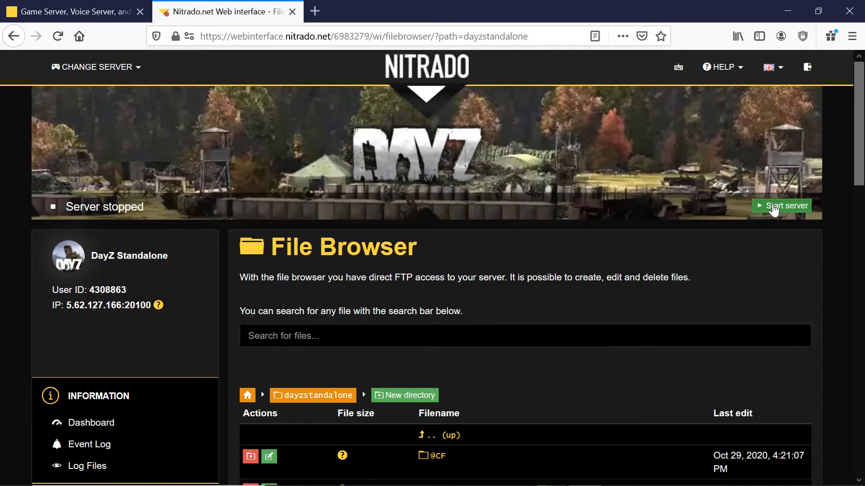
left_click(781, 205)
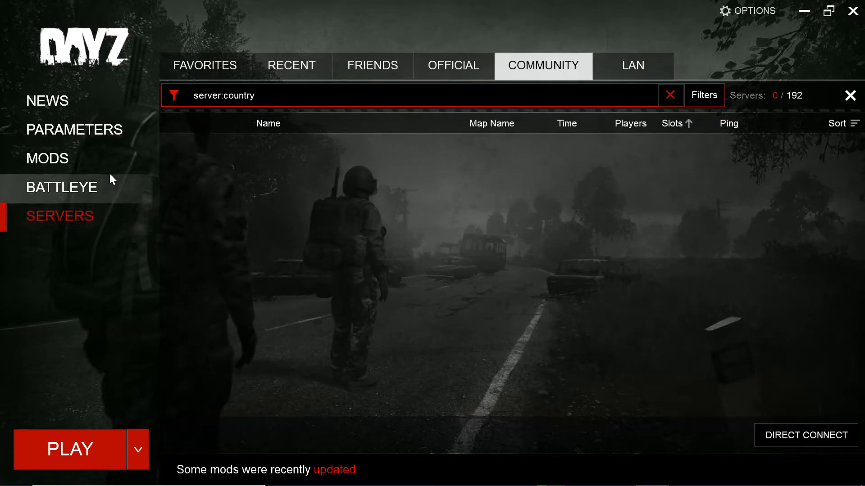
Check the loaded mods, then refresh the community server list until the server appears
left_click(48, 158)
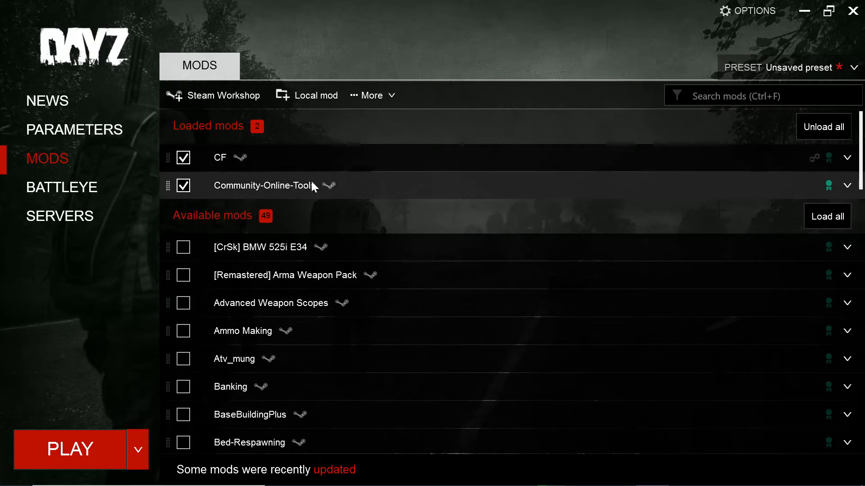
left_click(60, 215)
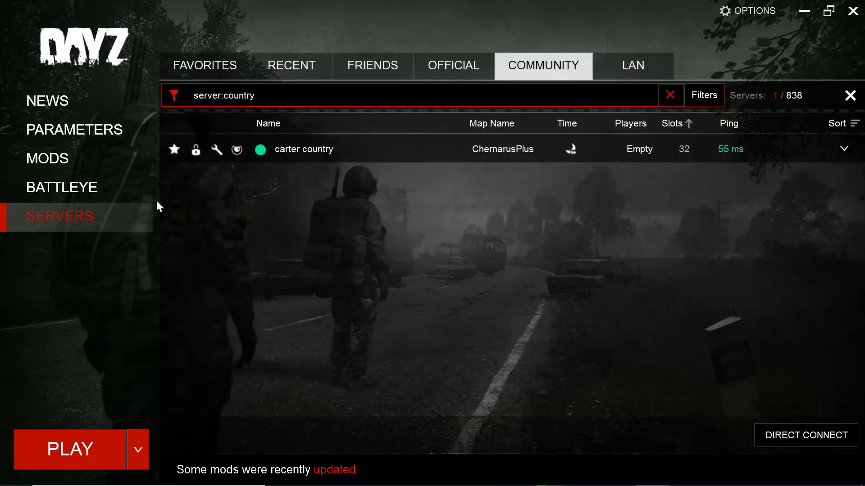
left_click(851, 95)
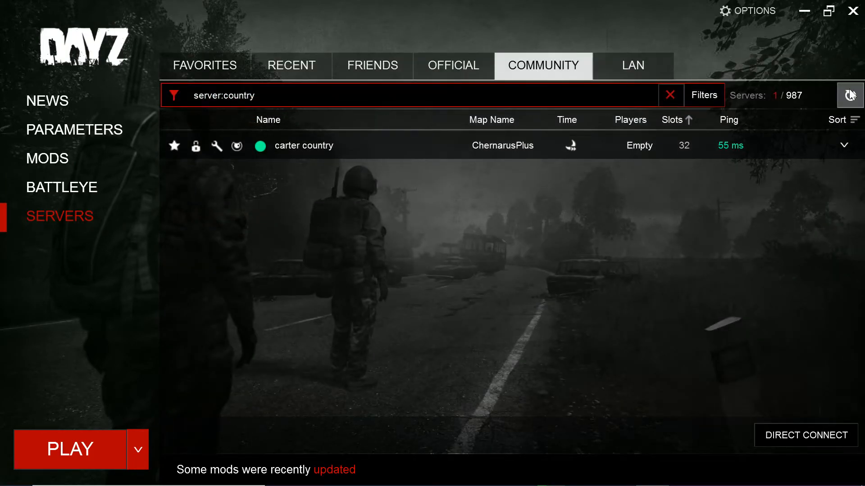
left_click(849, 95)
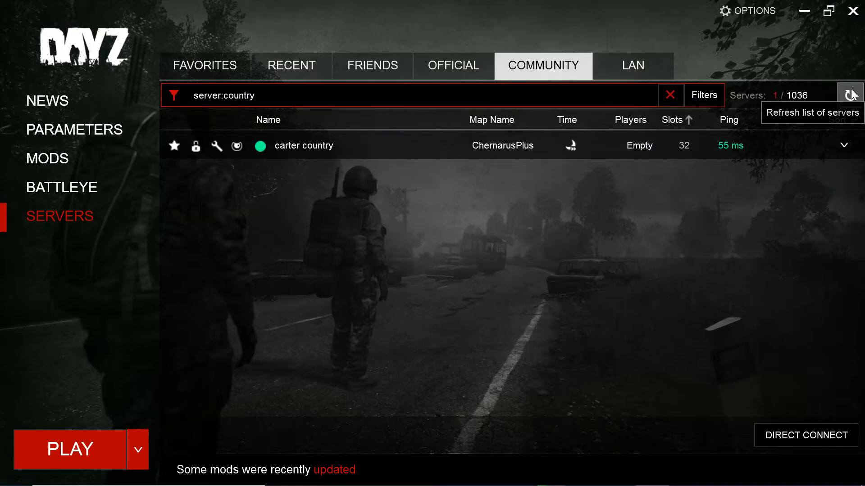
left_click(851, 94)
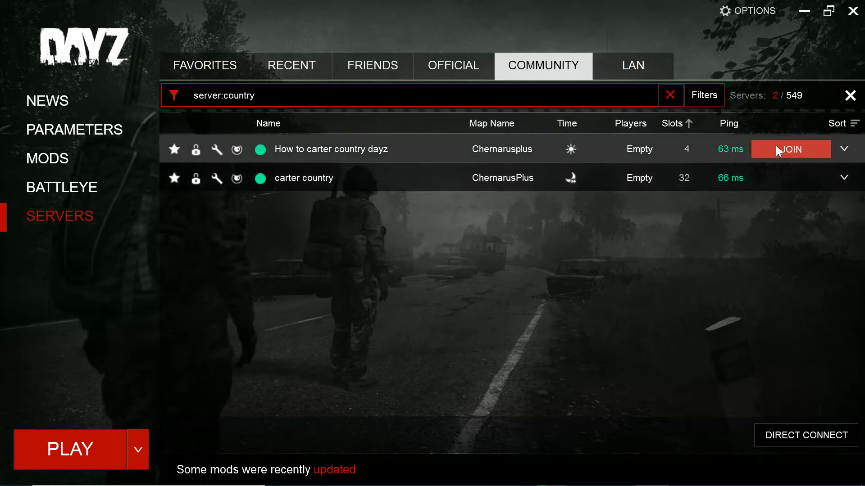
Join the How to carter country dayz server, loading required mods and entering the password
left_click(790, 149)
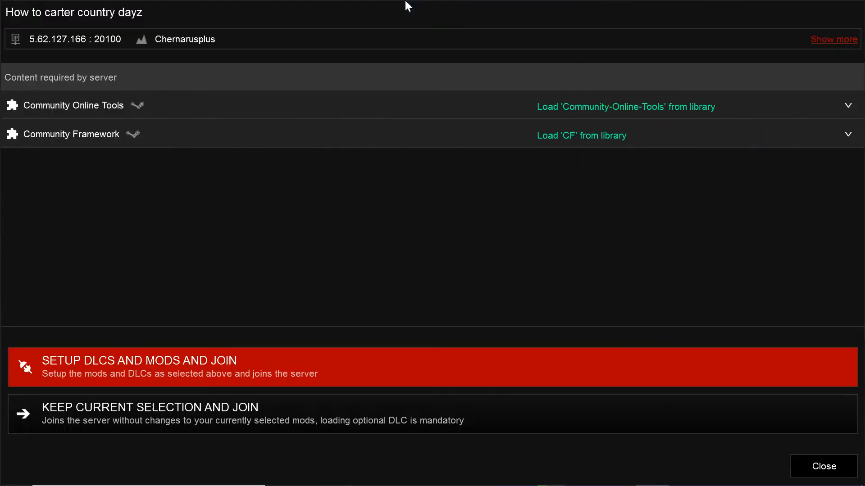
left_click(138, 366)
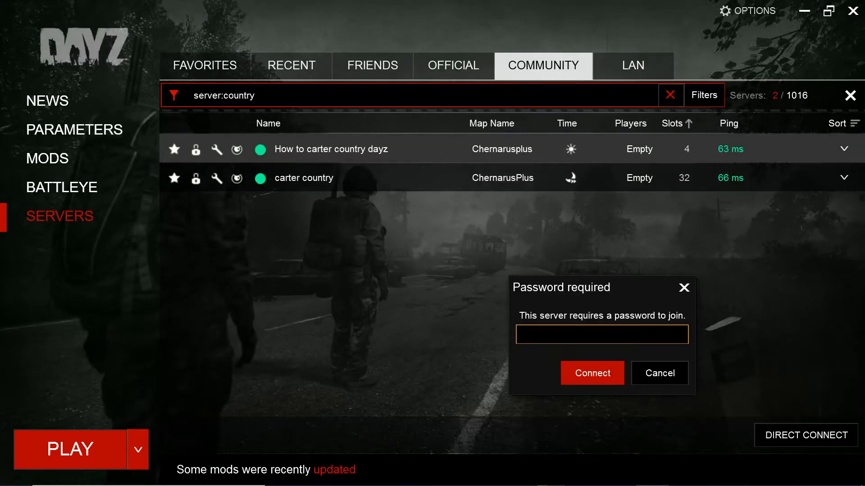
type("****")
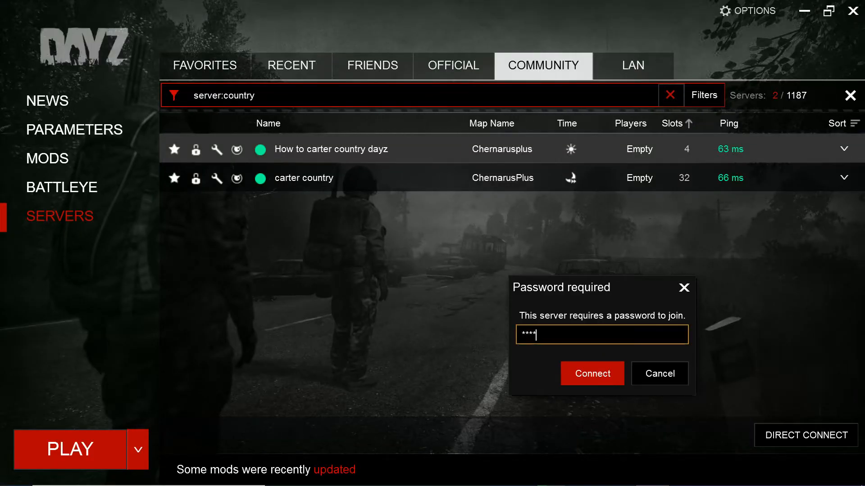
left_click(592, 373)
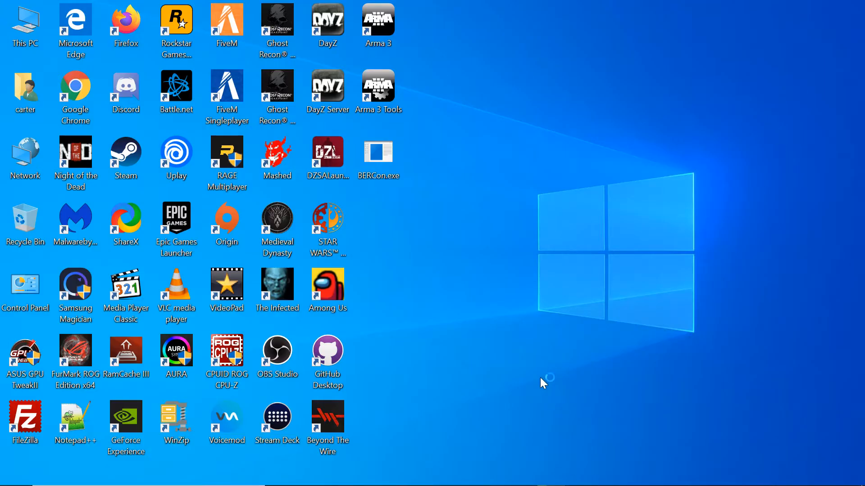
mouse_move(559, 400)
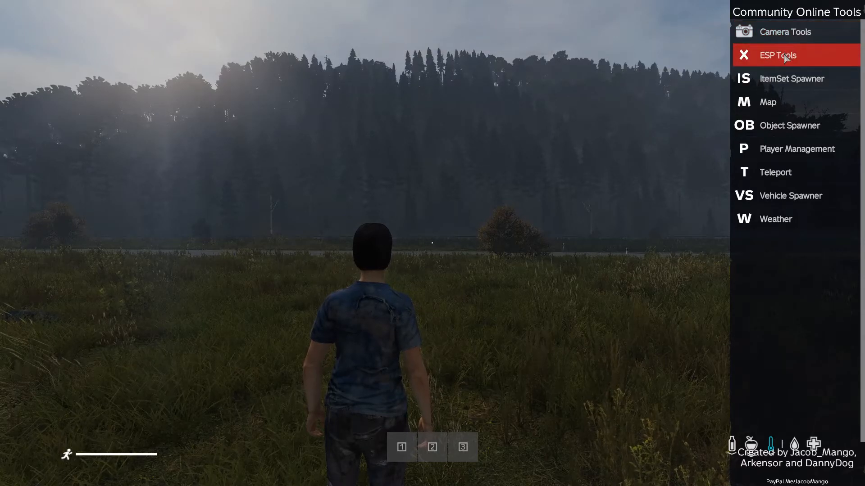
mouse_move(786, 102)
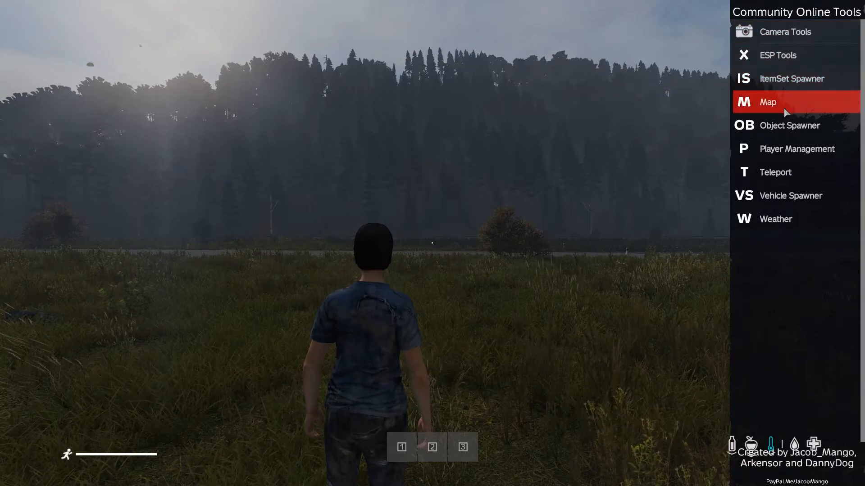
mouse_move(785, 125)
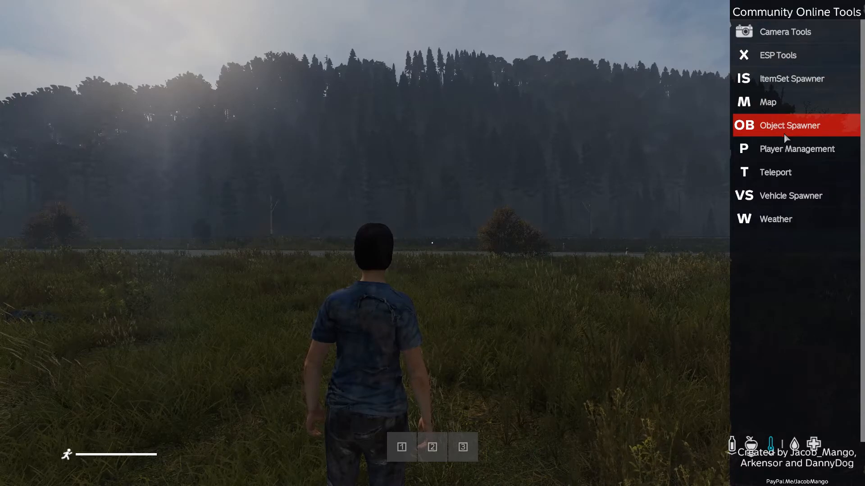
mouse_move(776, 219)
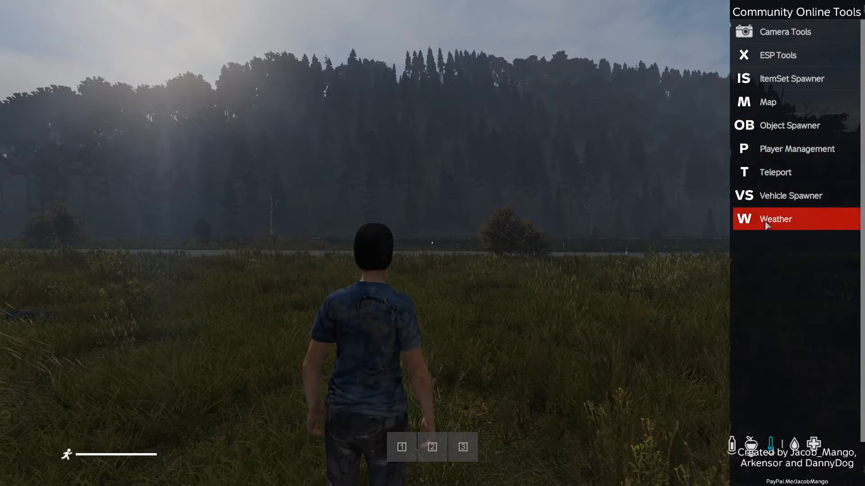
mouse_move(774, 172)
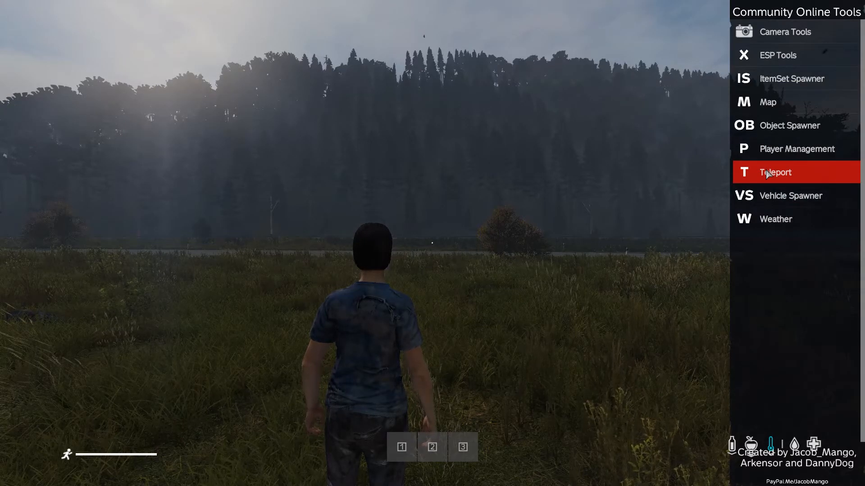
mouse_move(789, 126)
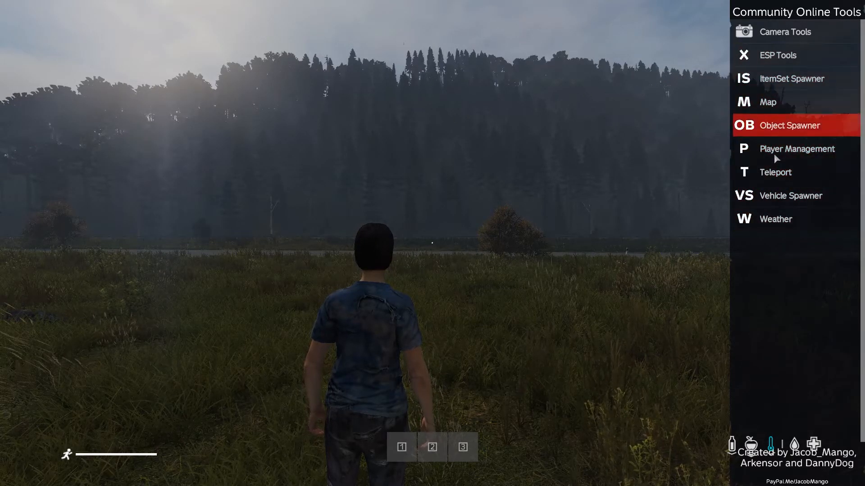
Bring up the COT Player Management window listing the connected player
left_click(797, 149)
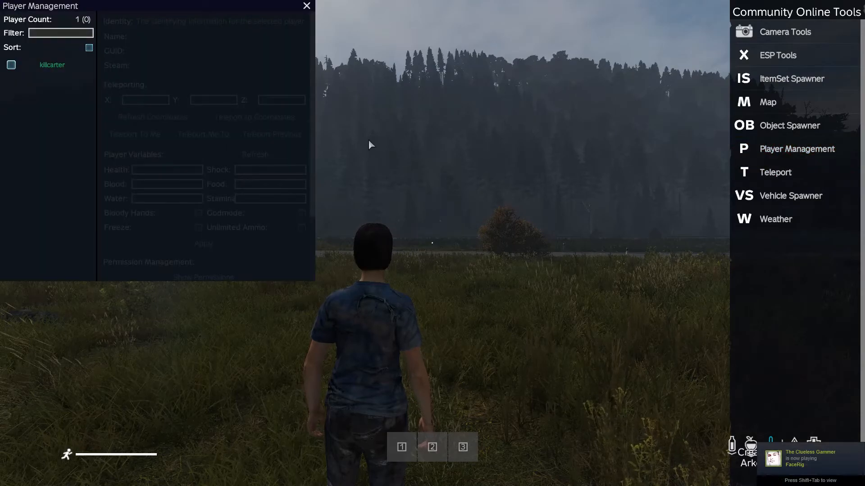
Select the connected player and browse their identity and variable details
left_click(52, 65)
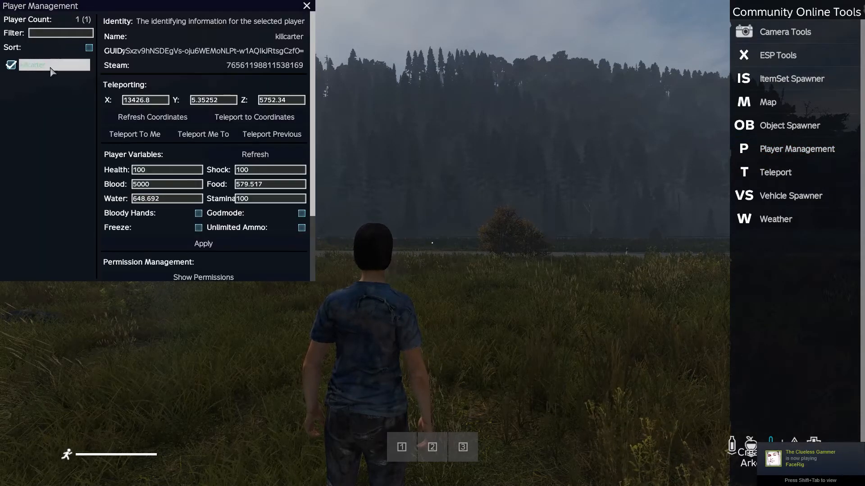
scroll("down", 3)
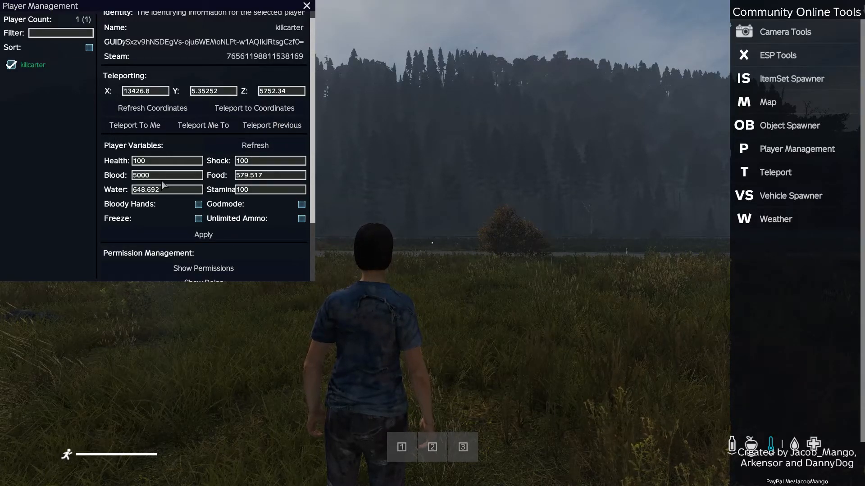
left_click(254, 108)
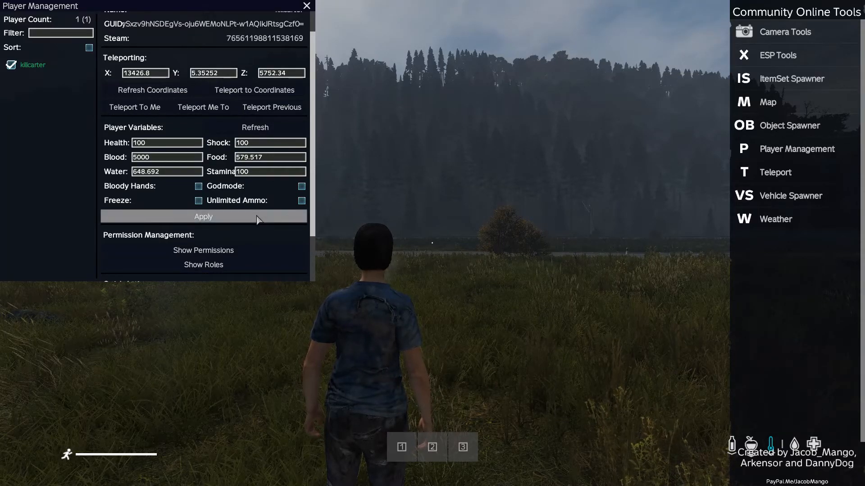
scroll("down", 3)
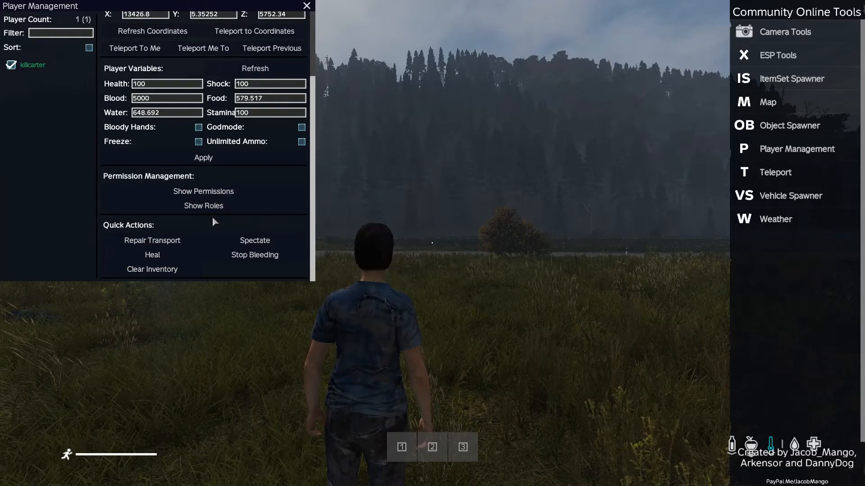
left_click(203, 205)
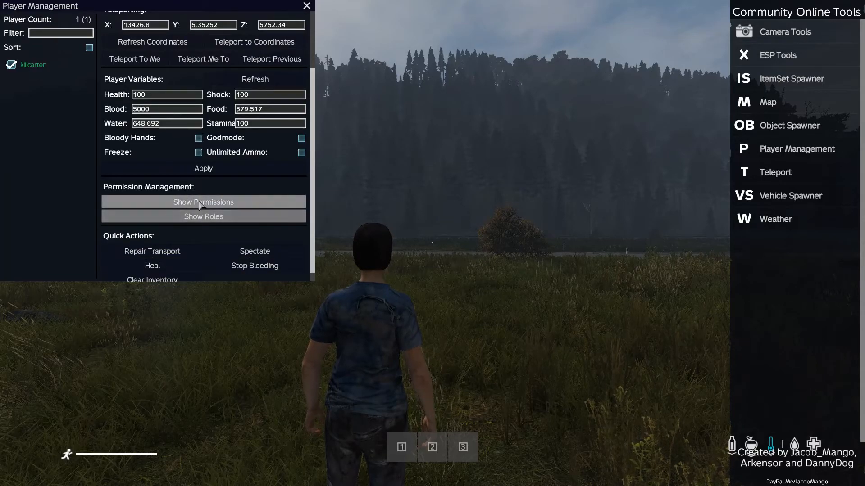
Show and hide the player's permissions, then close Player Management
left_click(203, 202)
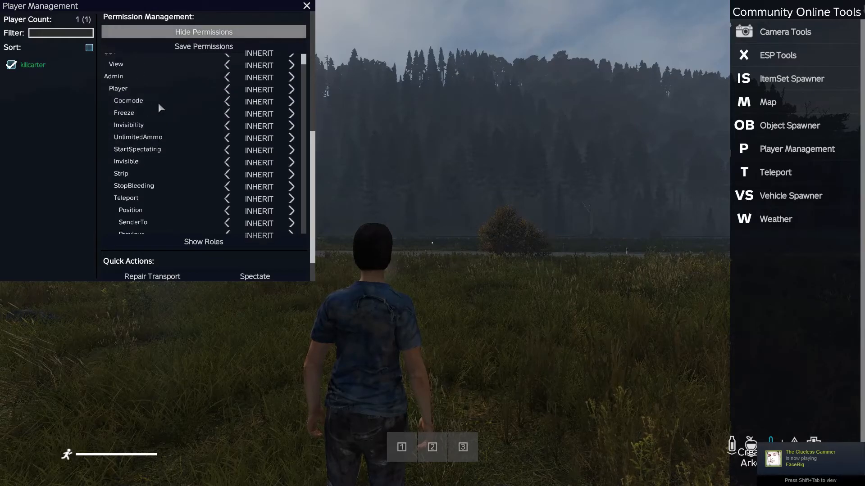
left_click(203, 32)
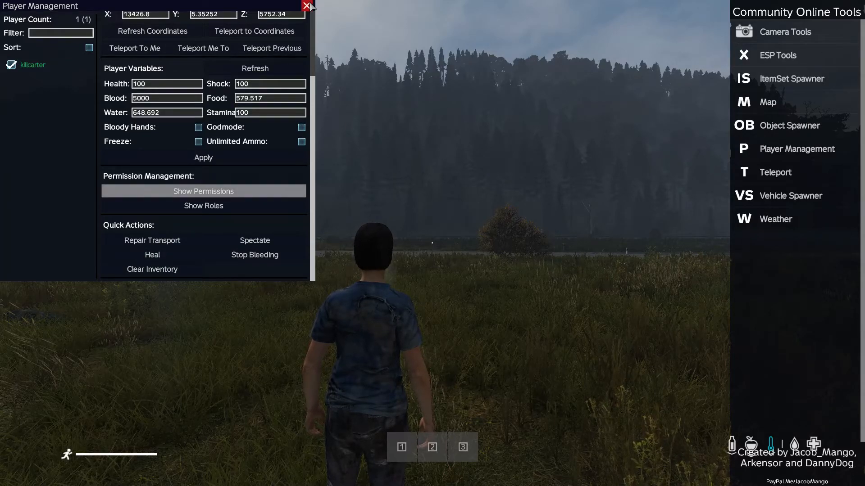
left_click(306, 6)
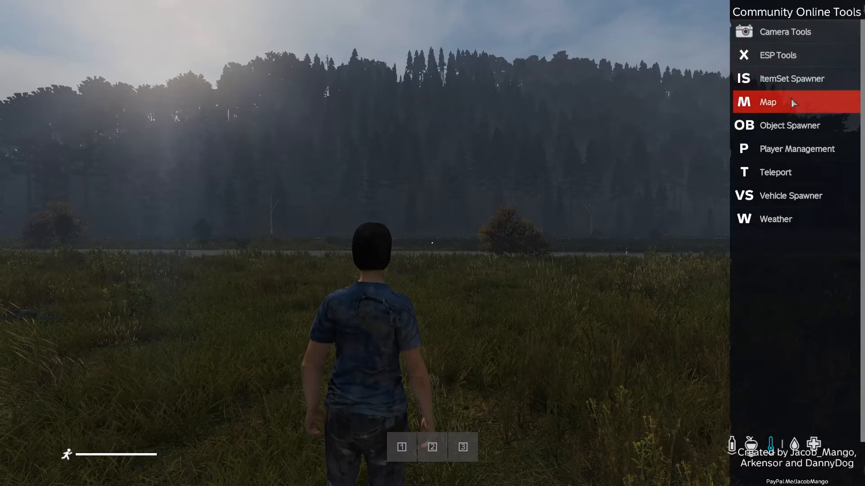
left_click(778, 55)
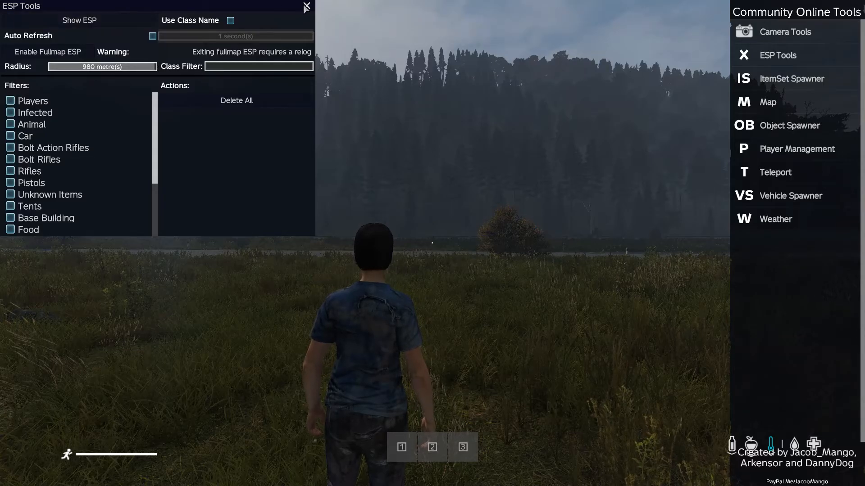
left_click(306, 7)
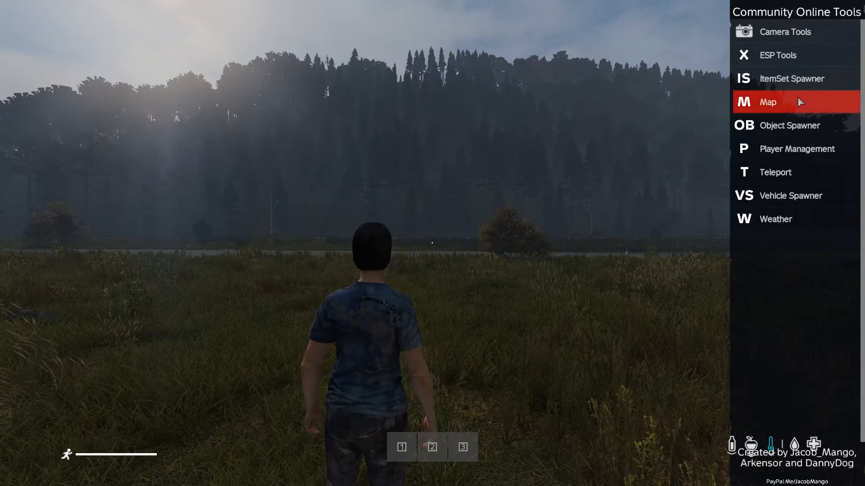
Teleport to the Vybor air base via the admin map, then close it
left_click(767, 102)
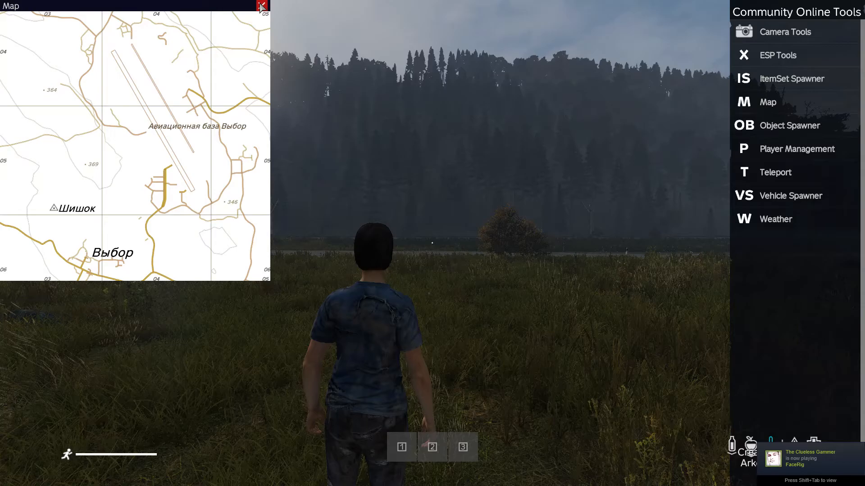
left_click(261, 6)
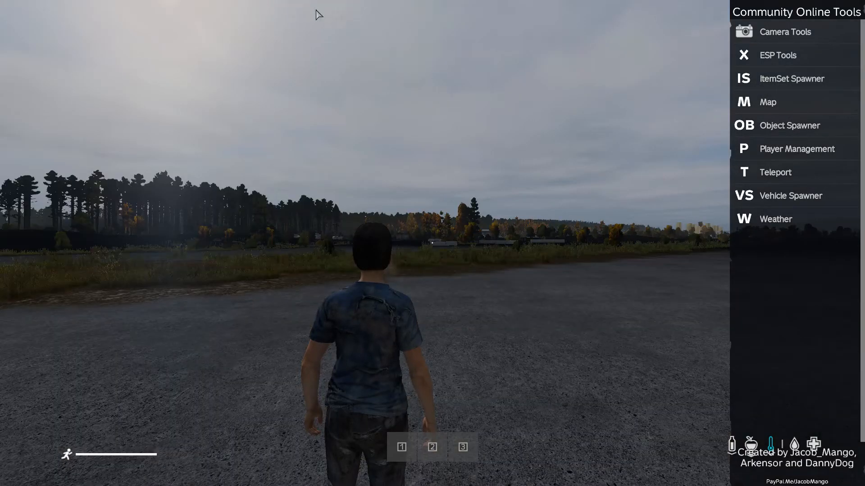
mouse_move(786, 149)
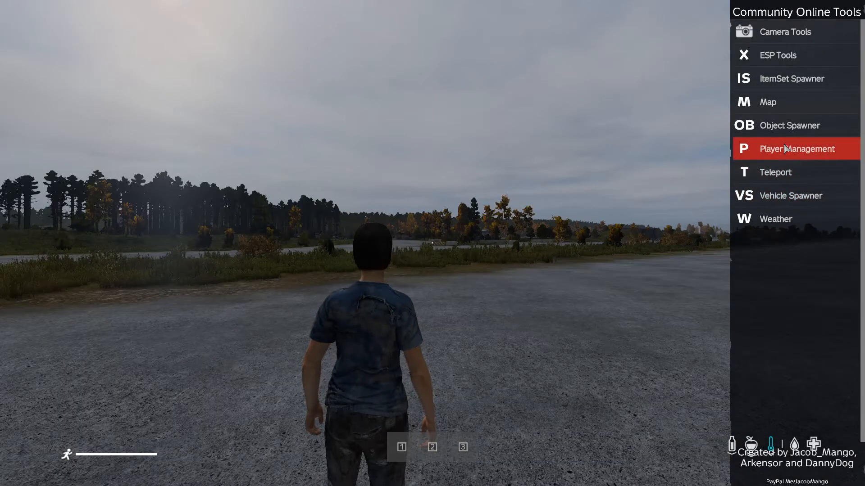
mouse_move(789, 125)
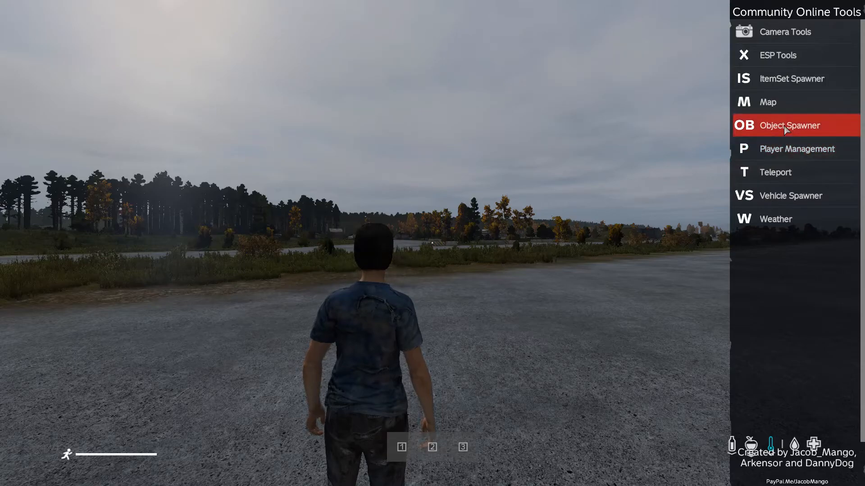
Search the Object Spawner for 'combat' and select a result
left_click(789, 125)
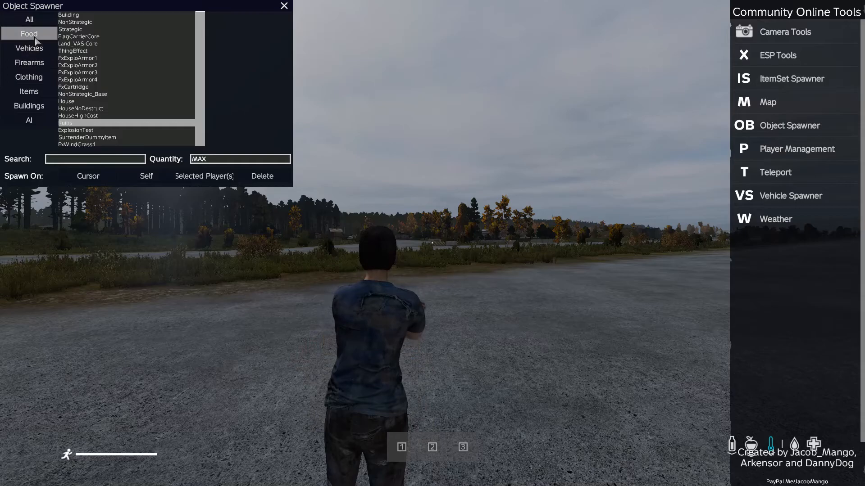
scroll("down", 3)
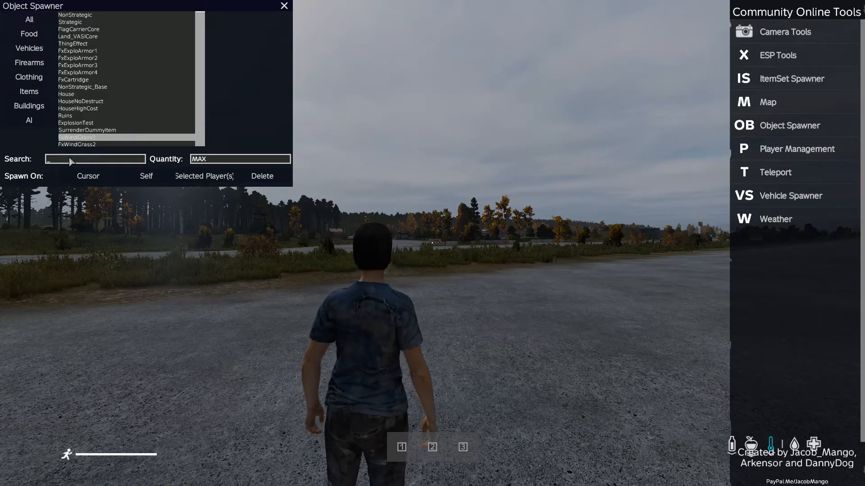
type("combat")
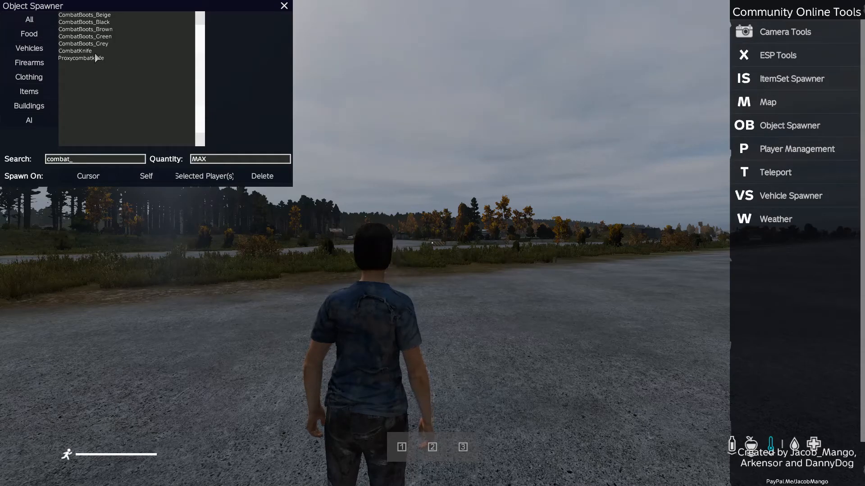
left_click(74, 50)
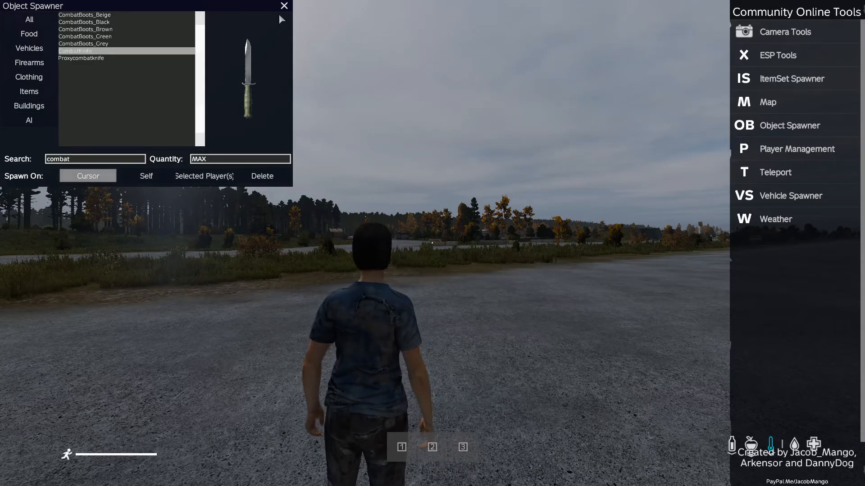
Preview CombatKnife, ProxyCombatKnife and CombatBoots_Brown, then filter to Firearms
left_click(81, 58)
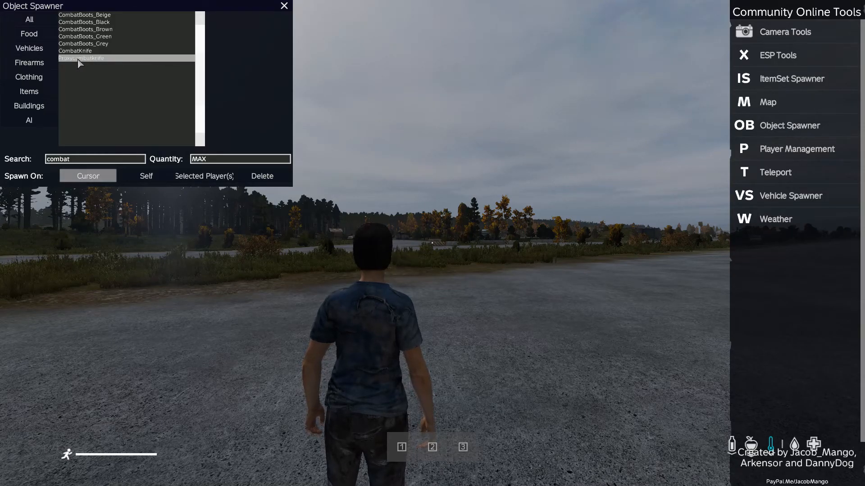
left_click(85, 29)
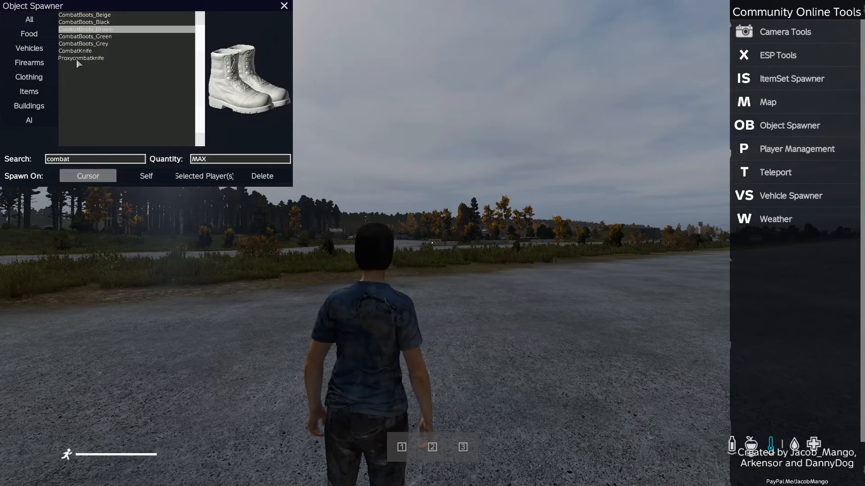
left_click(83, 44)
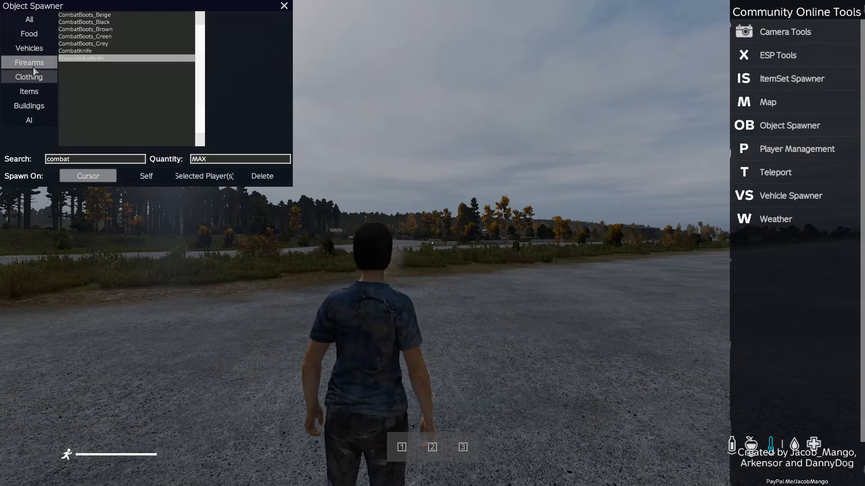
left_click(29, 62)
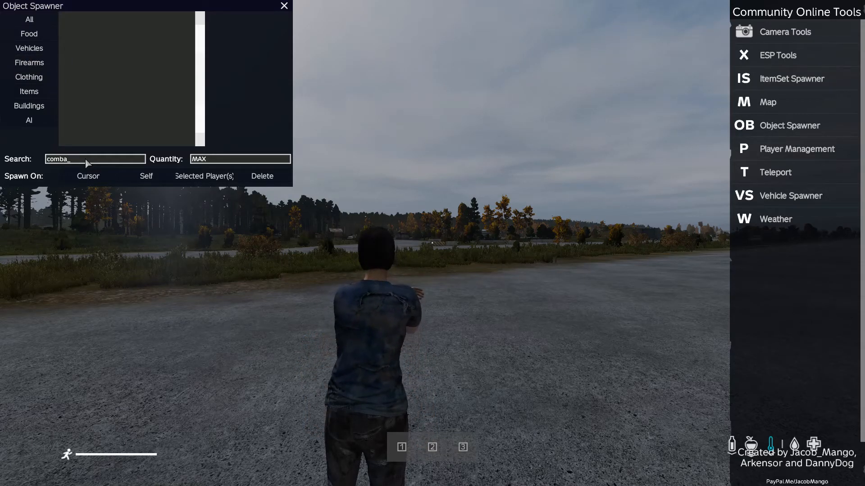
Clear the search, preview a rifle from the Firearms list, then close Object Spawner
left_click(94, 158)
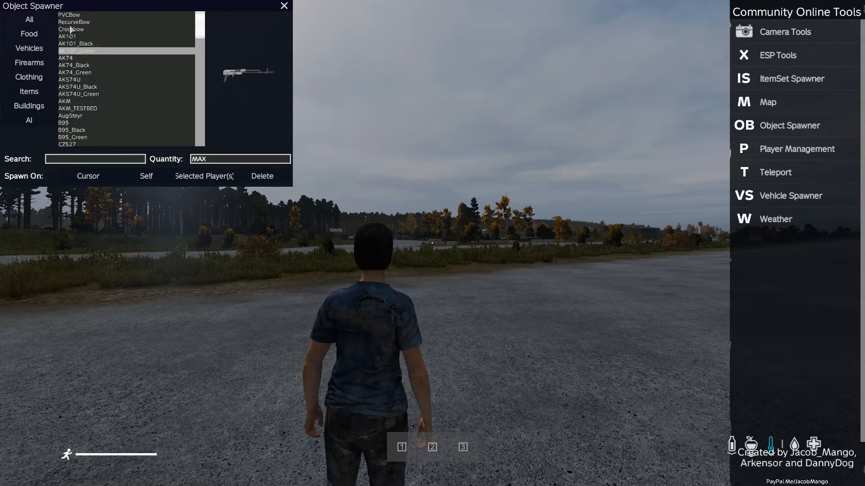
left_click(78, 108)
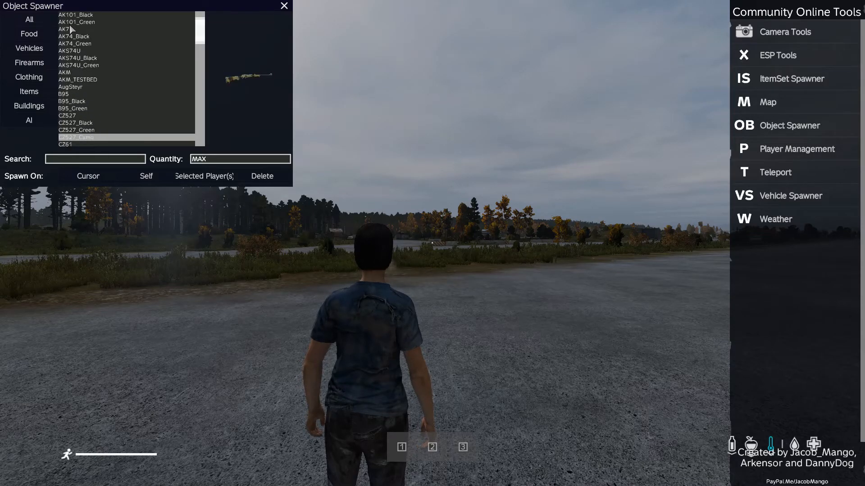
scroll("down", 3)
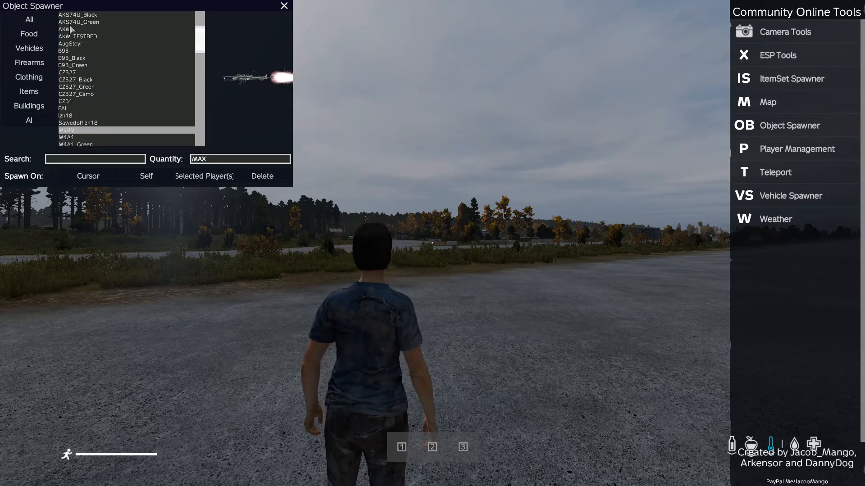
mouse_move(245, 89)
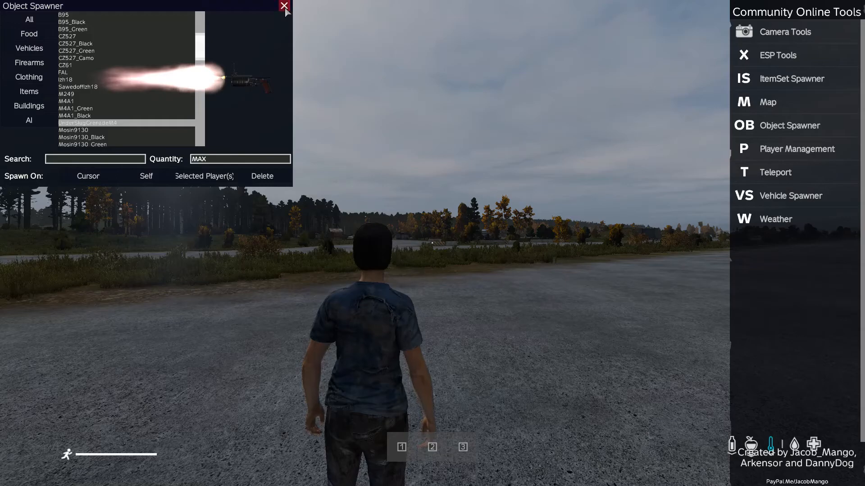
left_click(284, 6)
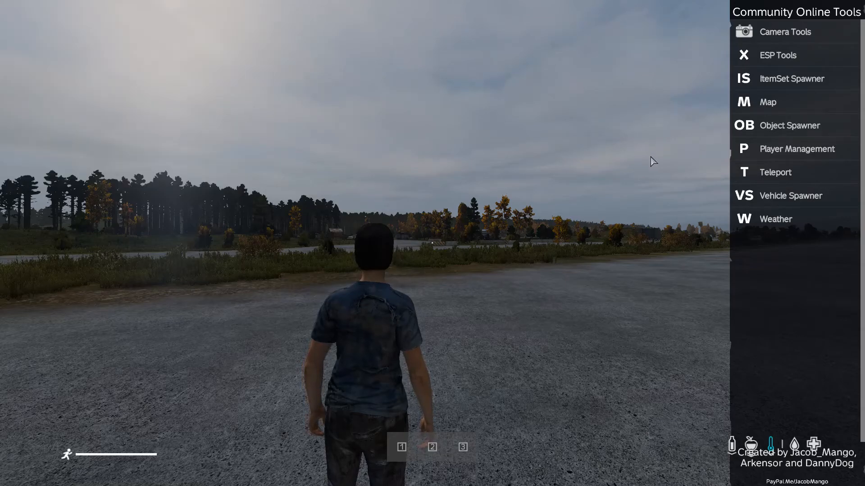
mouse_move(774, 219)
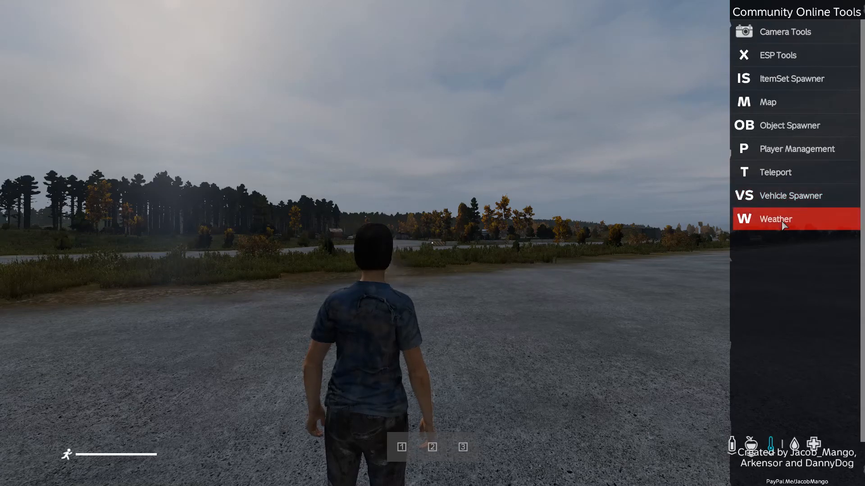
Apply rainy, windy weather with wind at 37% and higher overcast
left_click(775, 219)
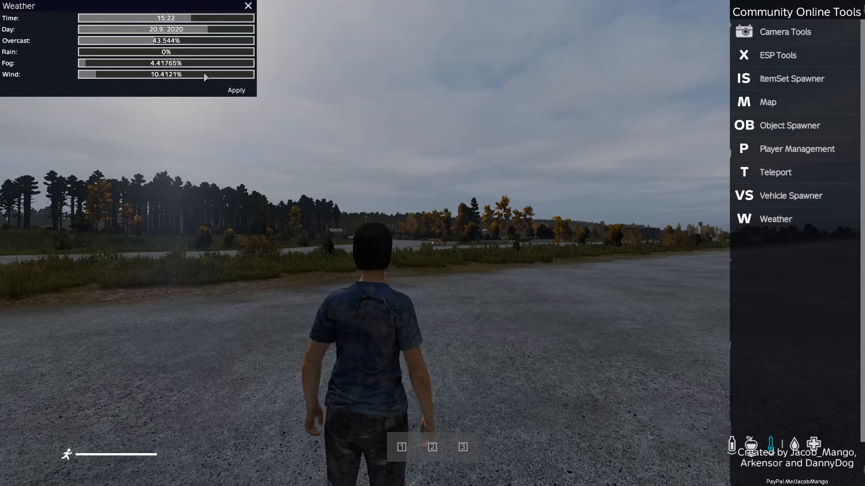
left_click_drag(99, 75, 148, 75)
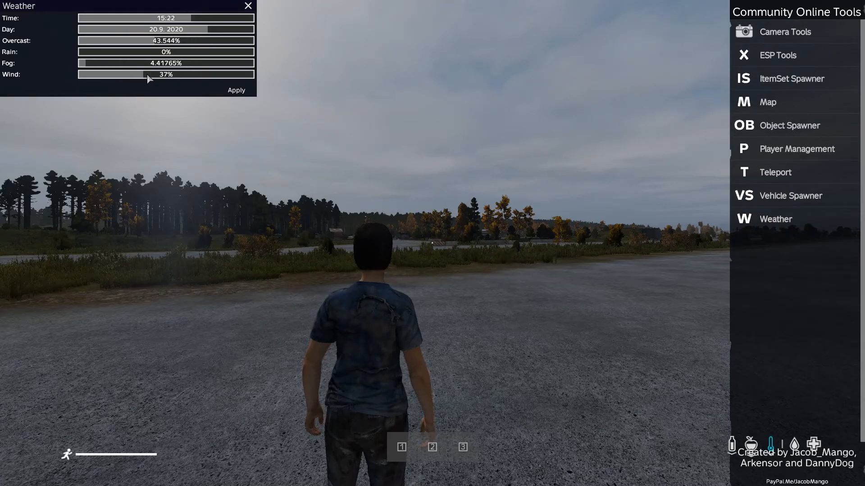
left_click_drag(77, 51, 135, 51)
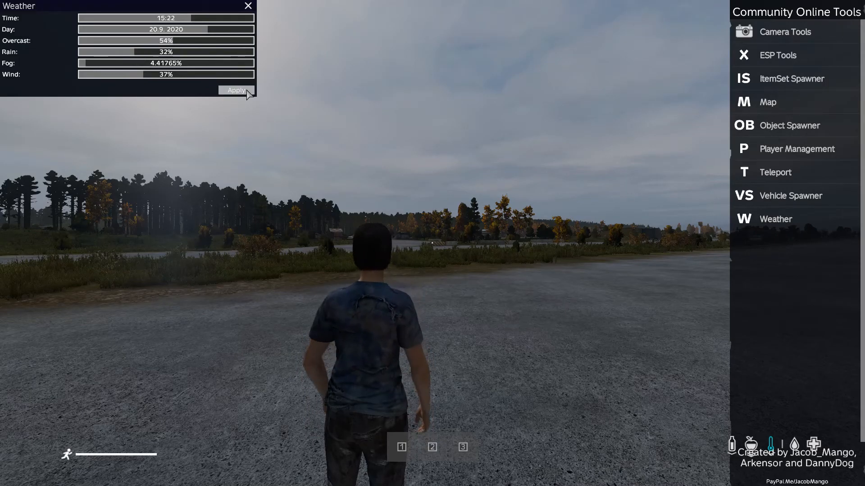
left_click(235, 90)
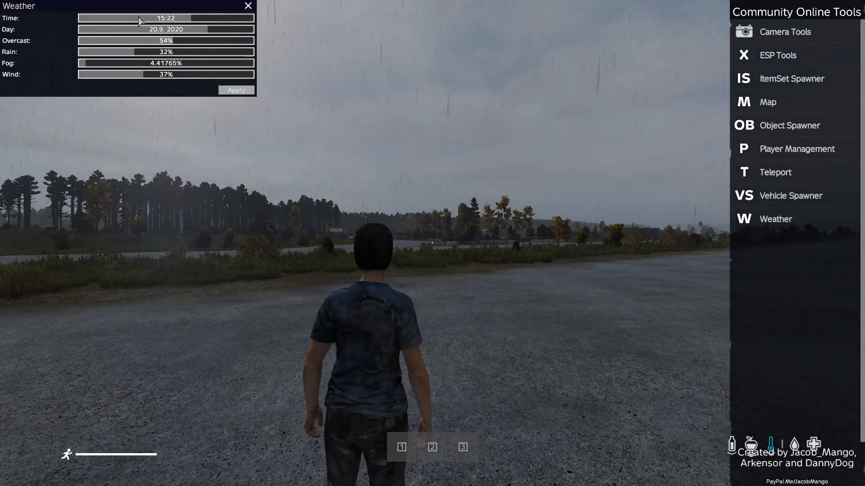
Apply a clear 09:06 morning in May, then close the Weather panel
left_click_drag(138, 18, 85, 18)
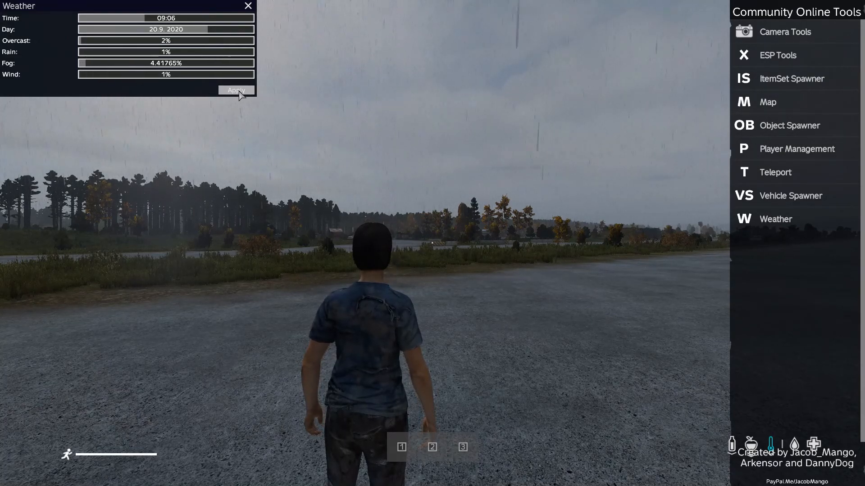
left_click(235, 90)
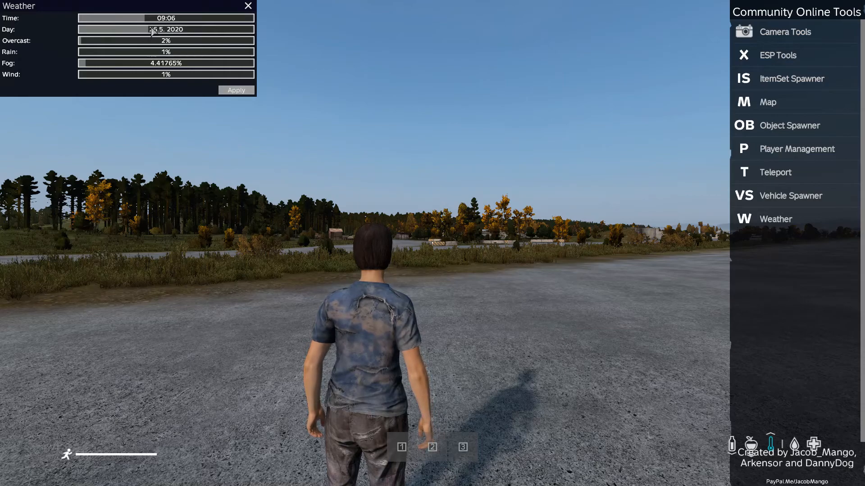
left_click(248, 6)
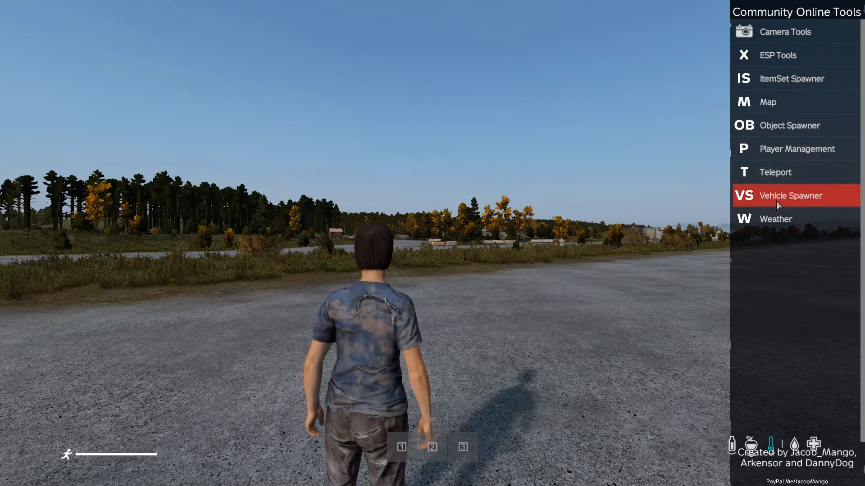
left_click(775, 219)
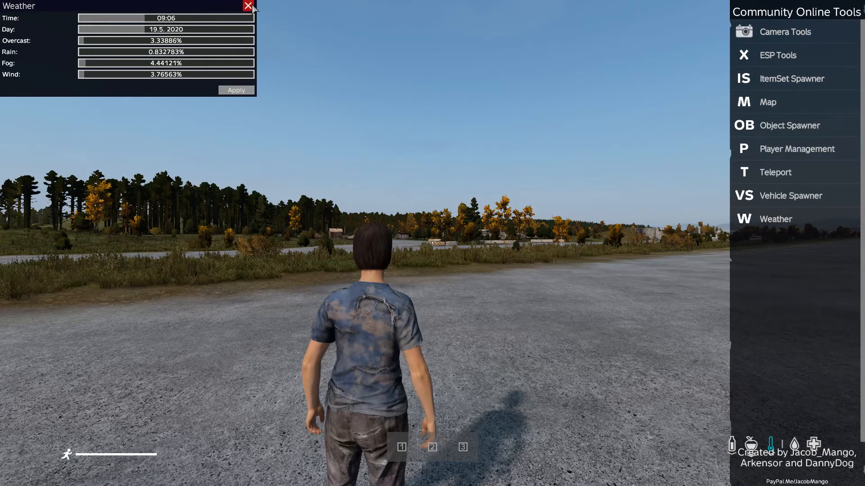
left_click(248, 6)
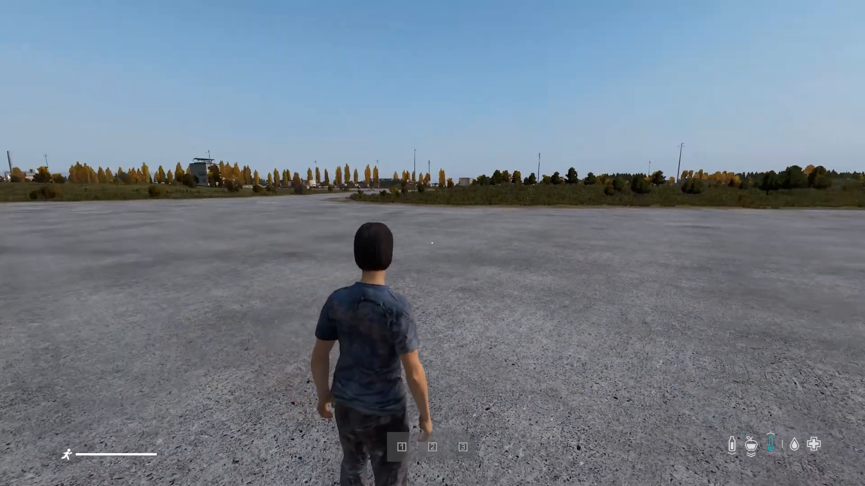
Leave the server immediately via Exit now, returning to the main menu
key("Escape")
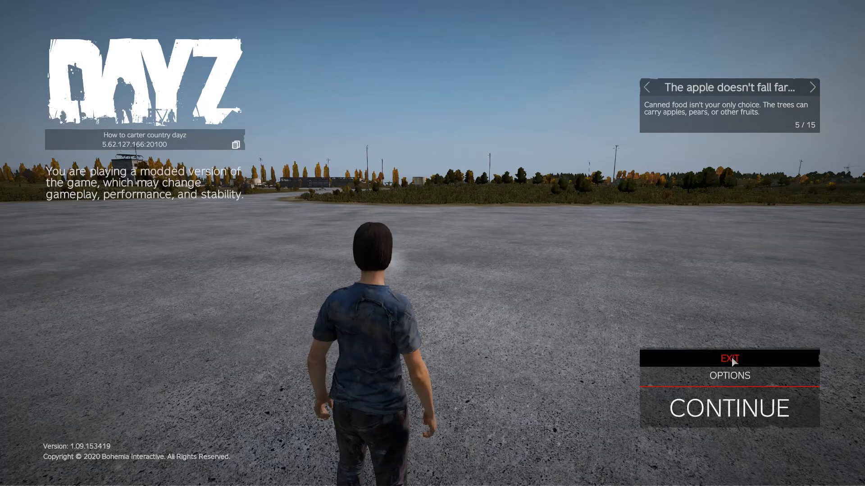
left_click(729, 359)
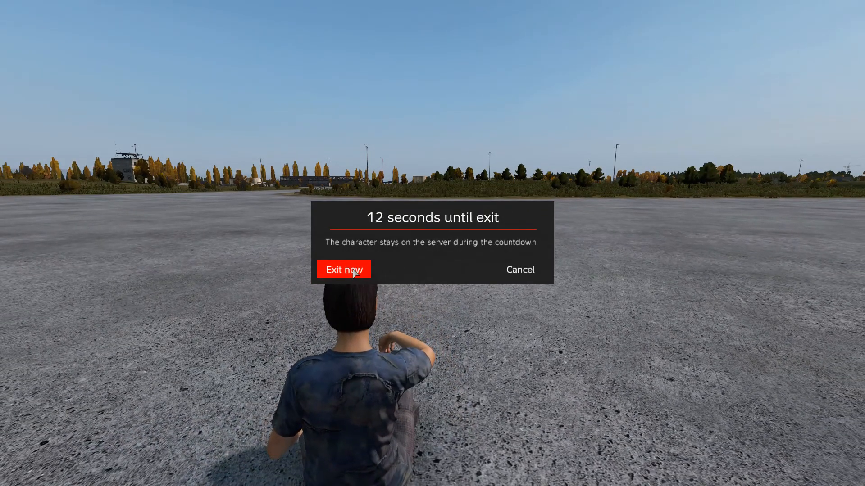
left_click(343, 269)
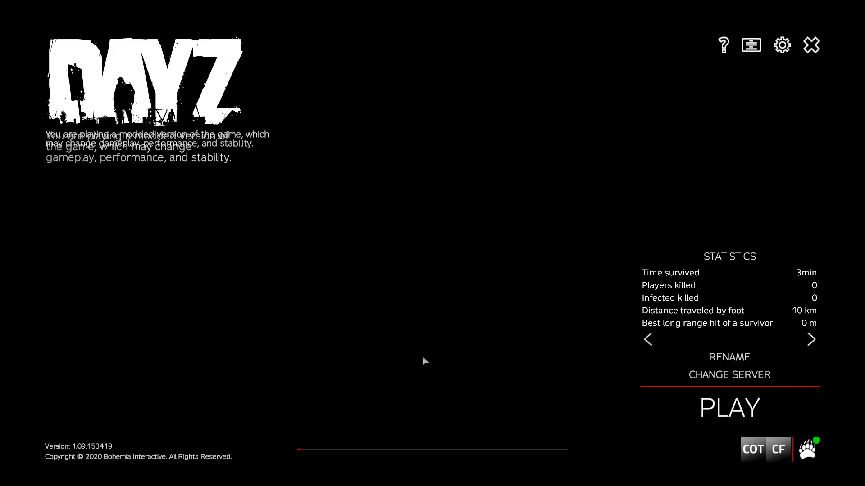